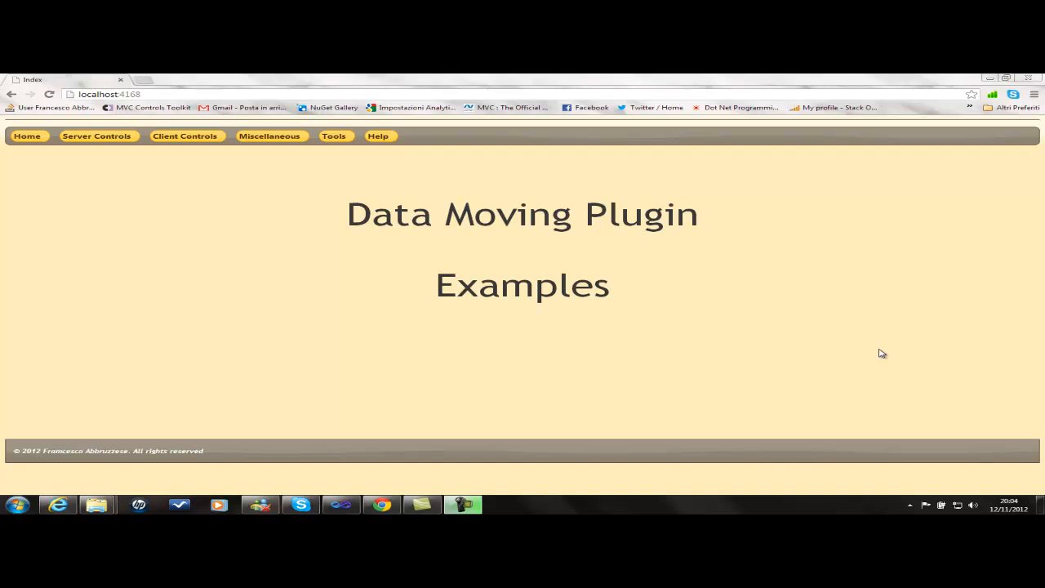
mouse_move(234, 221)
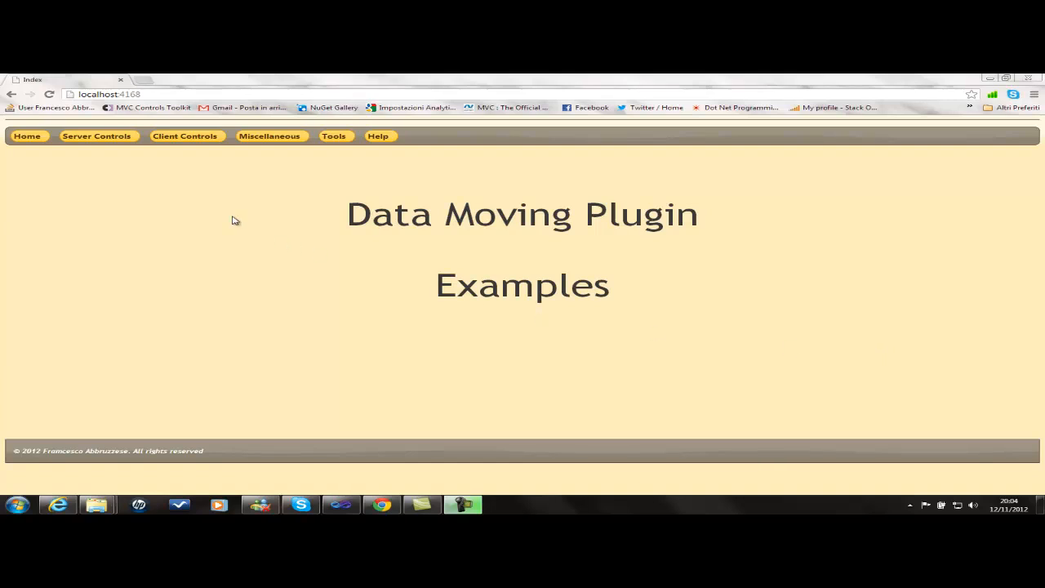
Step: Open the Client Controls menu on the Data Moving Plugin Examples site
left_click(185, 136)
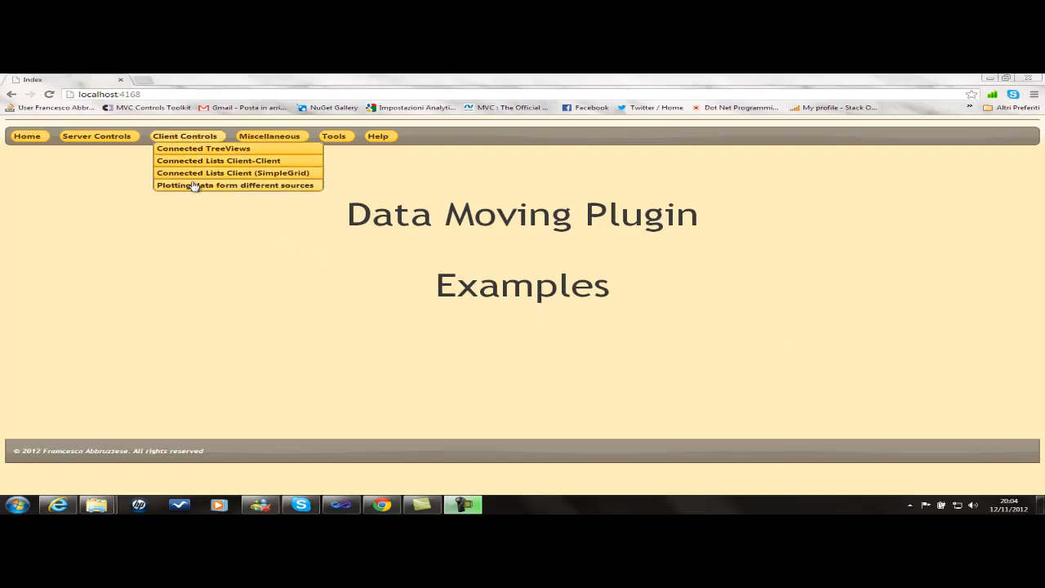
Step: Open the Plotting data example and drag Data 1's entries onto the chart
left_click(235, 185)
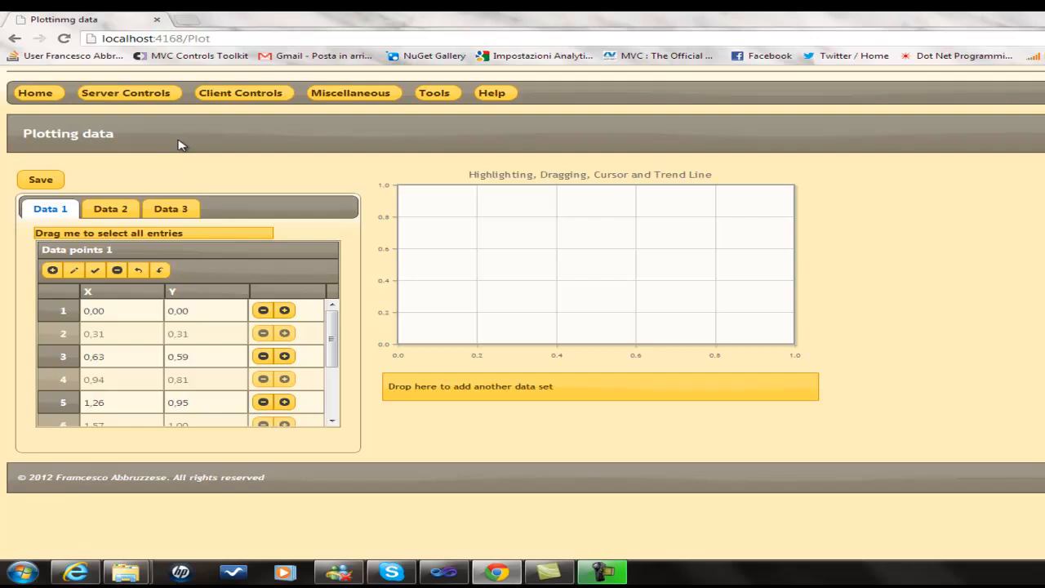
mouse_move(800, 191)
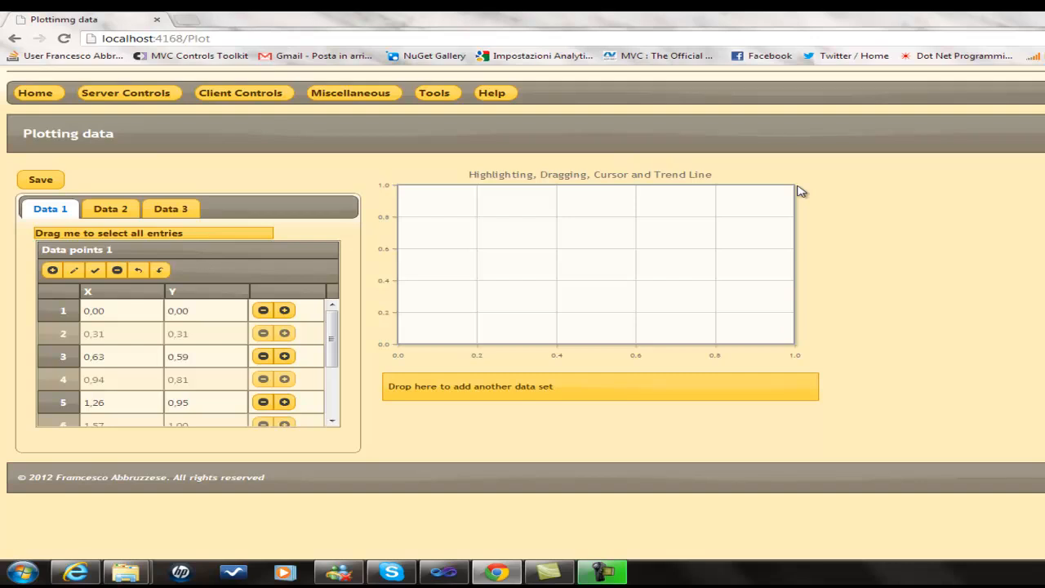
mouse_move(773, 168)
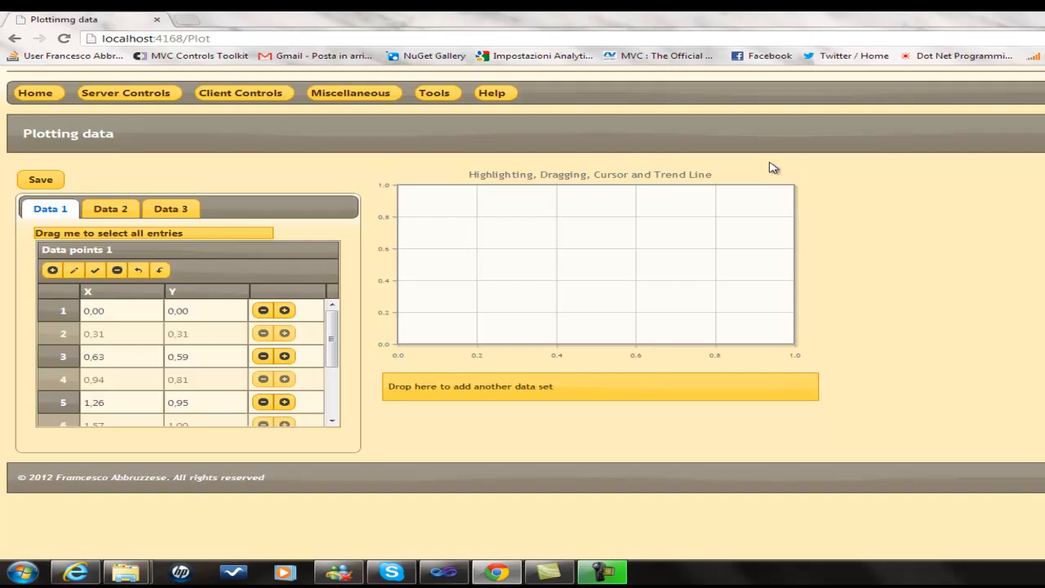
mouse_move(659, 209)
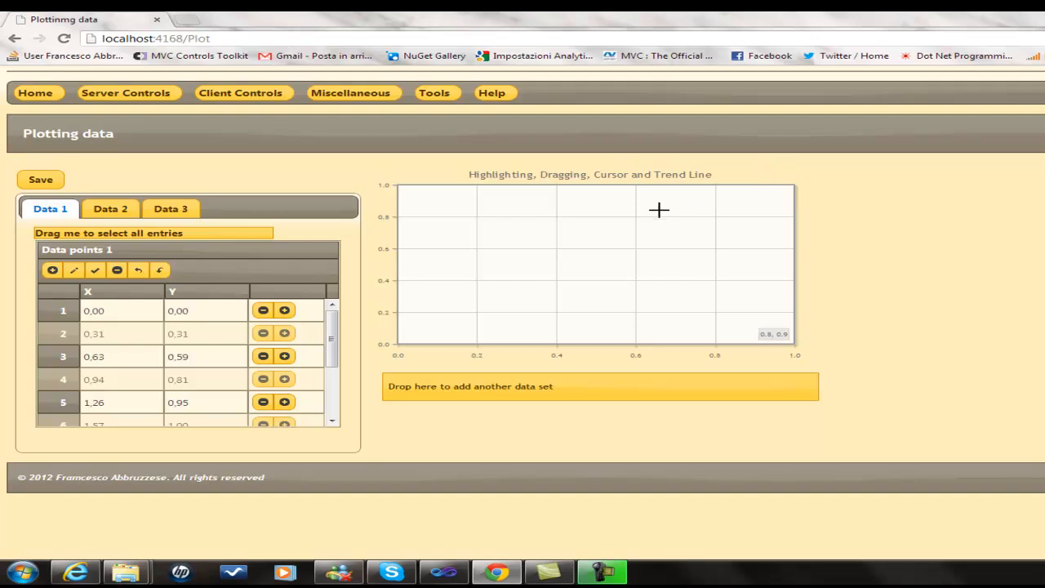
mouse_move(88, 233)
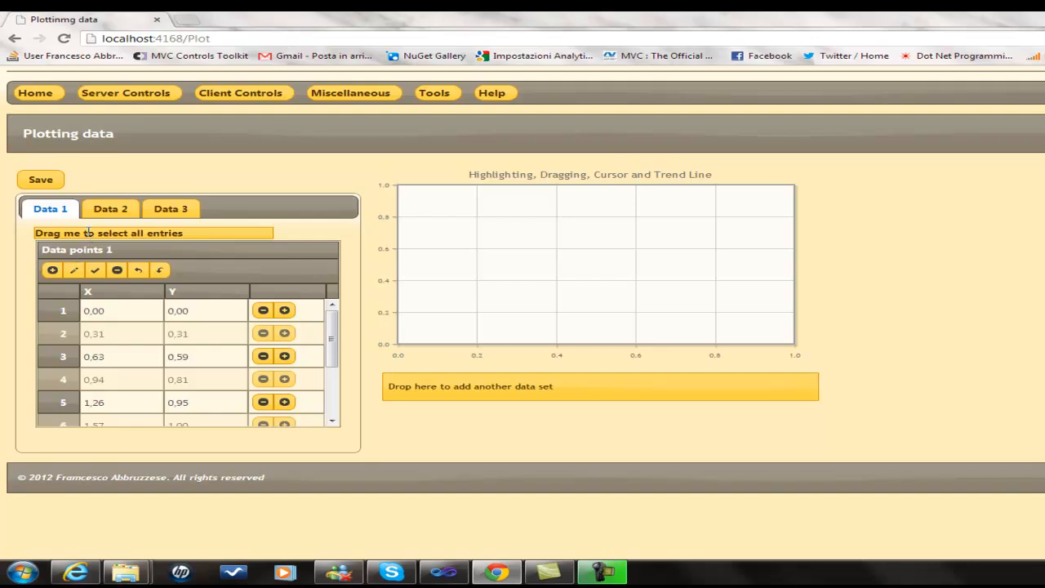
left_click(110, 208)
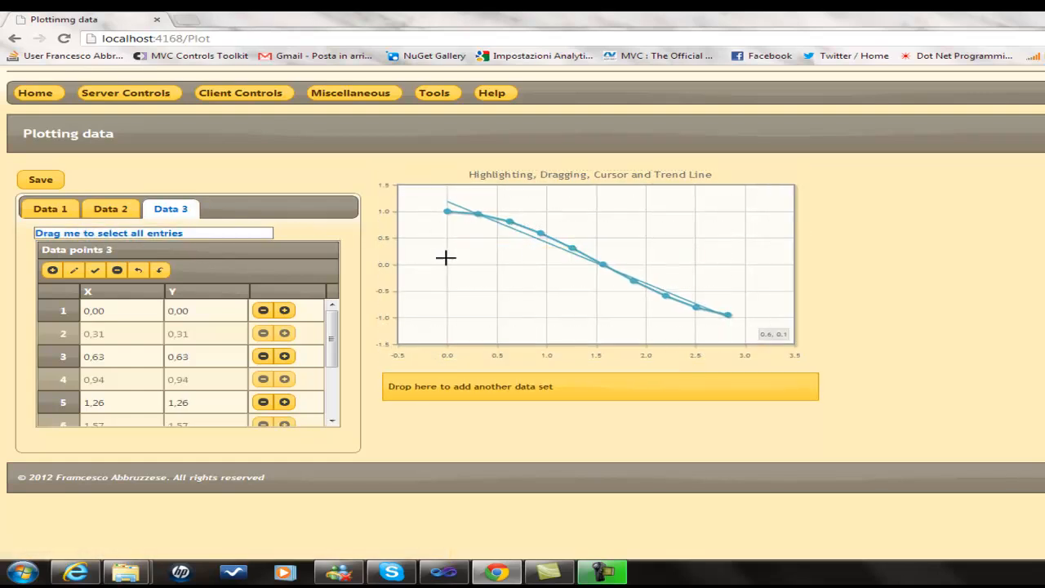
left_click(49, 208)
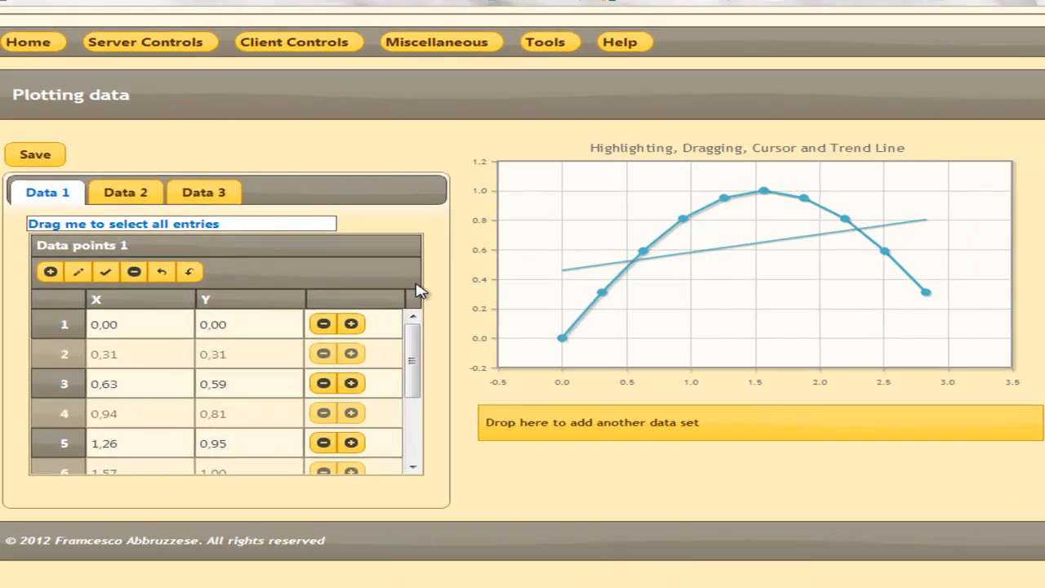
Step: Change Data 1's first point value to 0,25
left_click(78, 271)
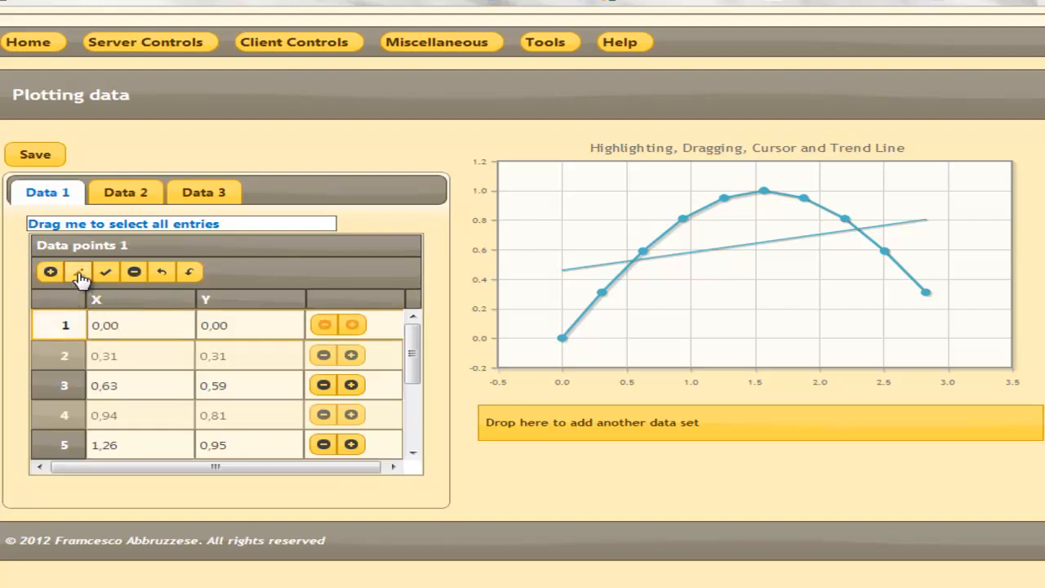
left_click(135, 325)
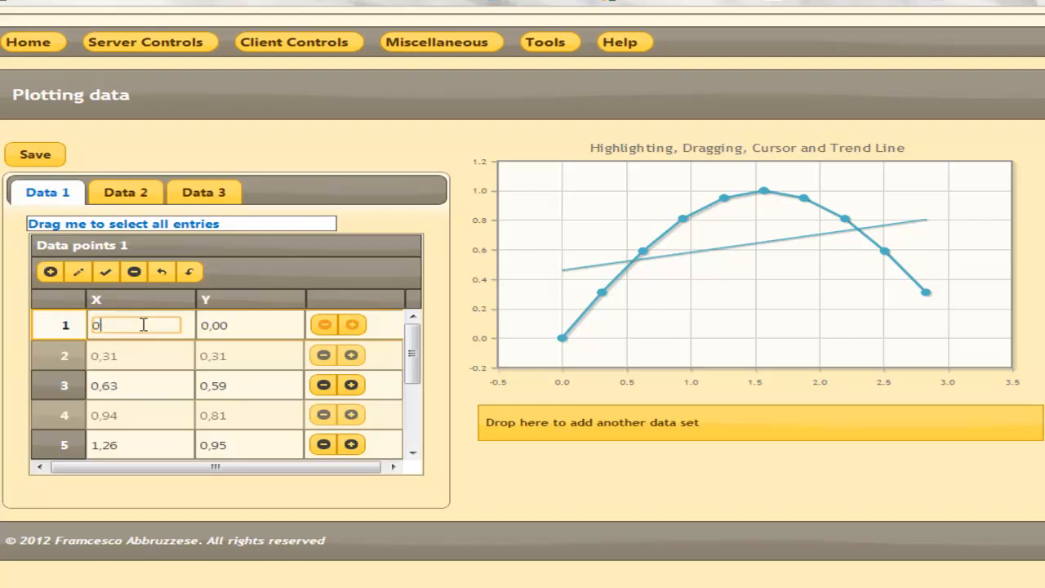
type(",2")
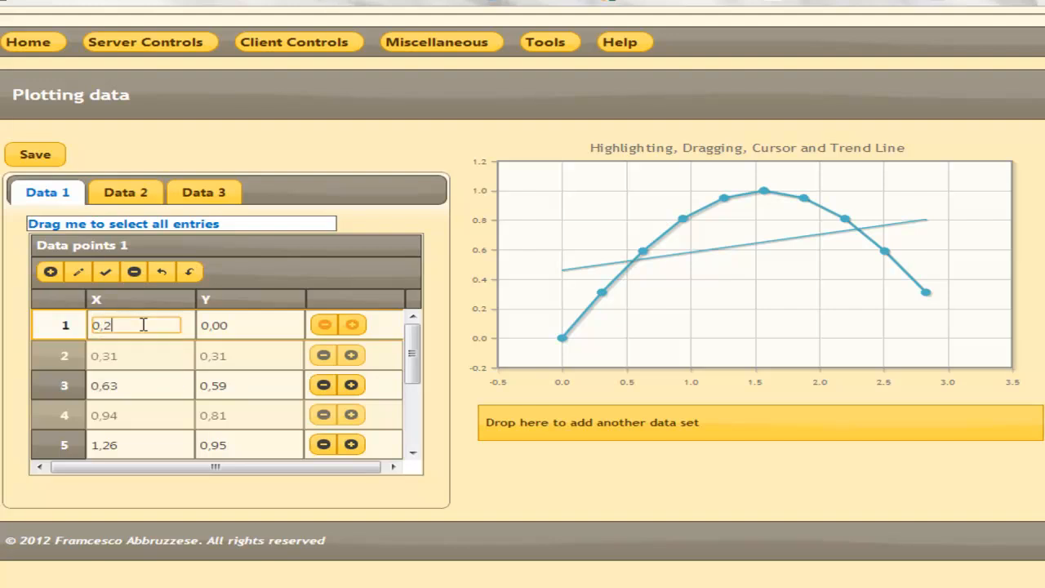
type("5")
left_click(250, 325)
type("0,25")
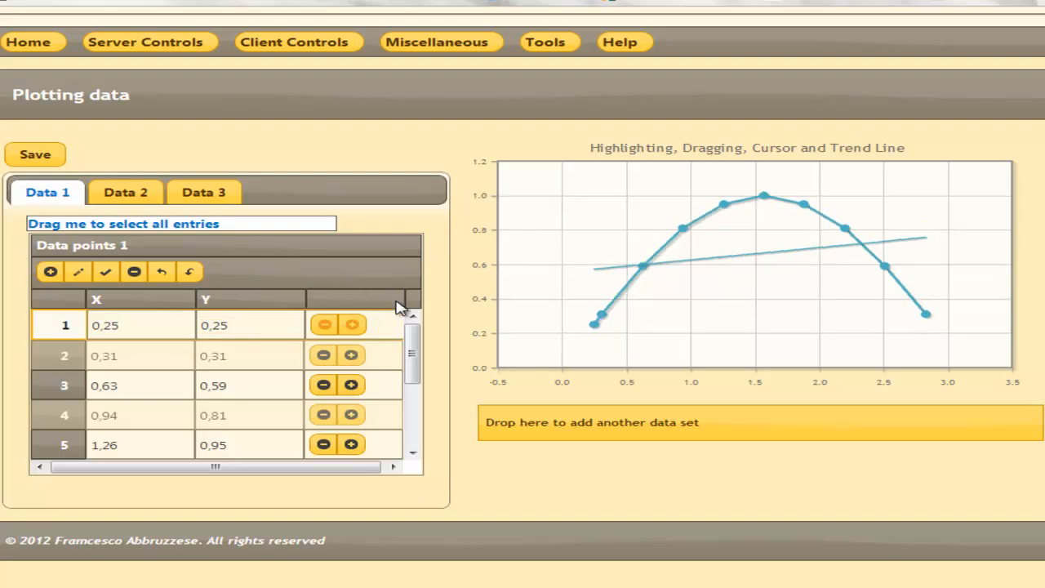
mouse_move(351, 325)
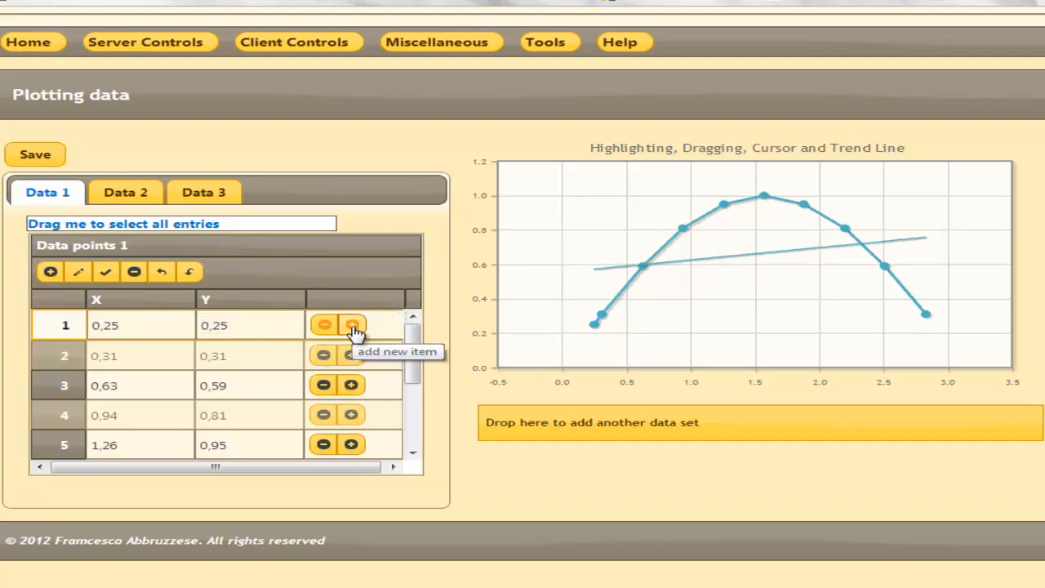
Step: Insert a new 0,00 point at the top of Data 1
left_click(351, 324)
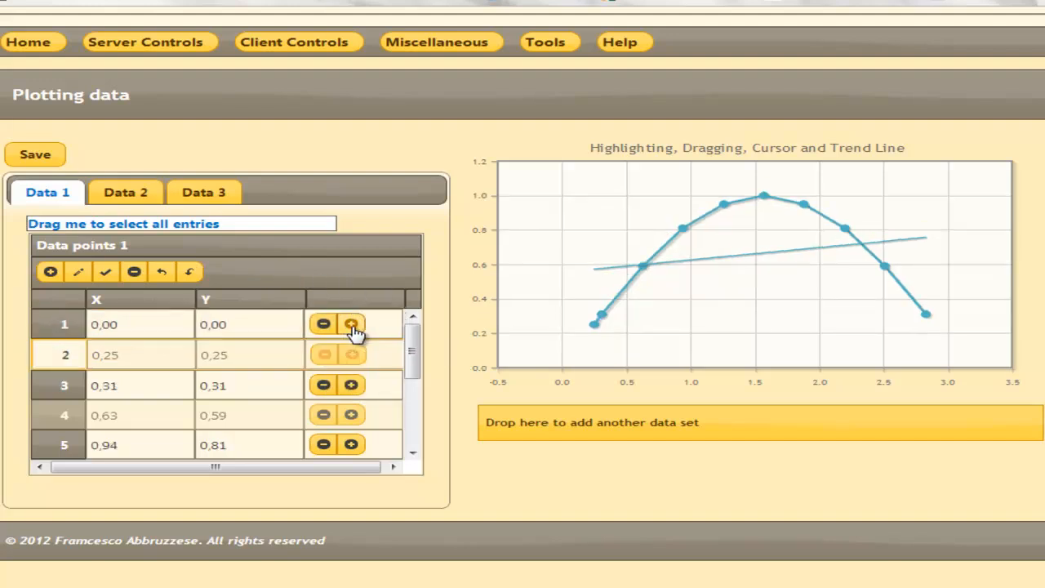
left_click(351, 325)
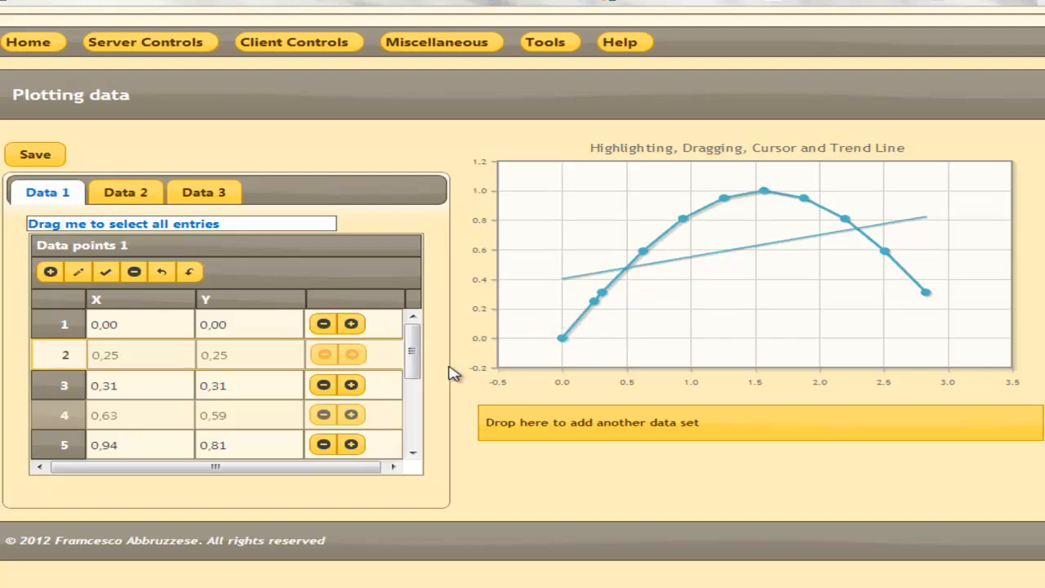
scroll("down", 3)
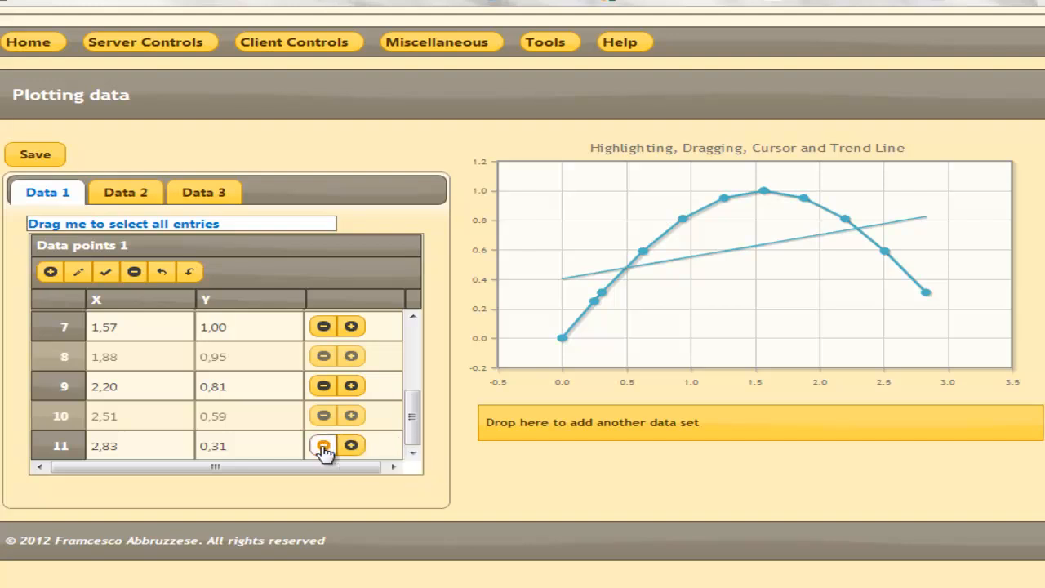
scroll("up", 3)
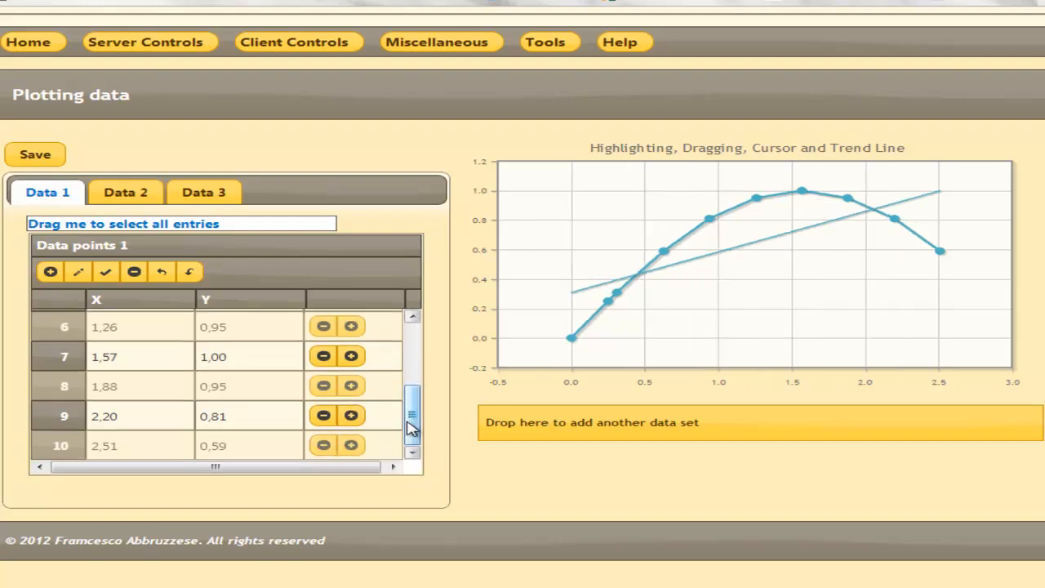
scroll("up", 3)
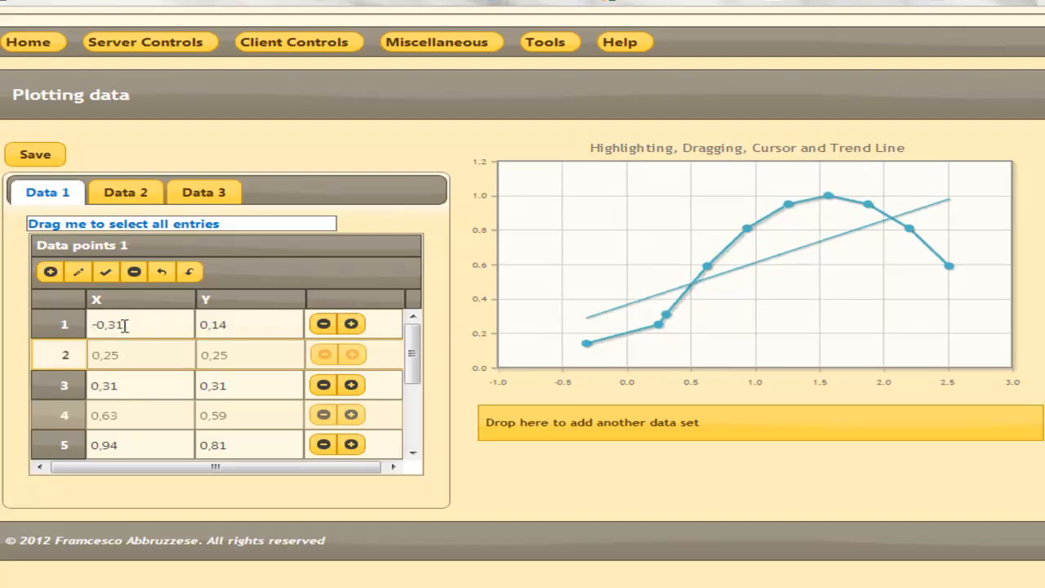
mouse_move(657, 325)
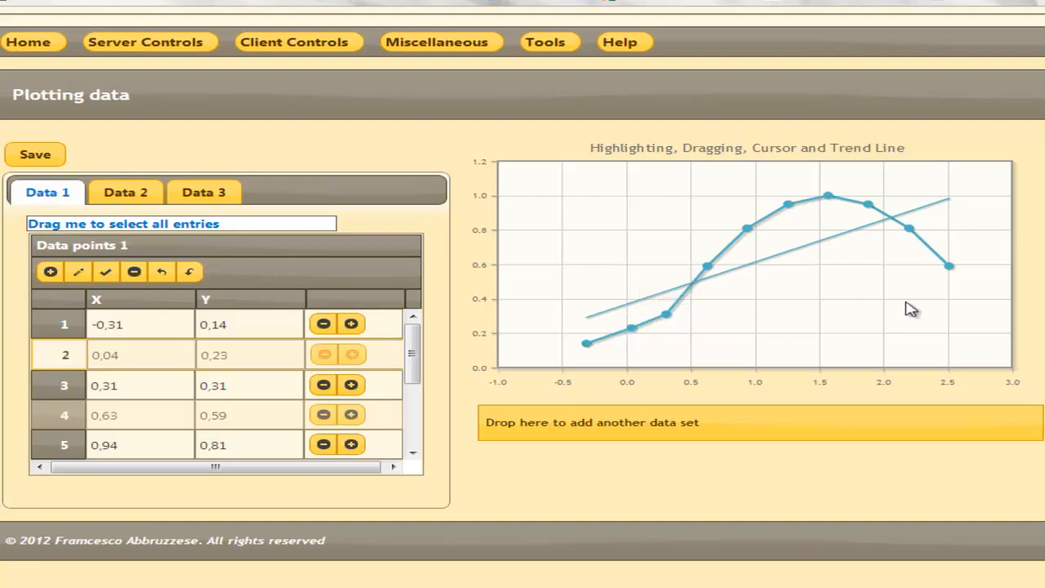
mouse_move(506, 229)
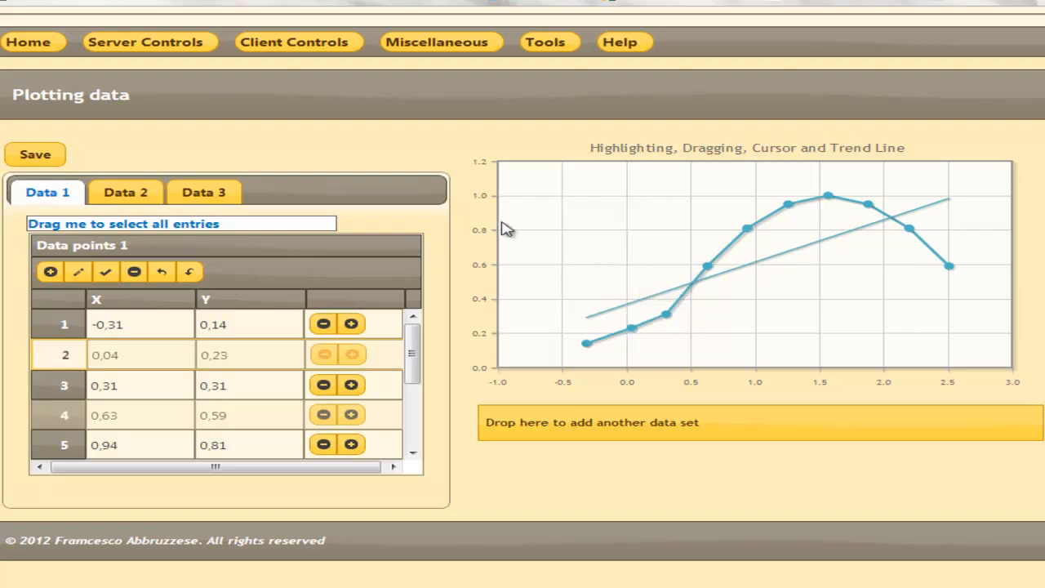
mouse_move(176, 149)
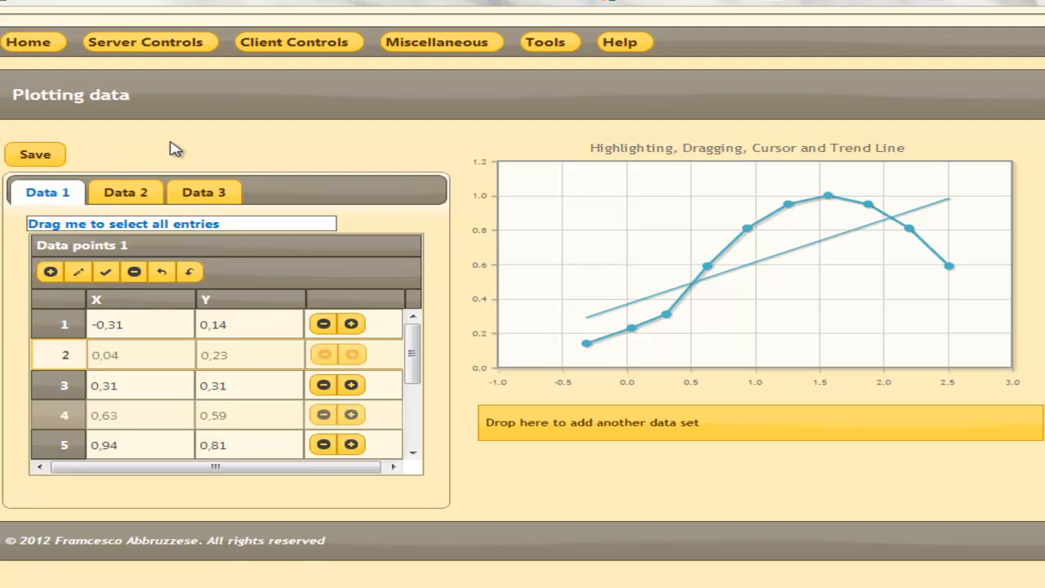
mouse_move(227, 153)
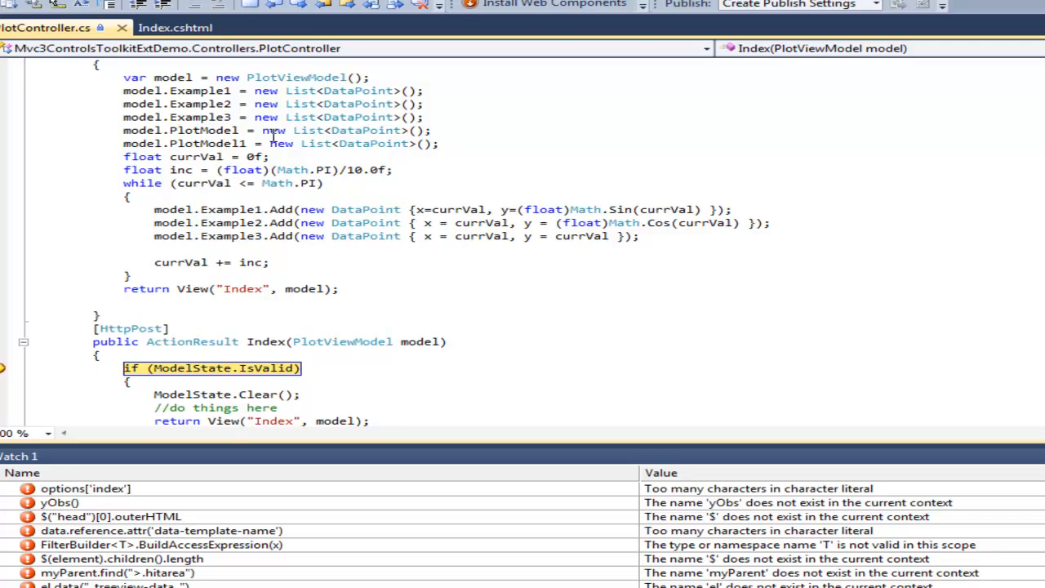
mouse_move(406, 339)
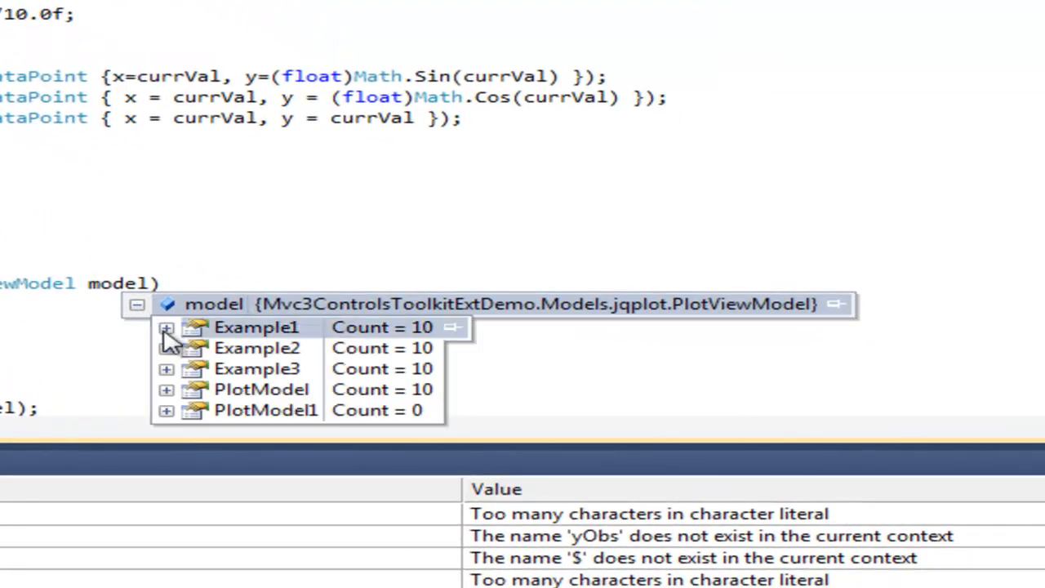
Step: Expand the posted model's Example1 data points in the debugger DataTip
left_click(166, 327)
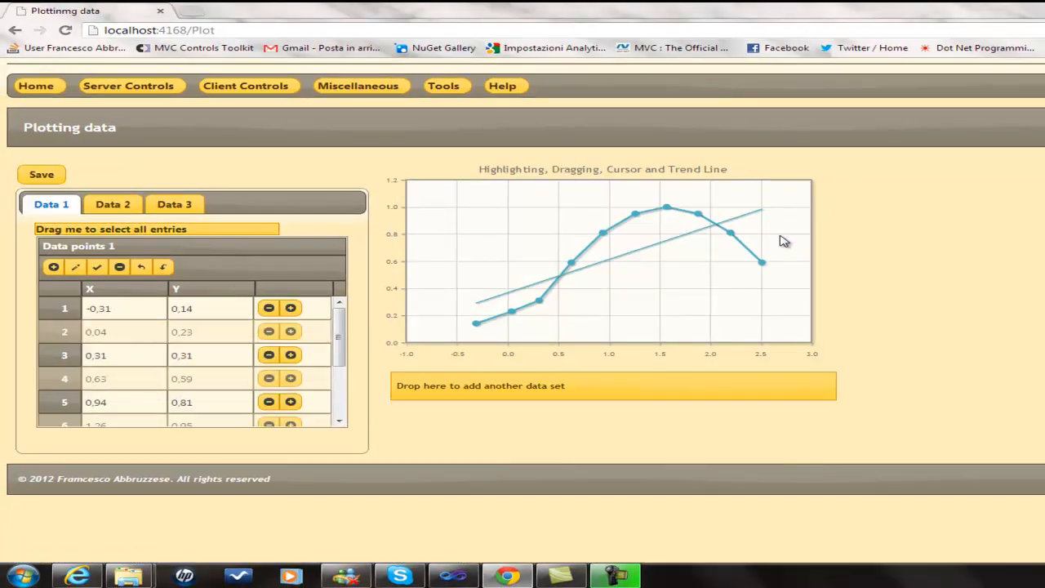
mouse_move(648, 148)
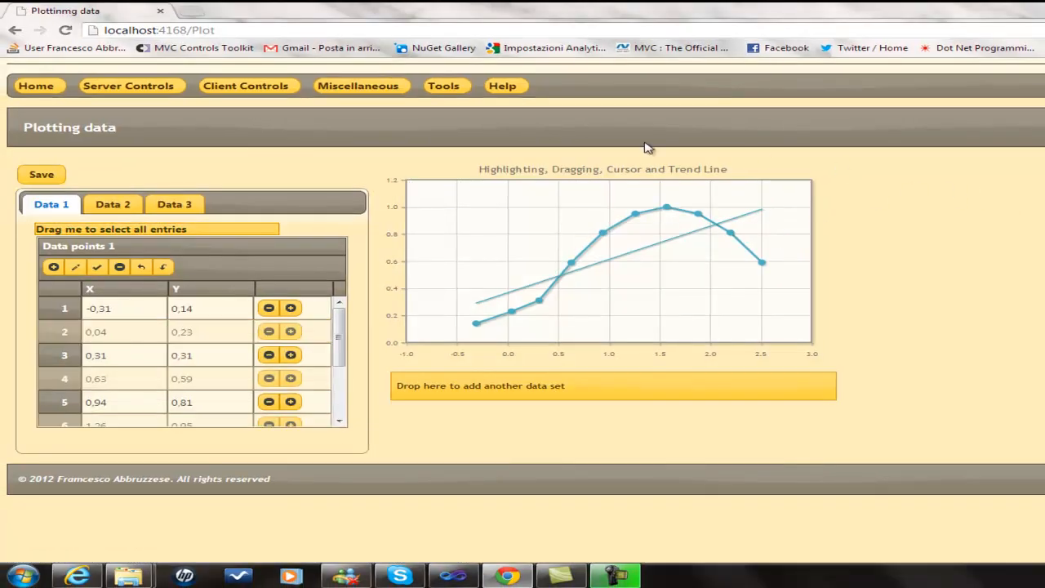
mouse_move(241, 130)
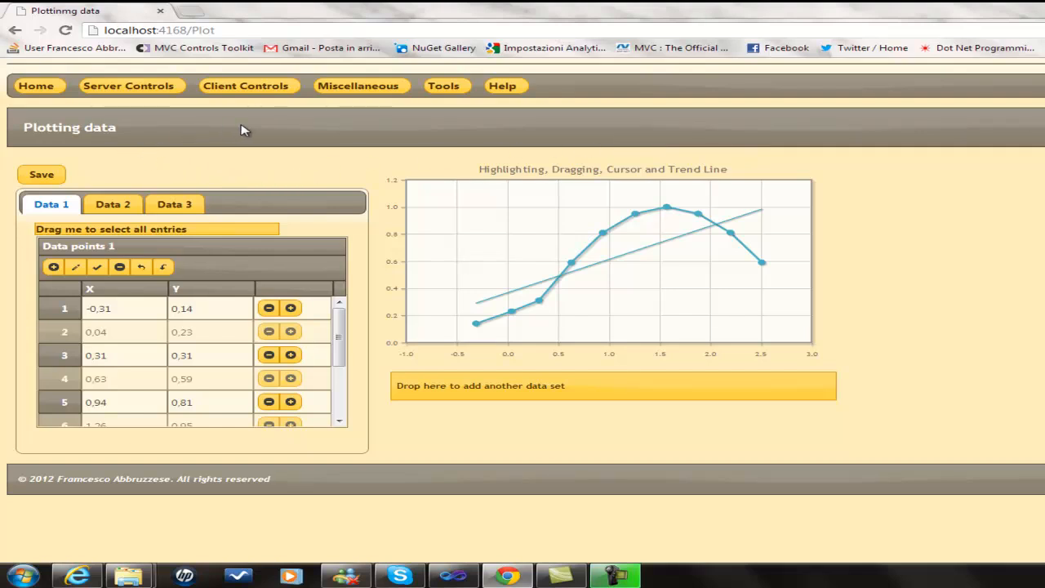
mouse_move(318, 137)
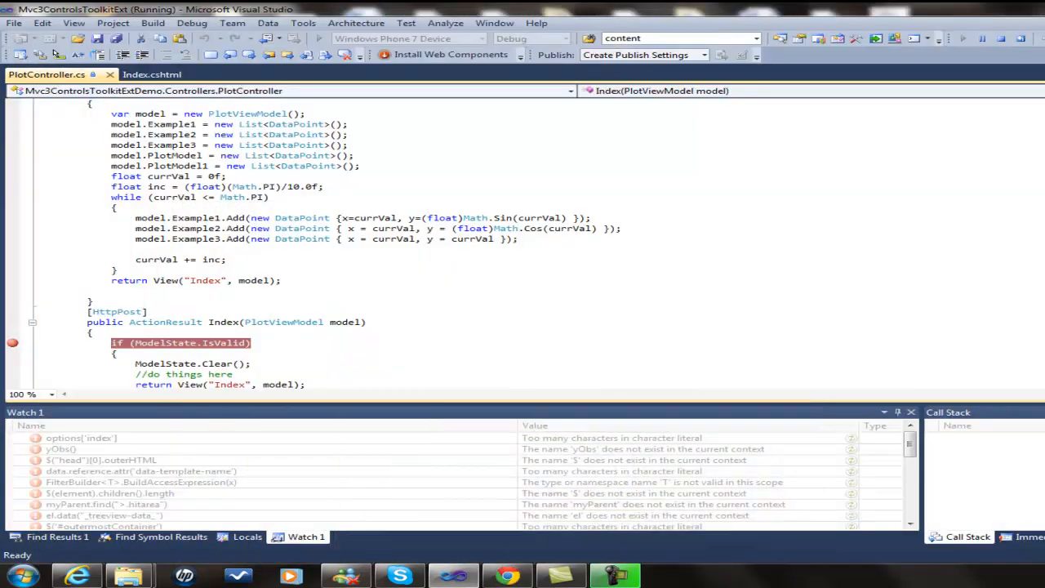
left_click(152, 74)
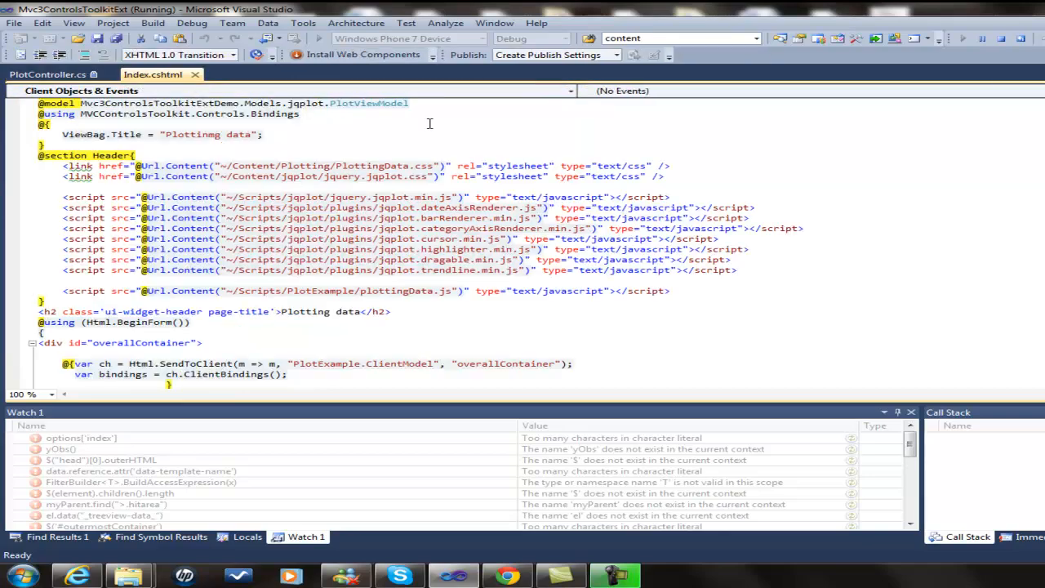
scroll("down", 3)
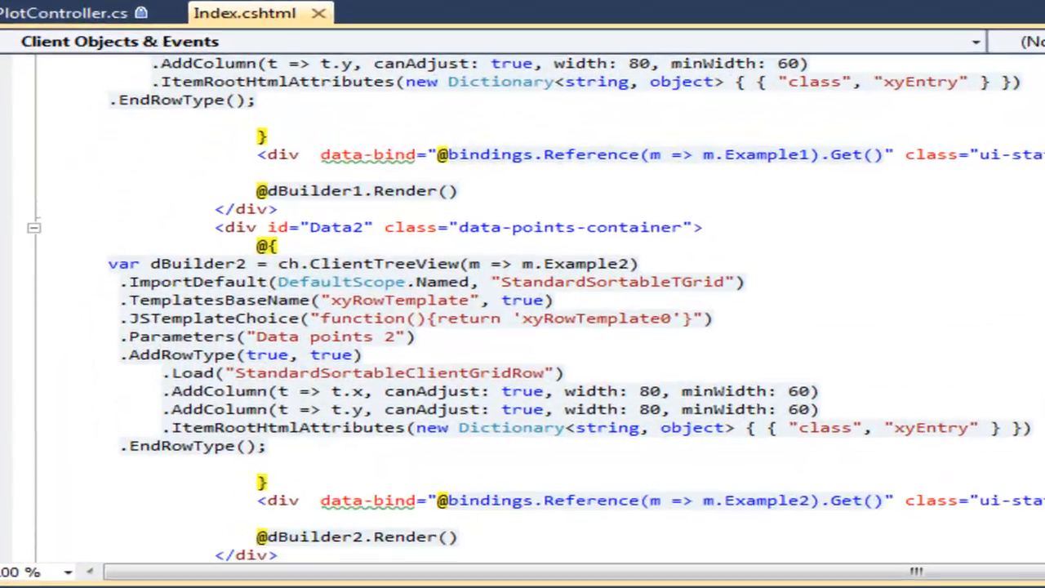
scroll("up", 3)
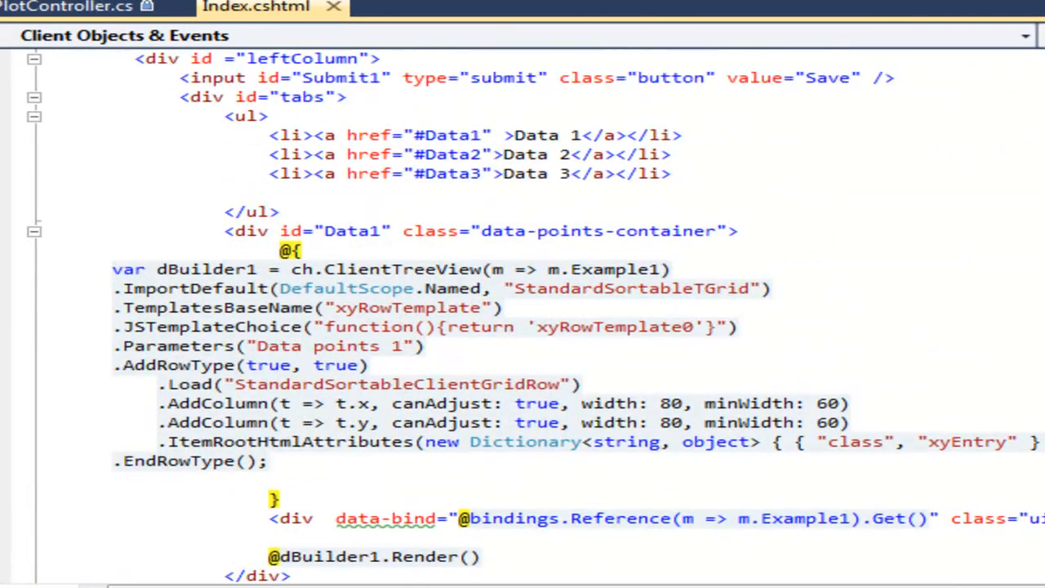
mouse_move(67, 415)
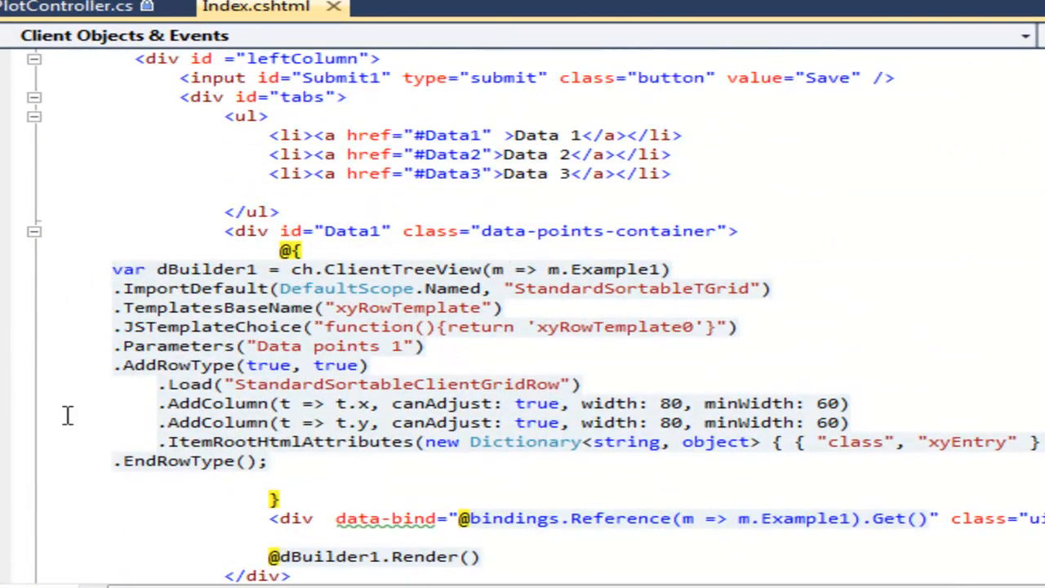
scroll("down", 3)
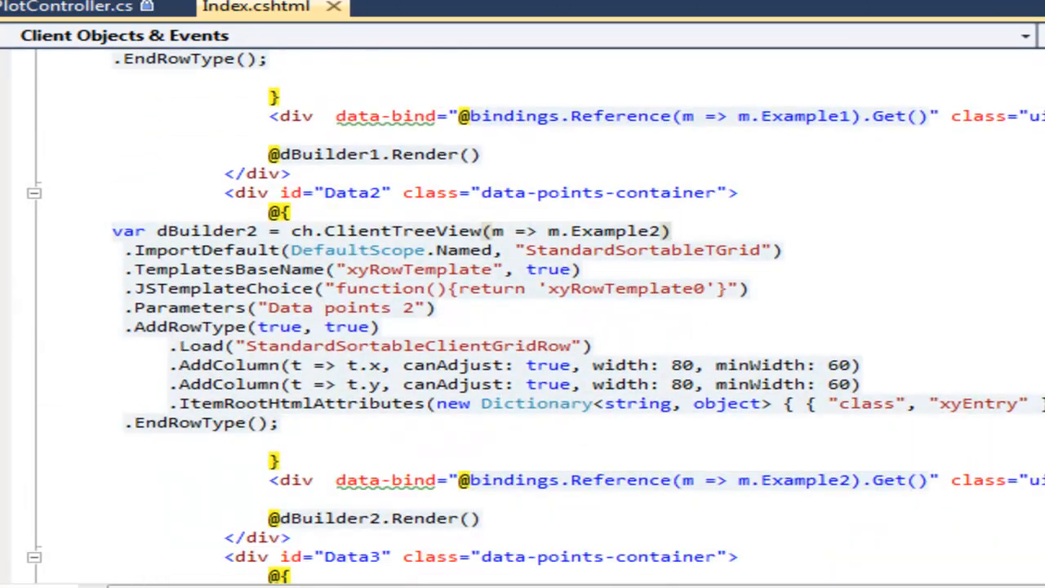
scroll("down", 3)
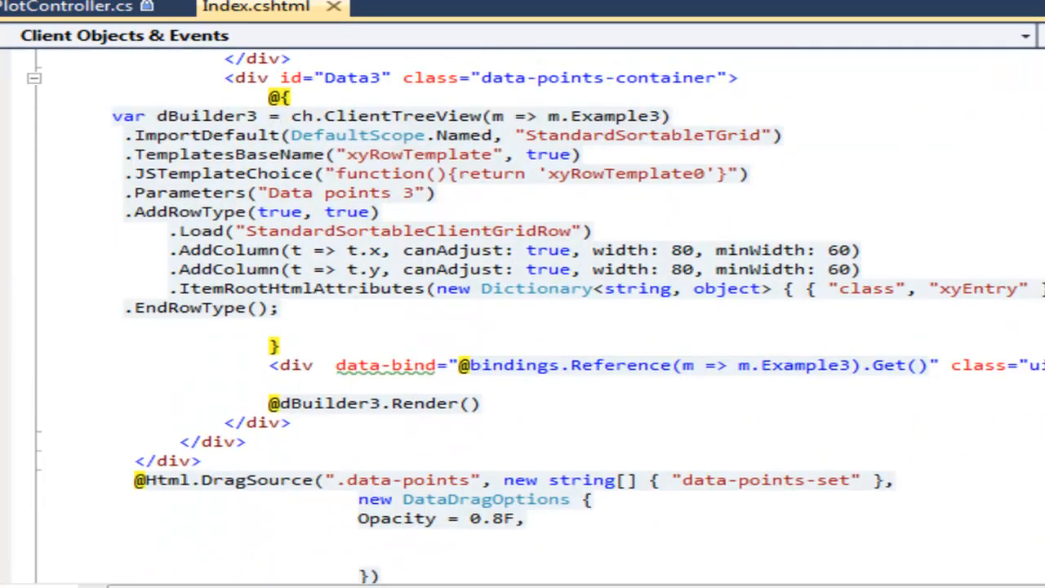
scroll("up", 3)
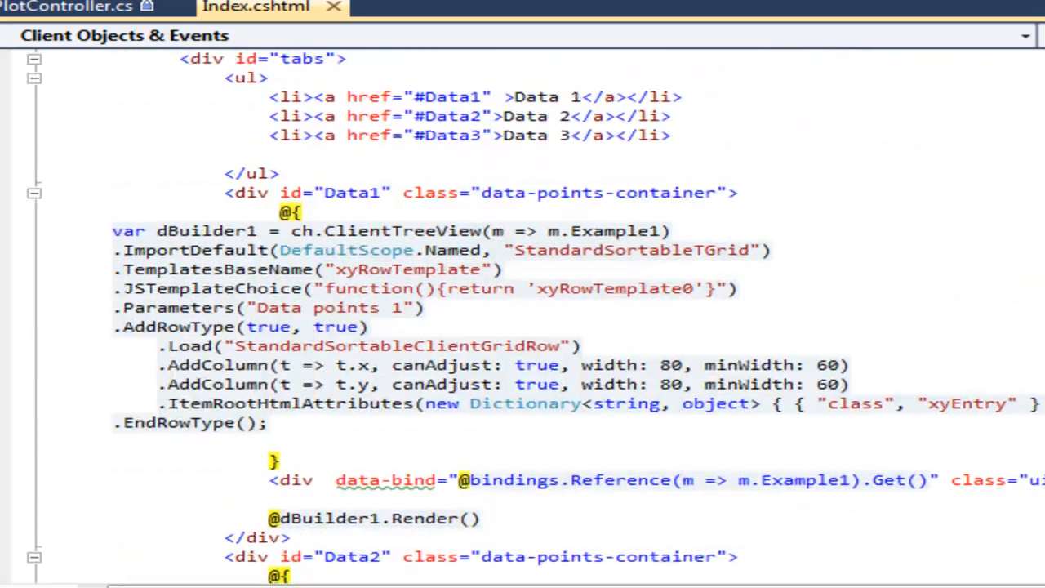
scroll("up", 3)
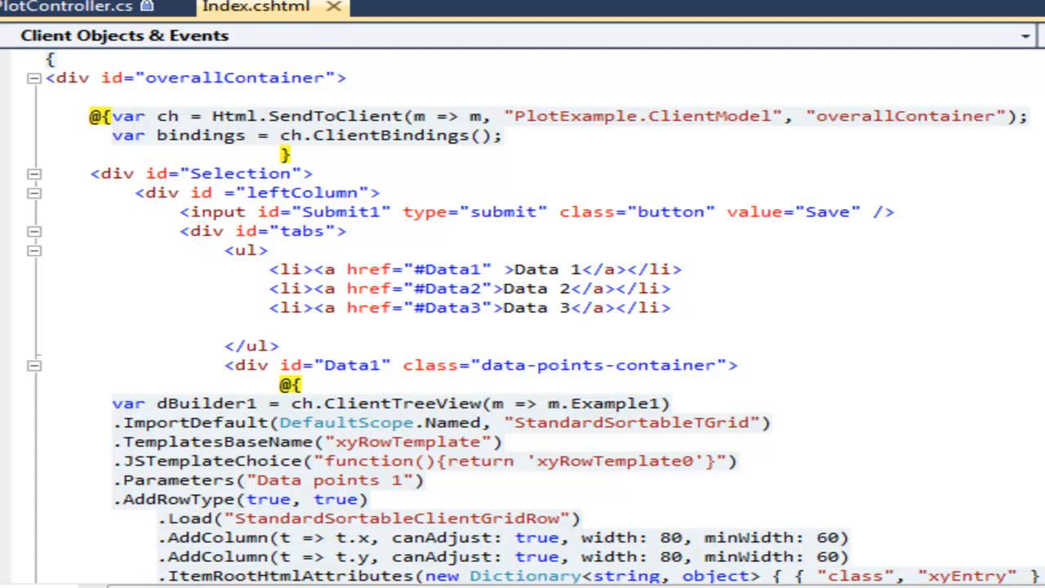
scroll("down", 3)
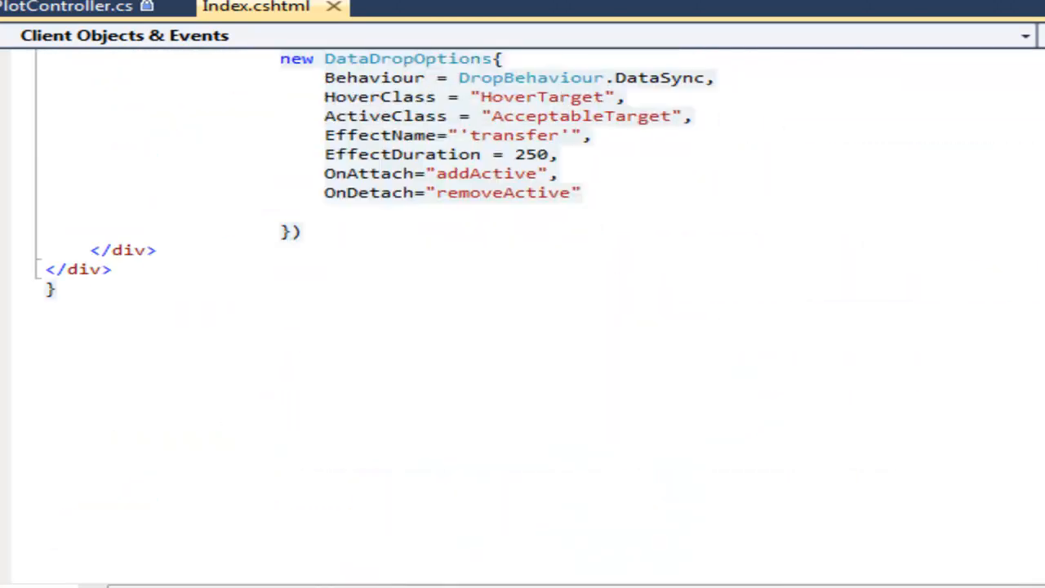
scroll("up", 3)
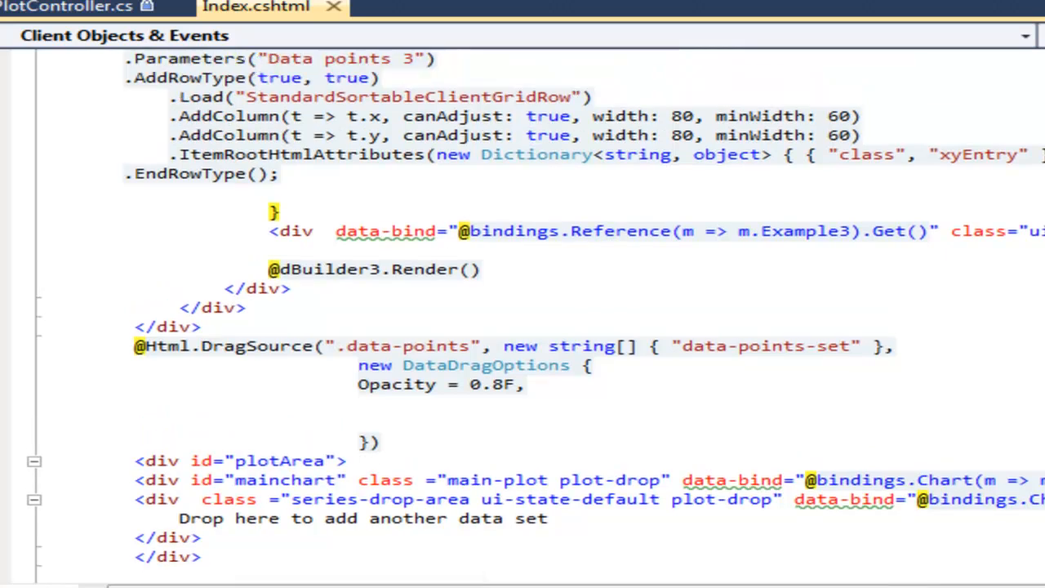
scroll("up", 3)
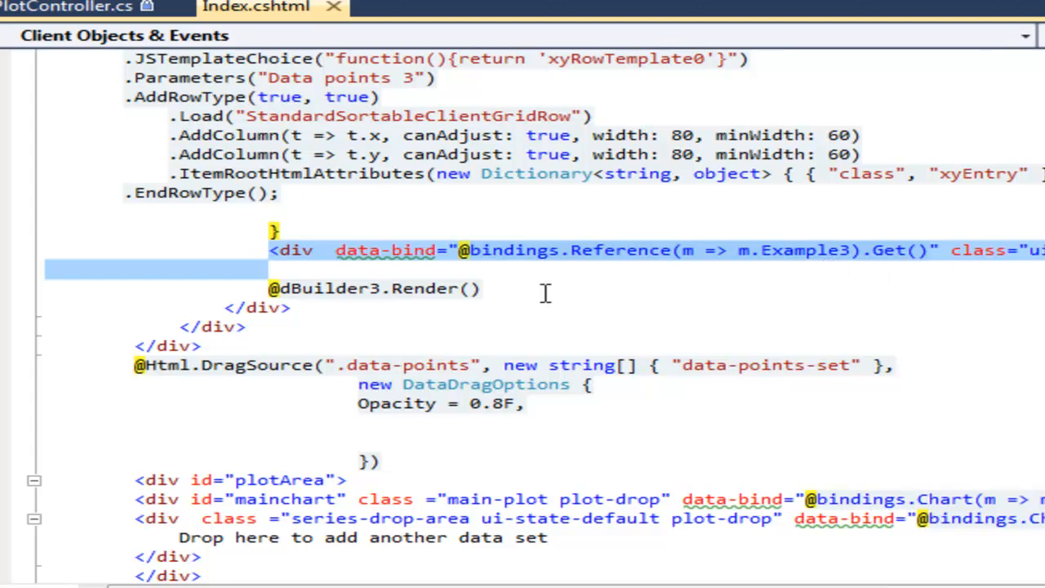
left_click(571, 288)
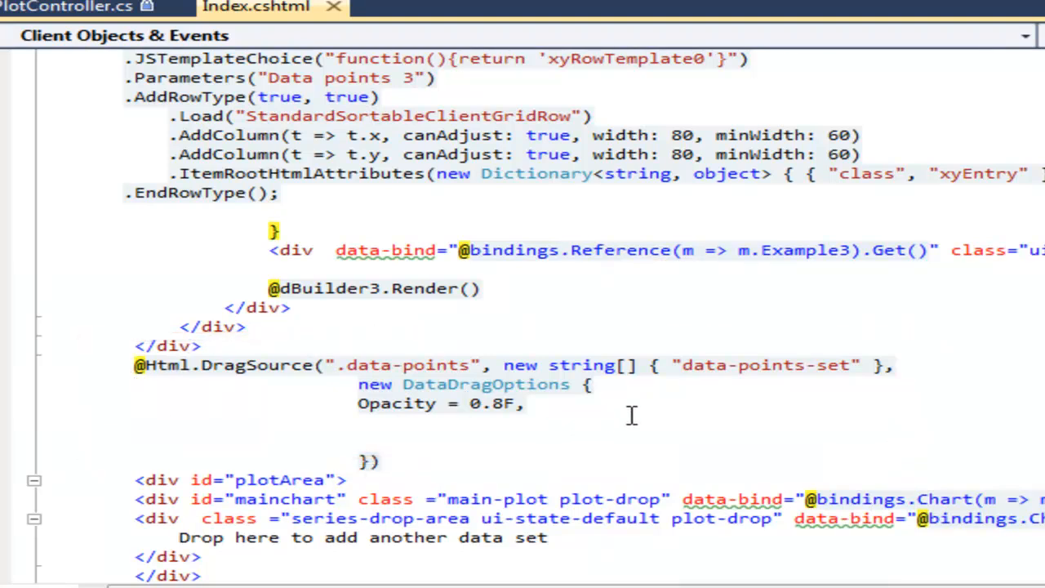
mouse_move(670, 412)
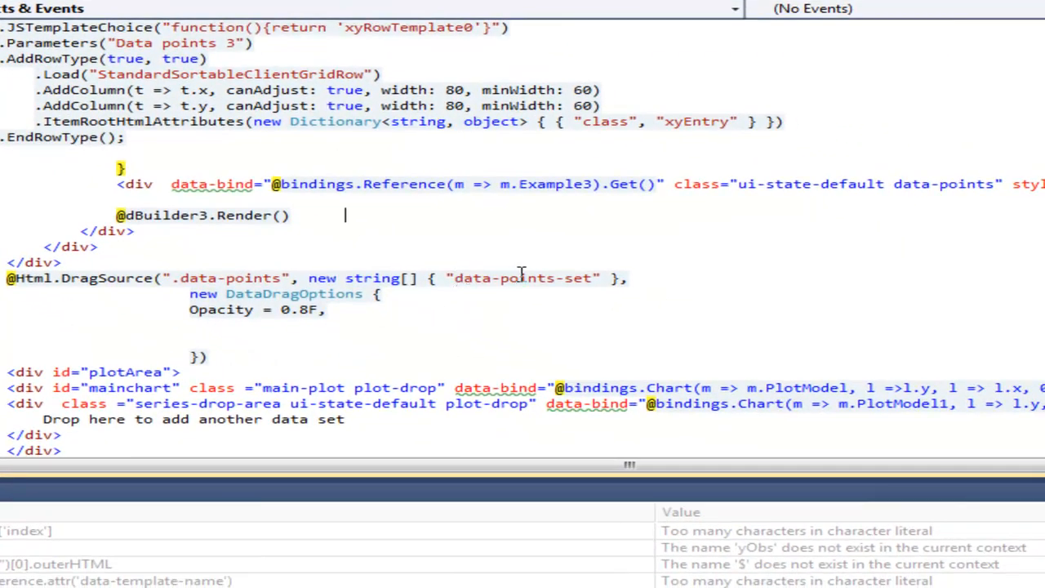
mouse_move(698, 276)
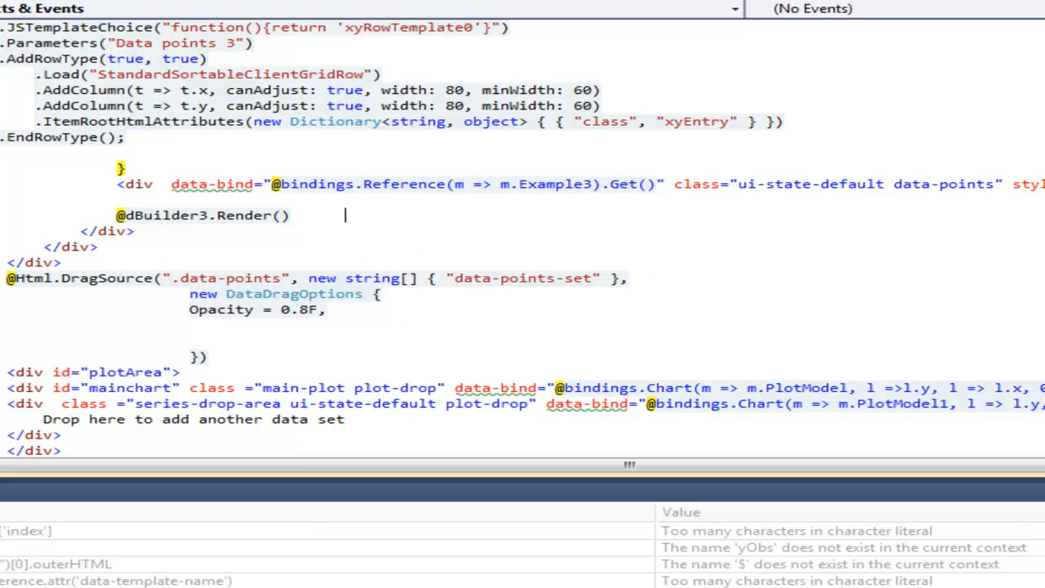
scroll("down", 3)
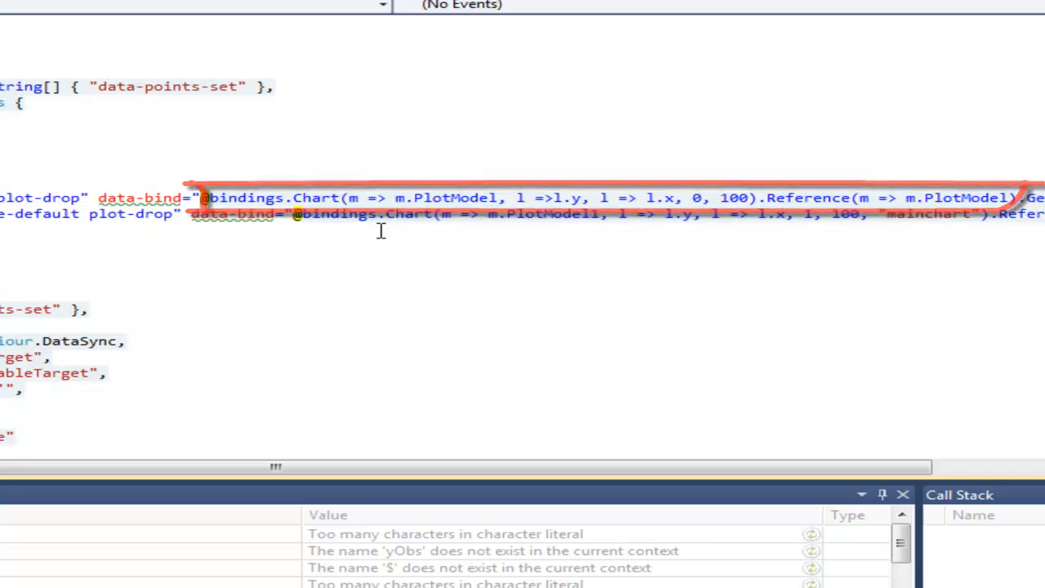
left_click(379, 232)
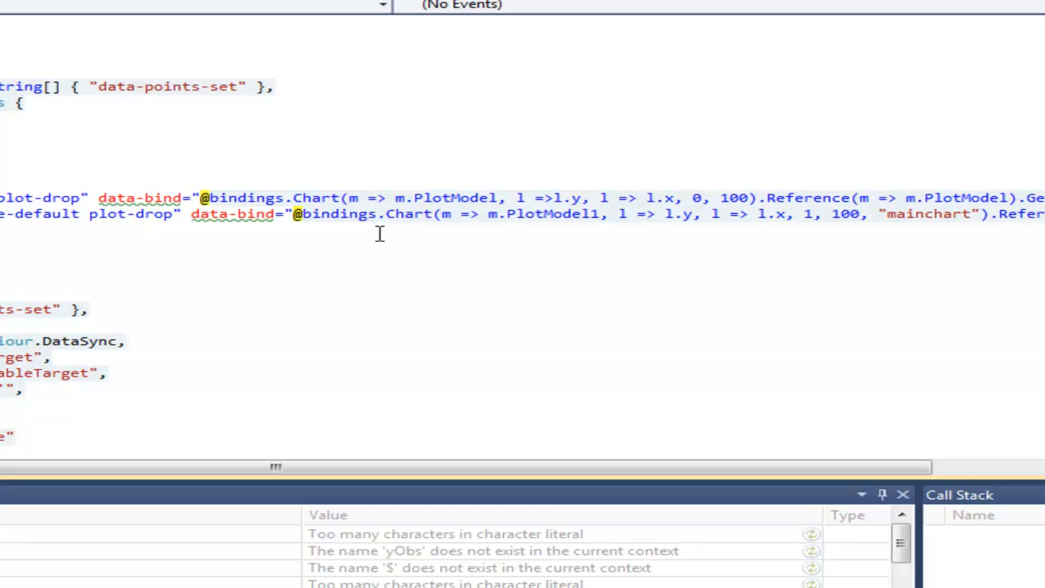
mouse_move(718, 333)
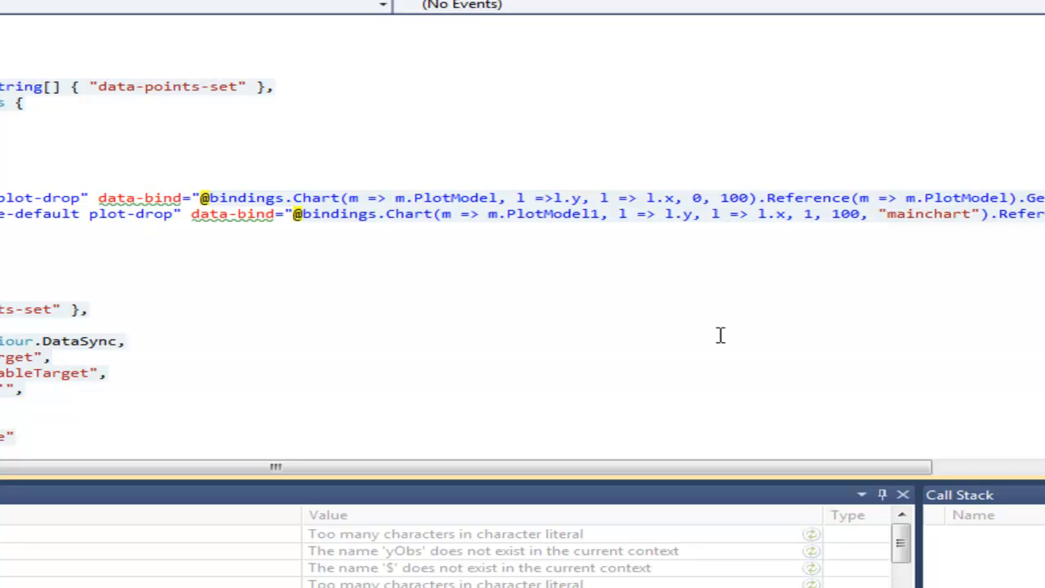
mouse_move(859, 294)
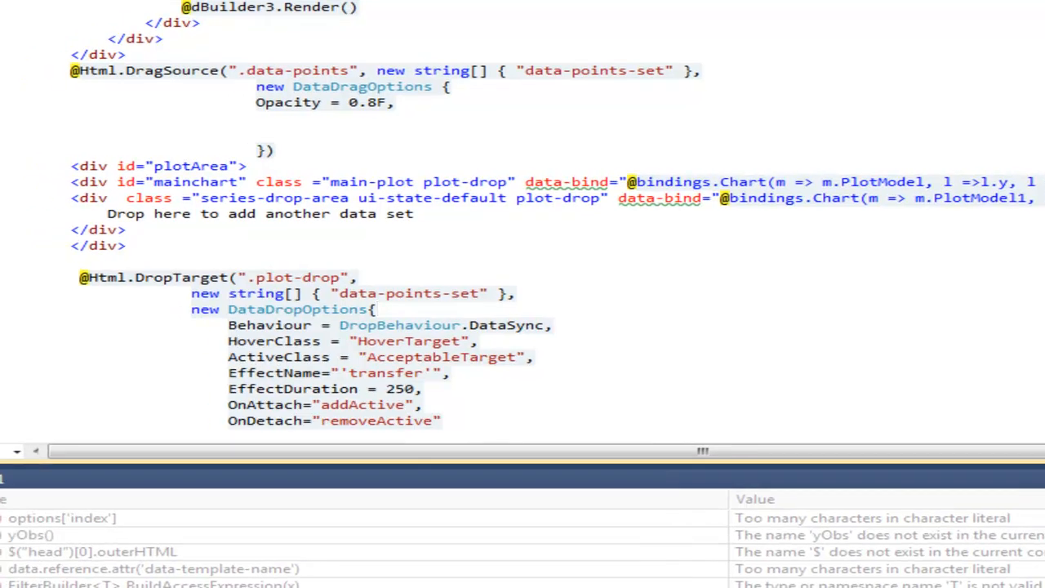
scroll("down", 3)
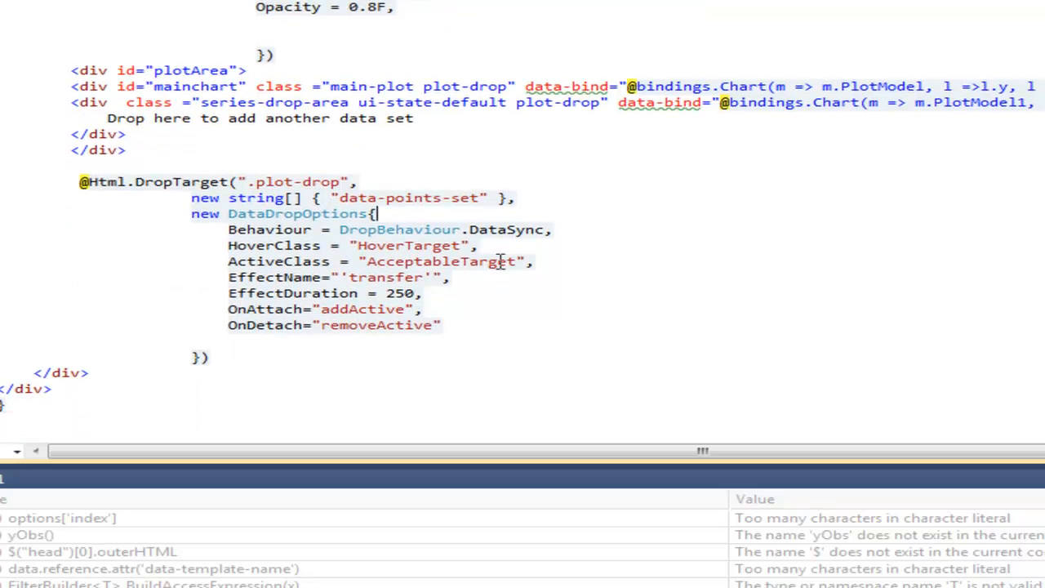
mouse_move(500, 126)
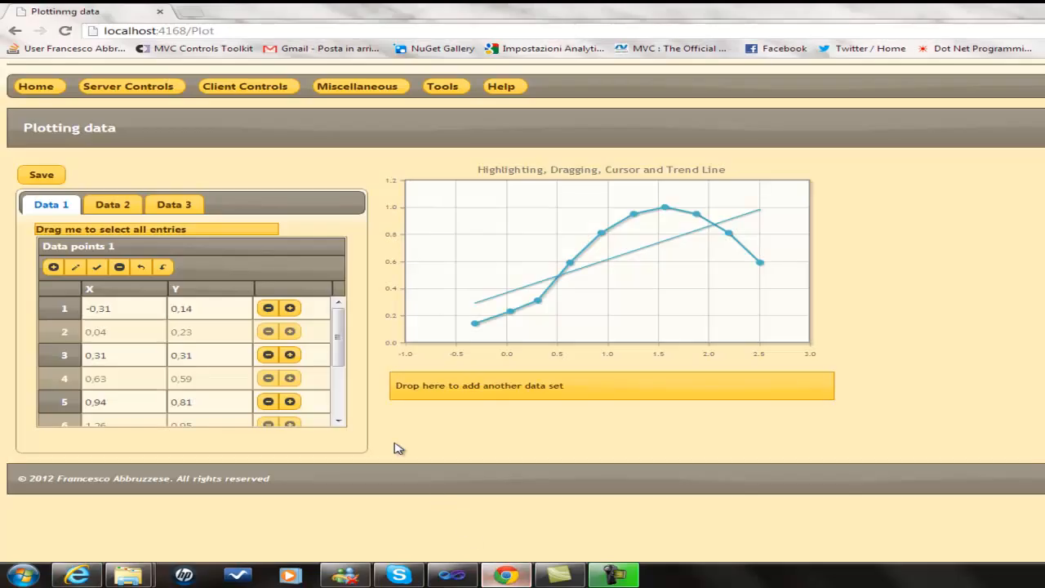
mouse_move(240, 125)
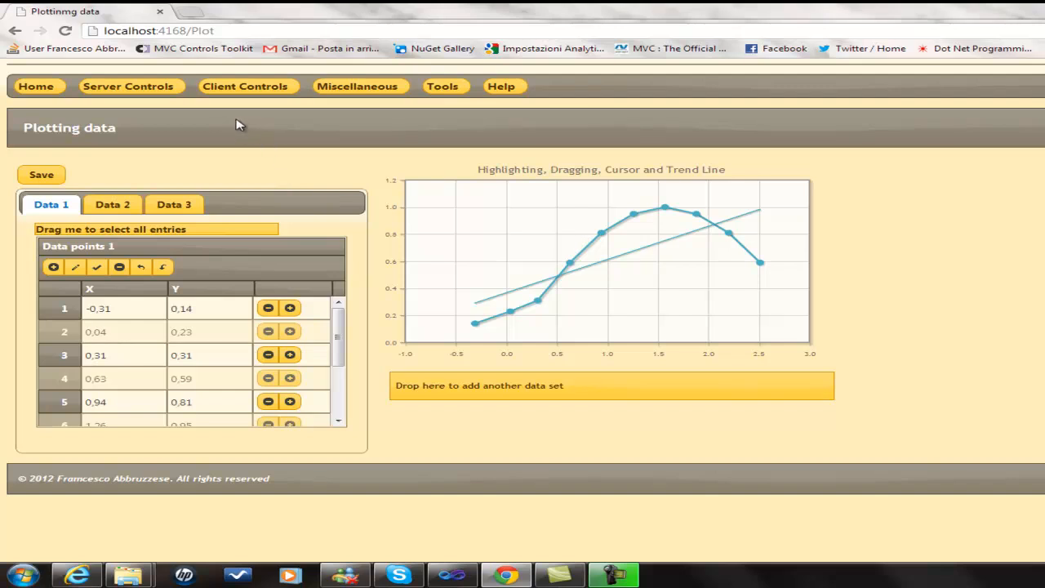
Step: Choose Client Controls > Connected Lists Client-Client
left_click(245, 86)
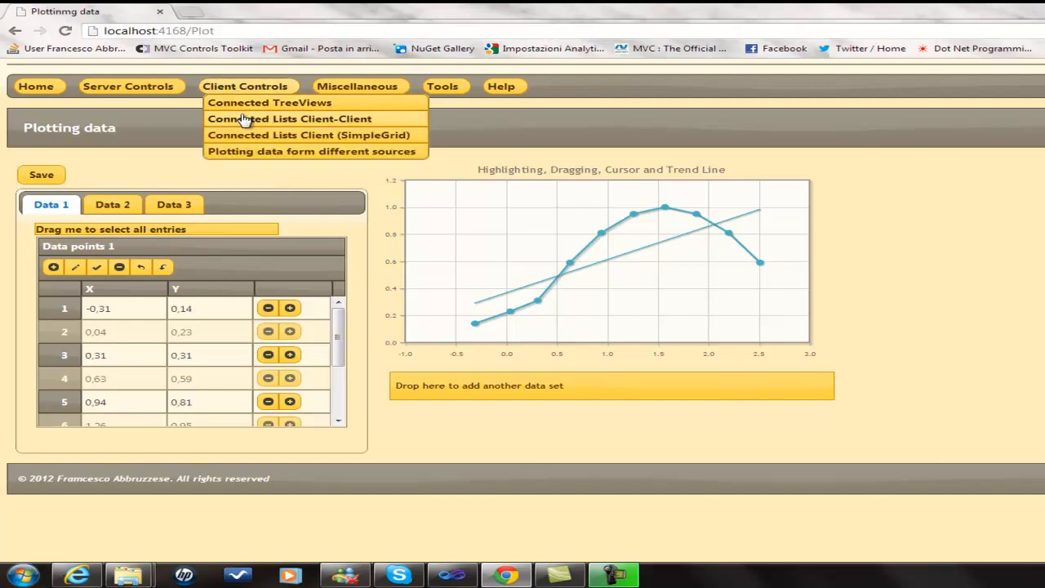
left_click(290, 118)
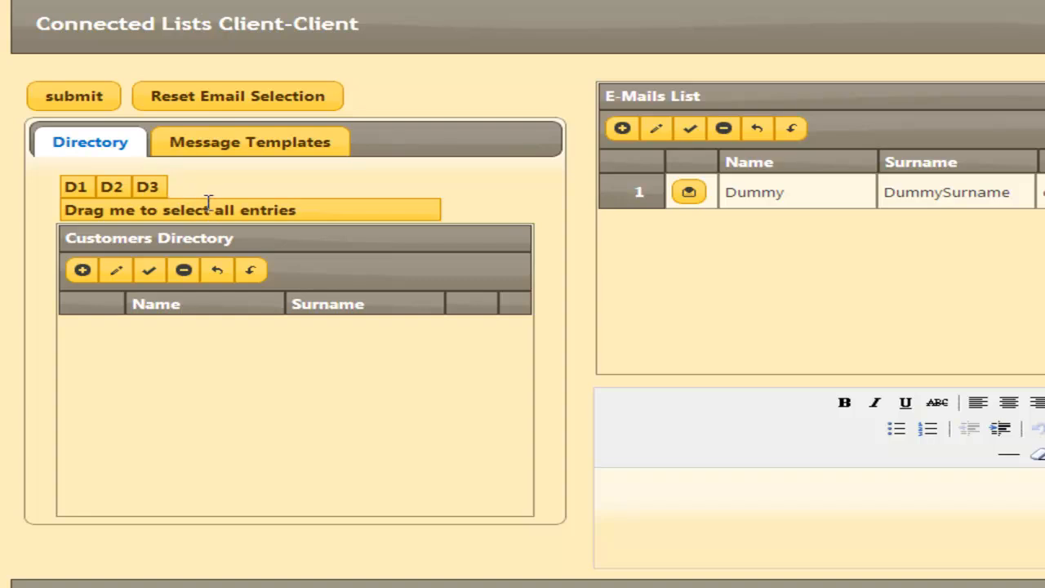
mouse_move(261, 147)
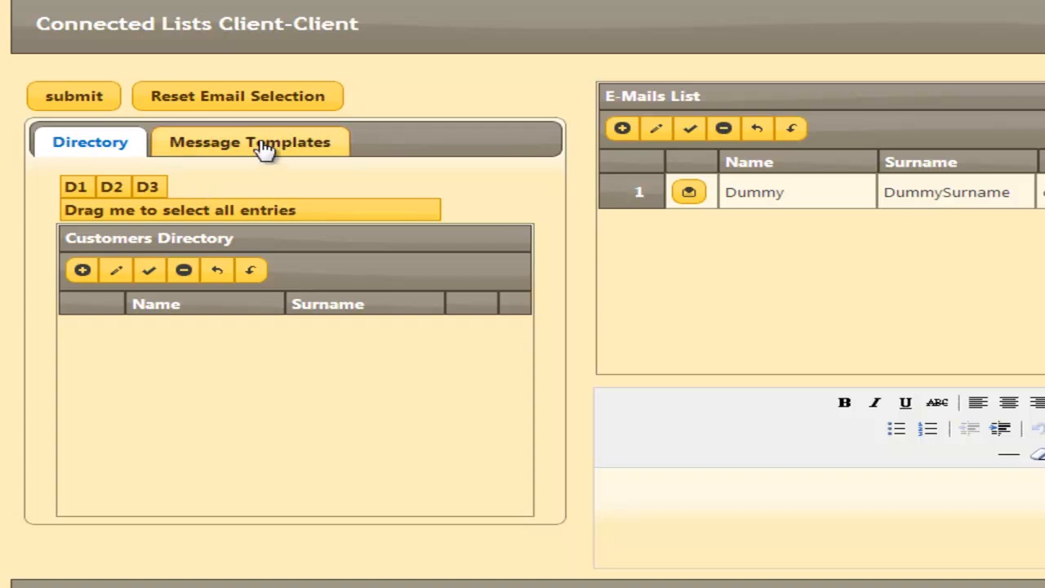
Step: Switch the left panel to the Message Templates tab
left_click(249, 141)
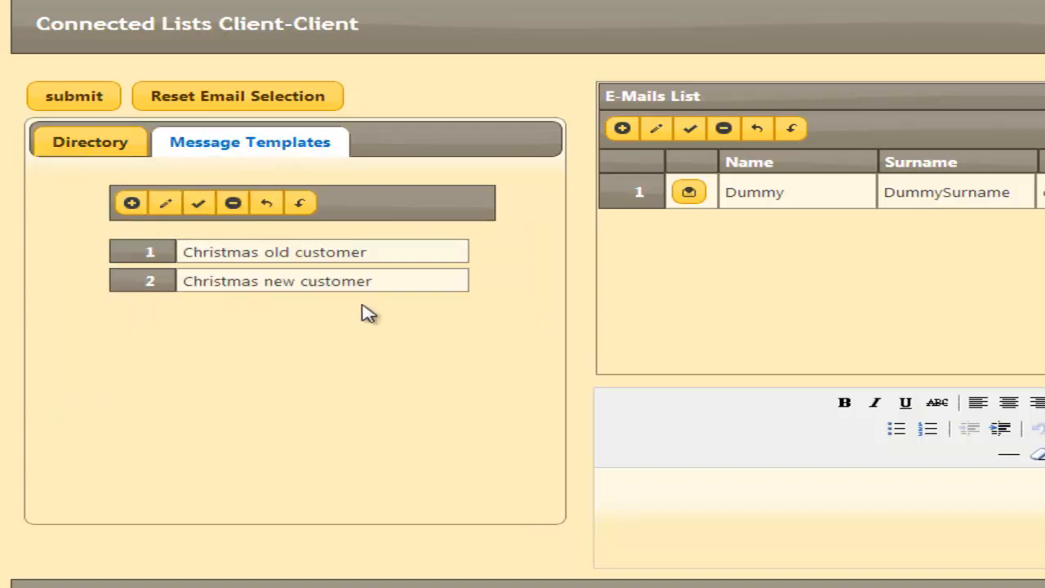
mouse_move(319, 343)
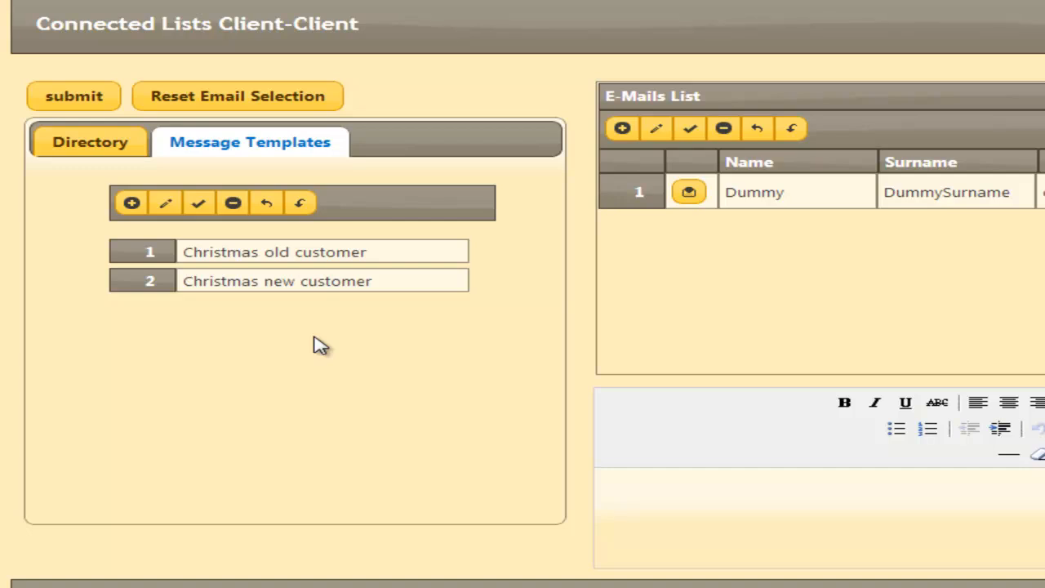
mouse_move(225, 334)
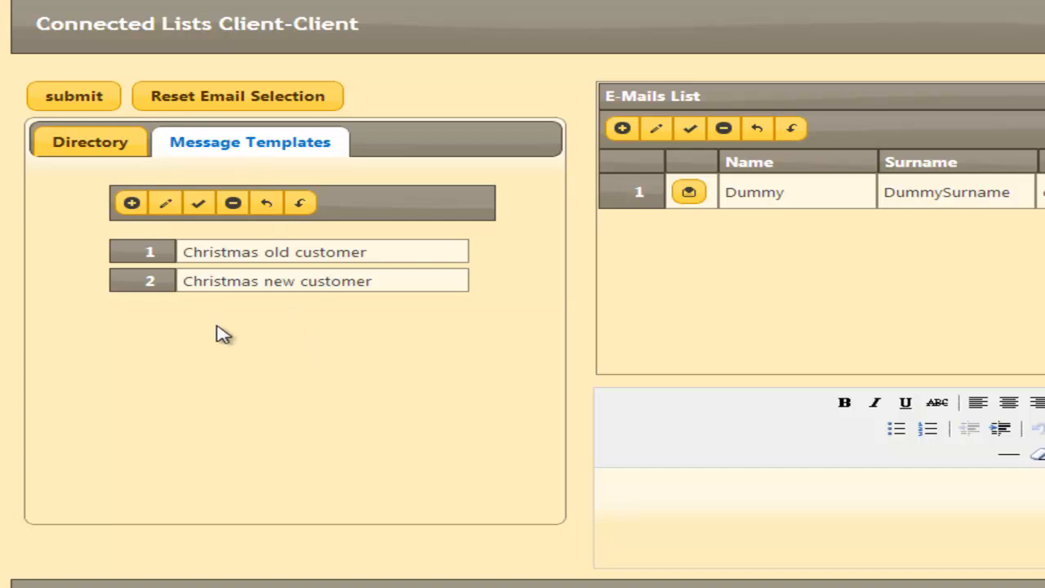
mouse_move(250, 380)
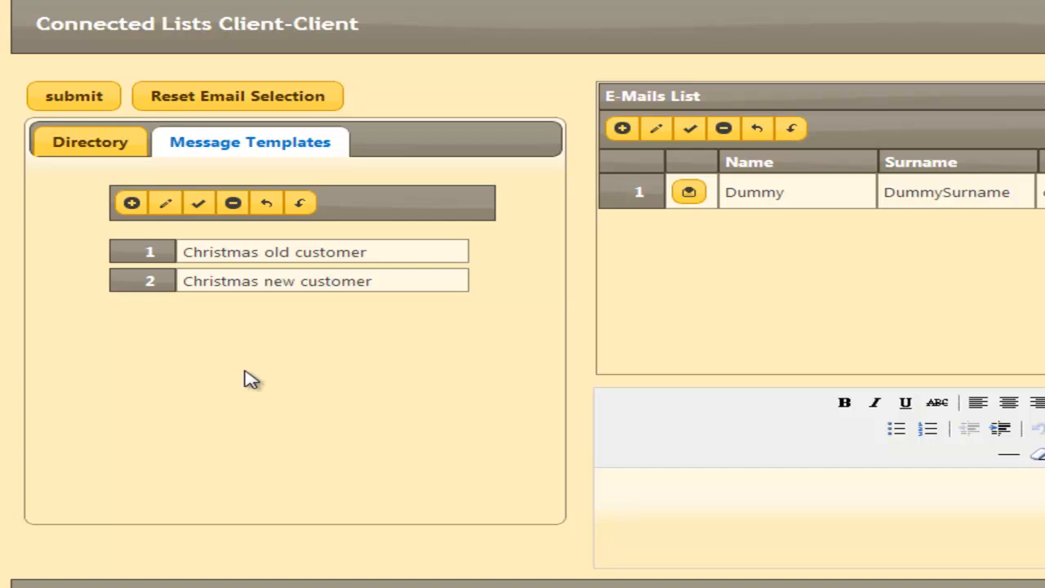
left_click(90, 142)
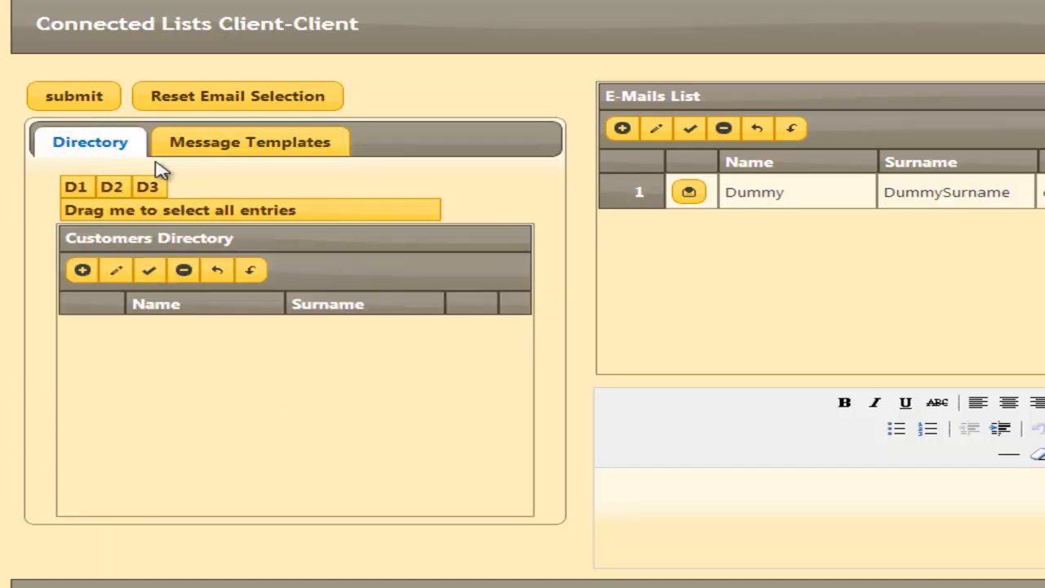
mouse_move(116, 270)
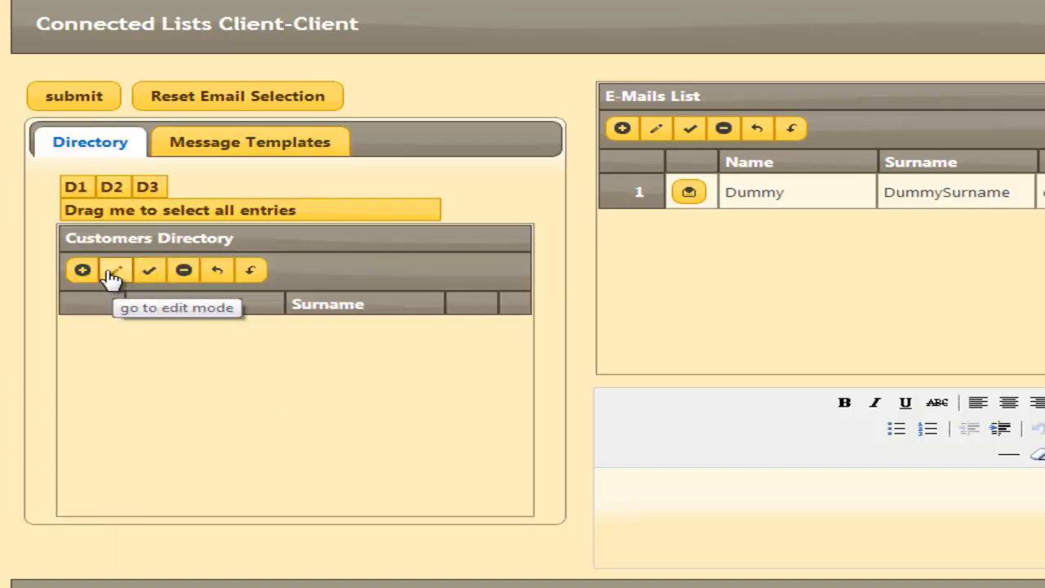
left_click(117, 270)
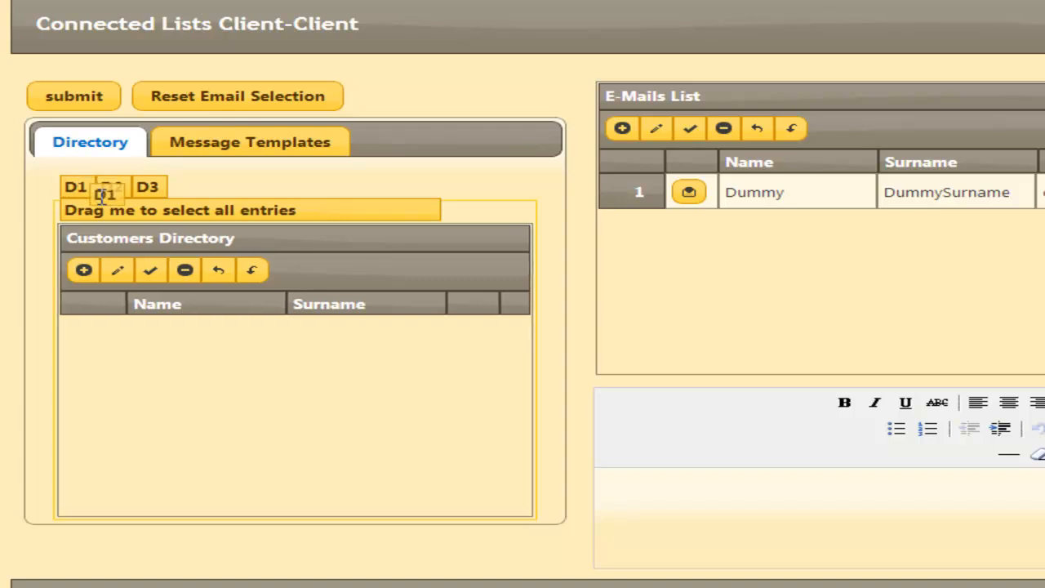
left_click_drag(106, 192, 317, 251)
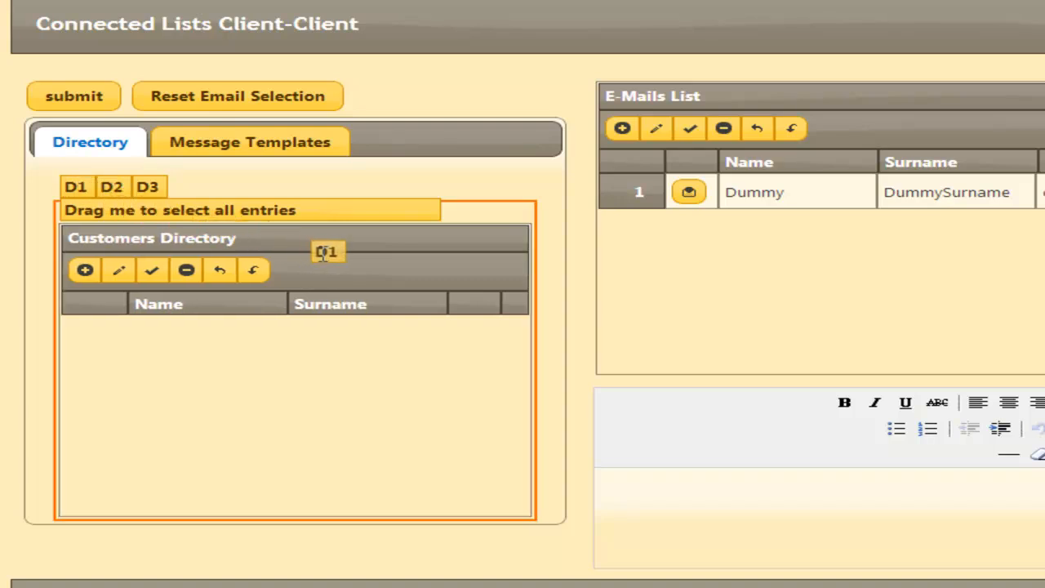
left_click(75, 186)
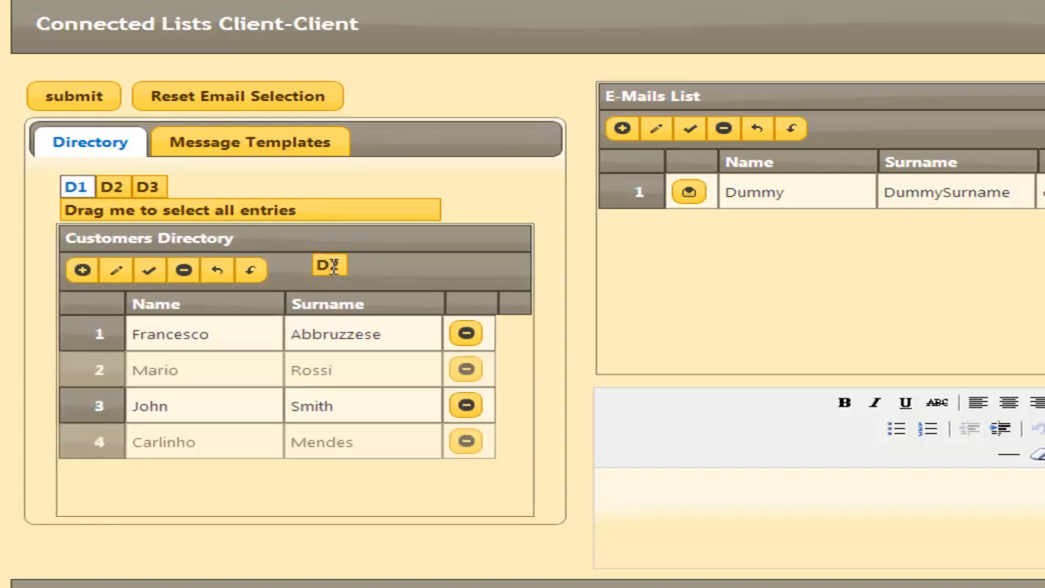
left_click(112, 186)
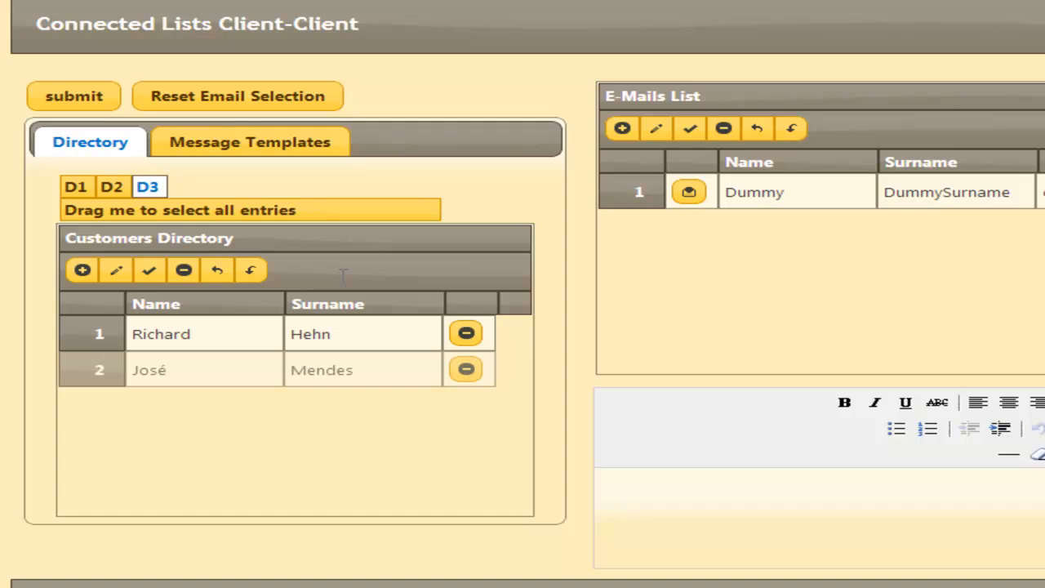
mouse_move(347, 298)
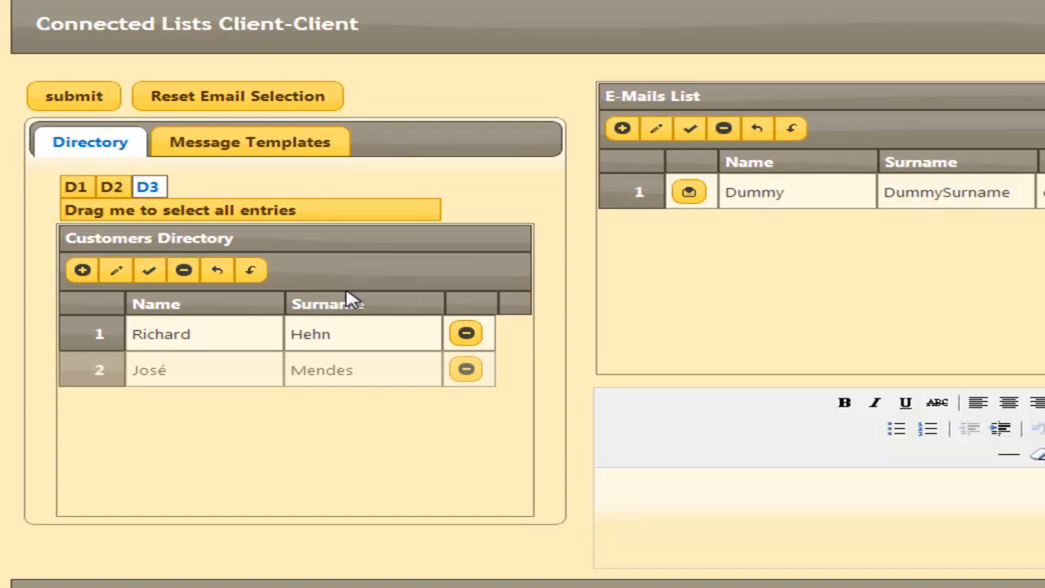
mouse_move(406, 199)
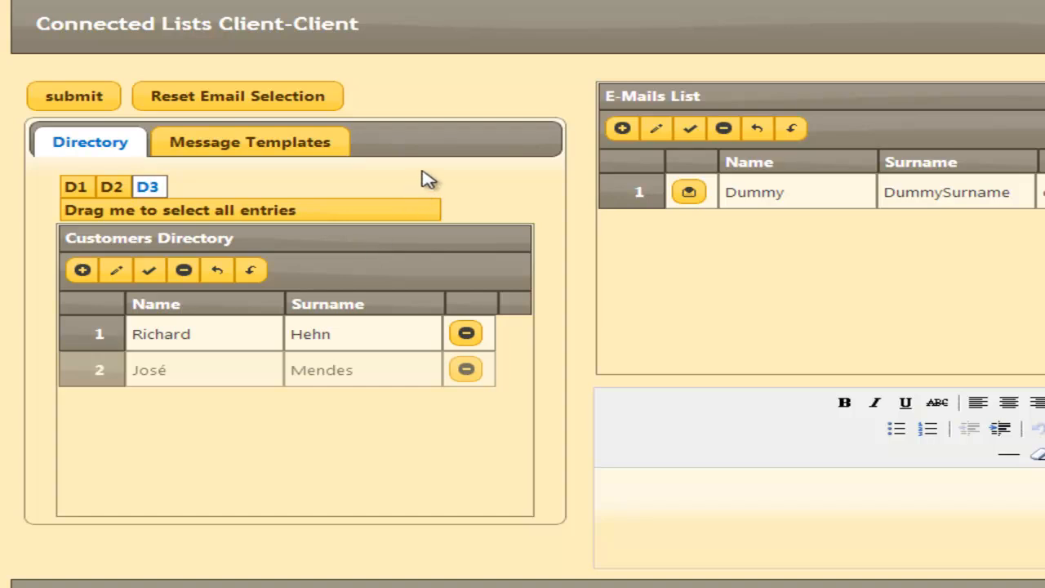
mouse_move(314, 421)
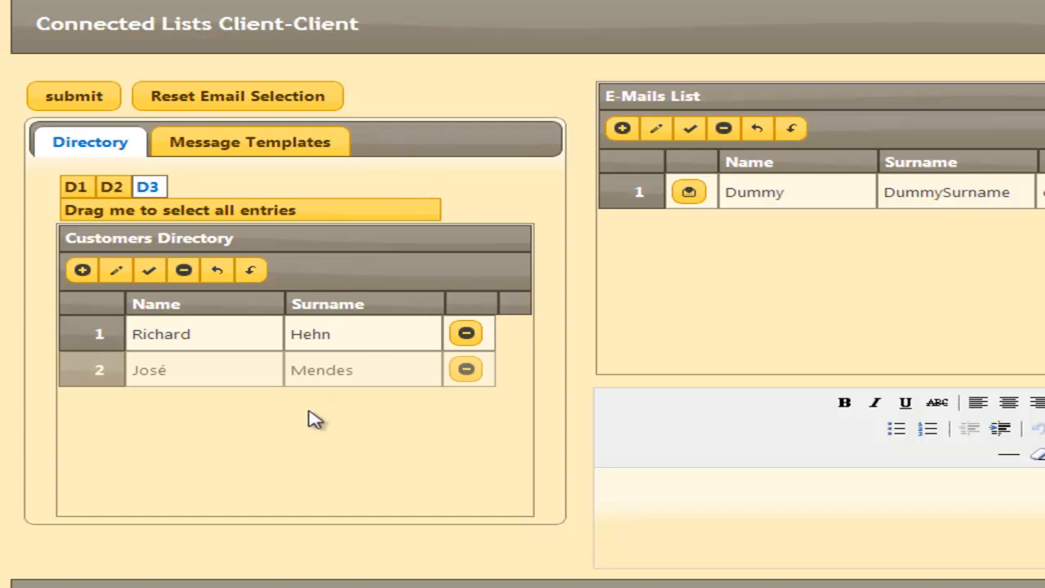
mouse_move(408, 405)
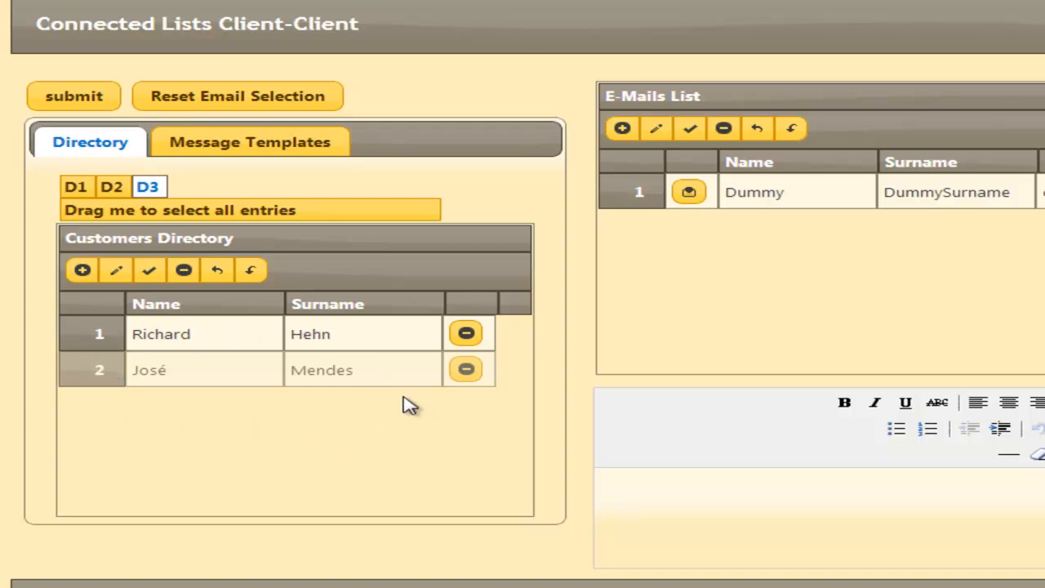
mouse_move(220, 357)
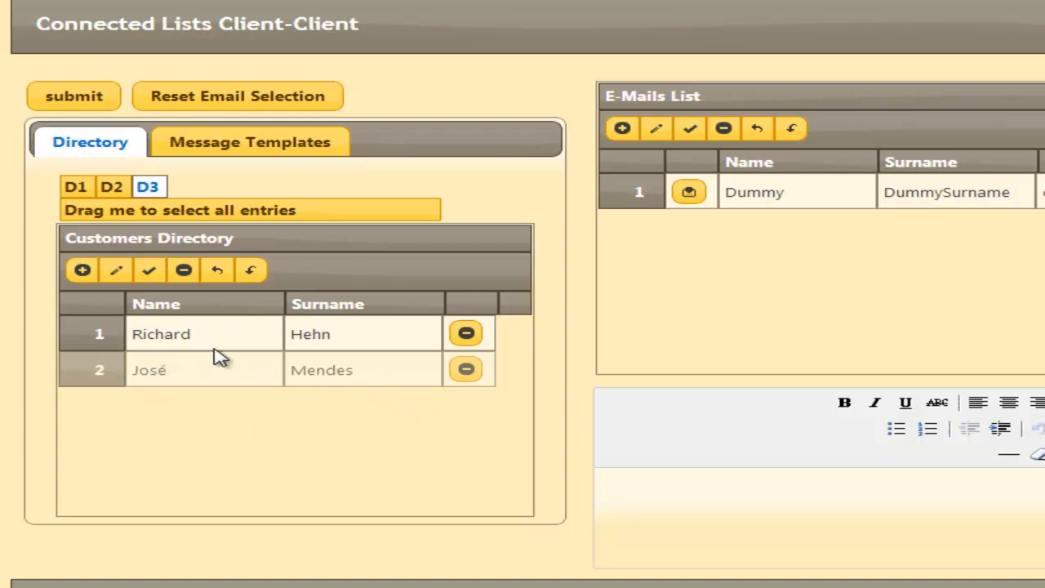
mouse_move(243, 189)
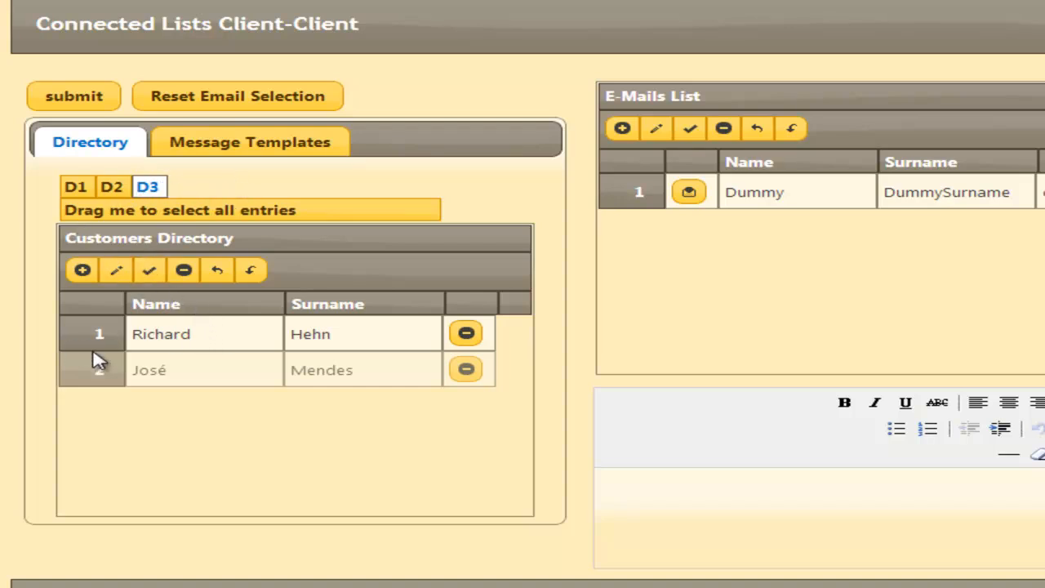
left_click(161, 334)
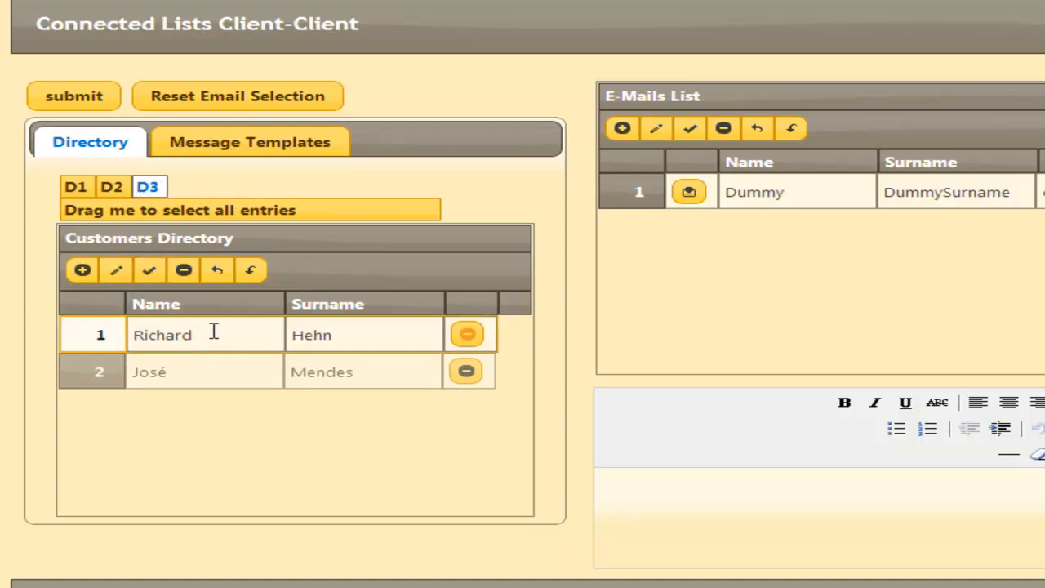
type("hghg")
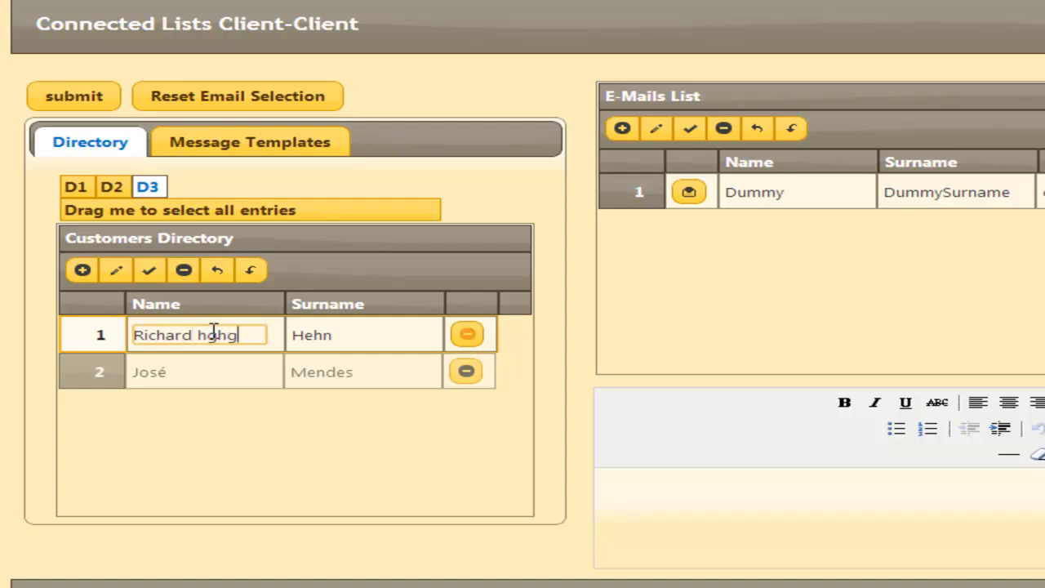
left_click(149, 270)
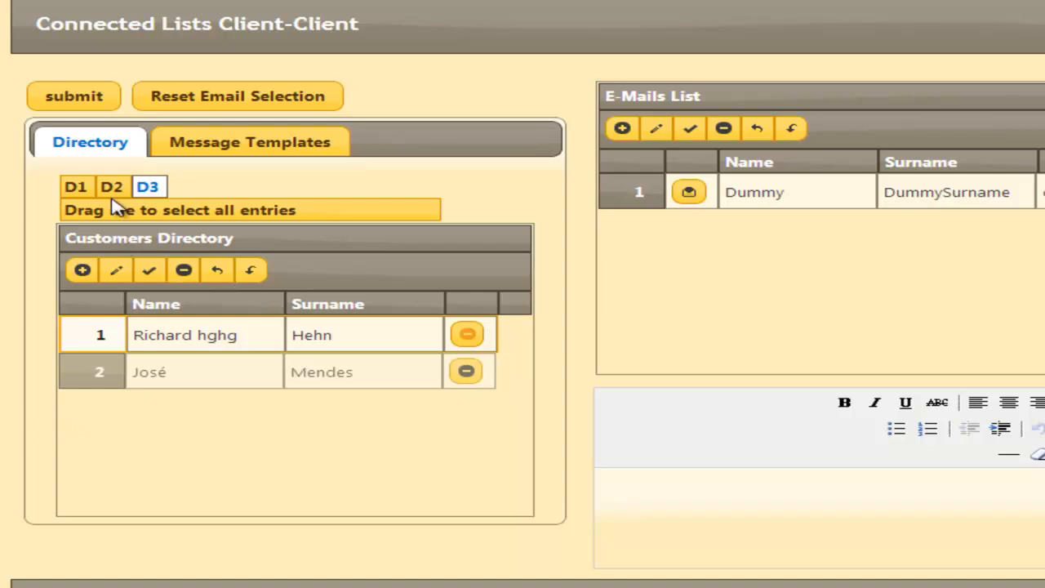
left_click(111, 186)
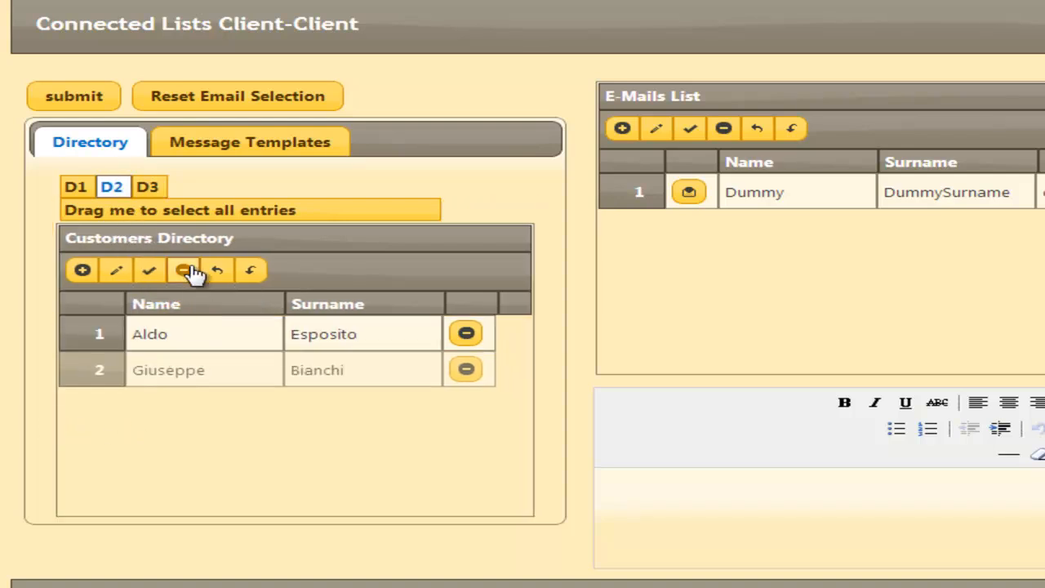
left_click(148, 186)
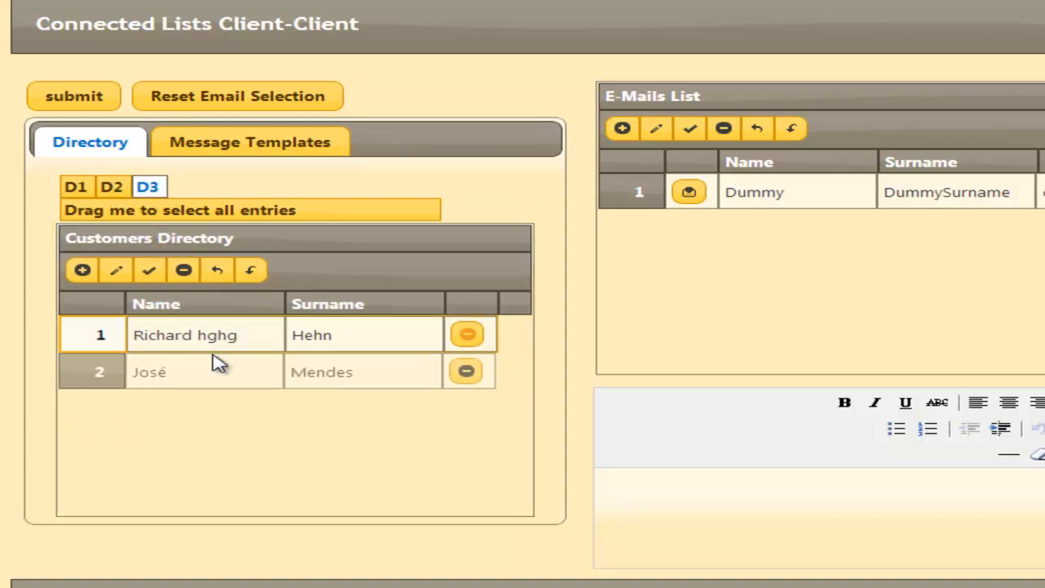
left_click(204, 335)
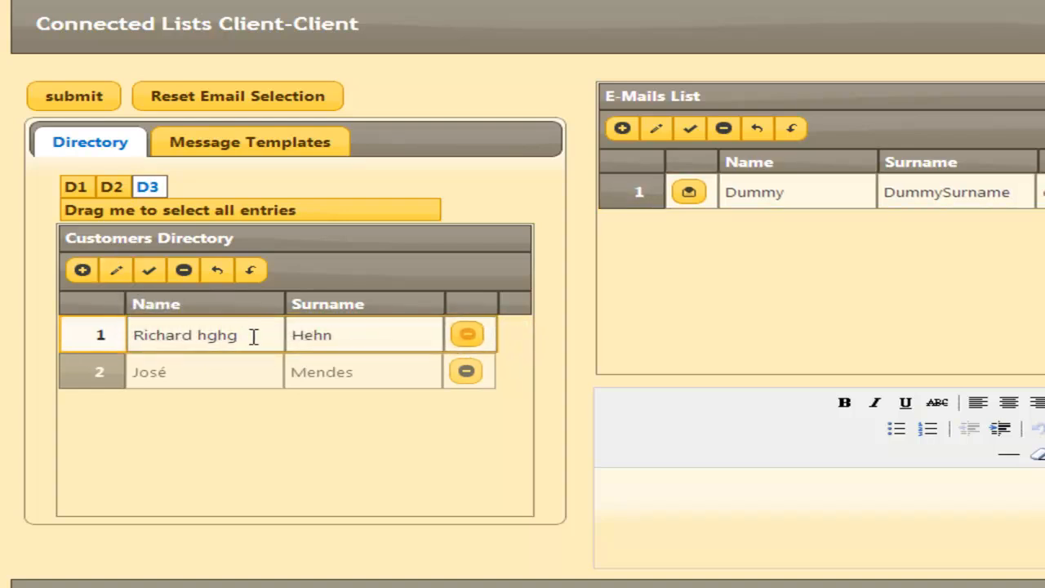
double_click(216, 335)
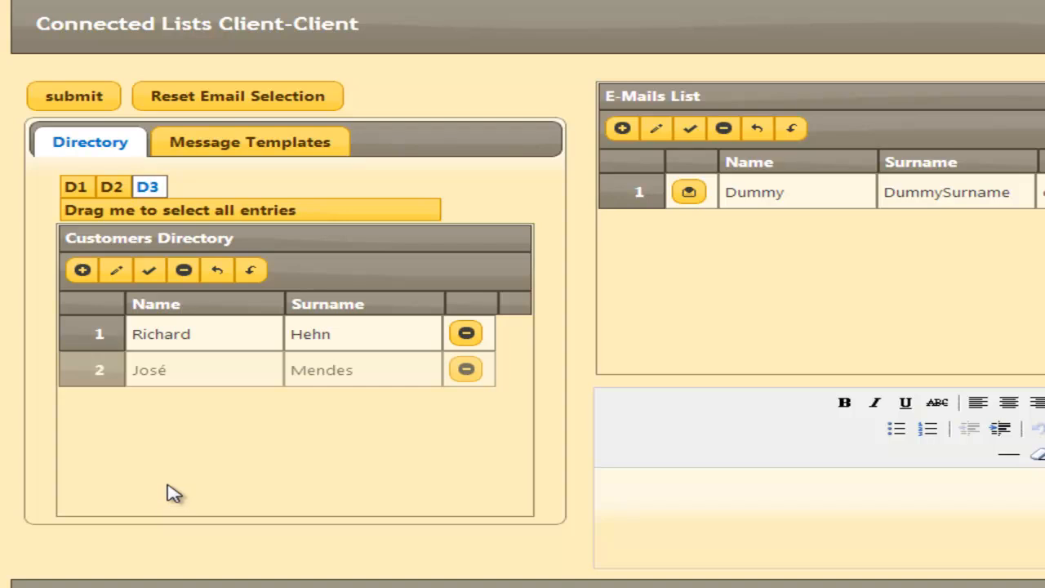
mouse_move(168, 490)
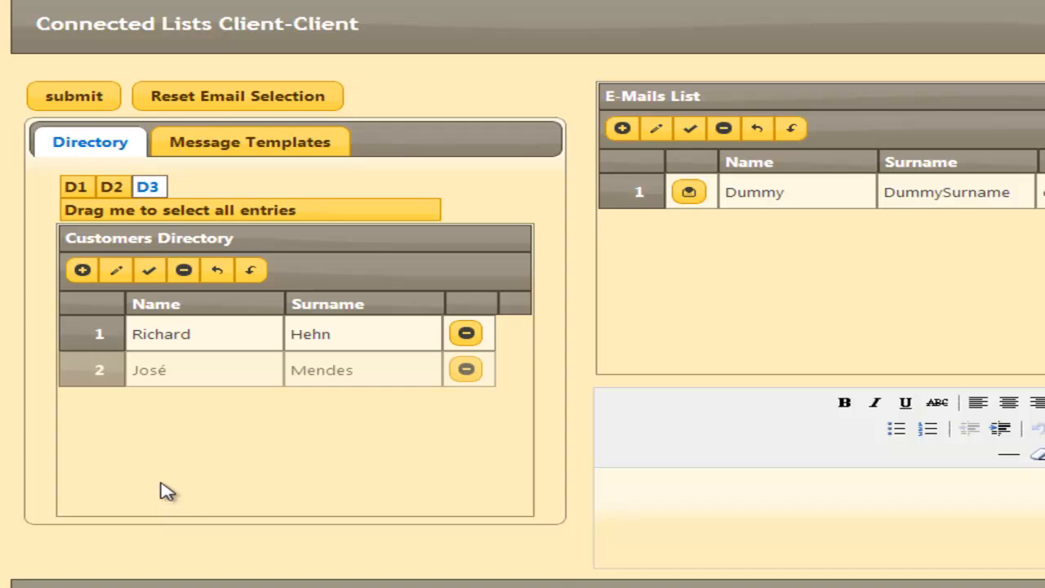
Step: Replace the dots after ##Name## in Christmas old customer with 'I would like'
left_click(250, 141)
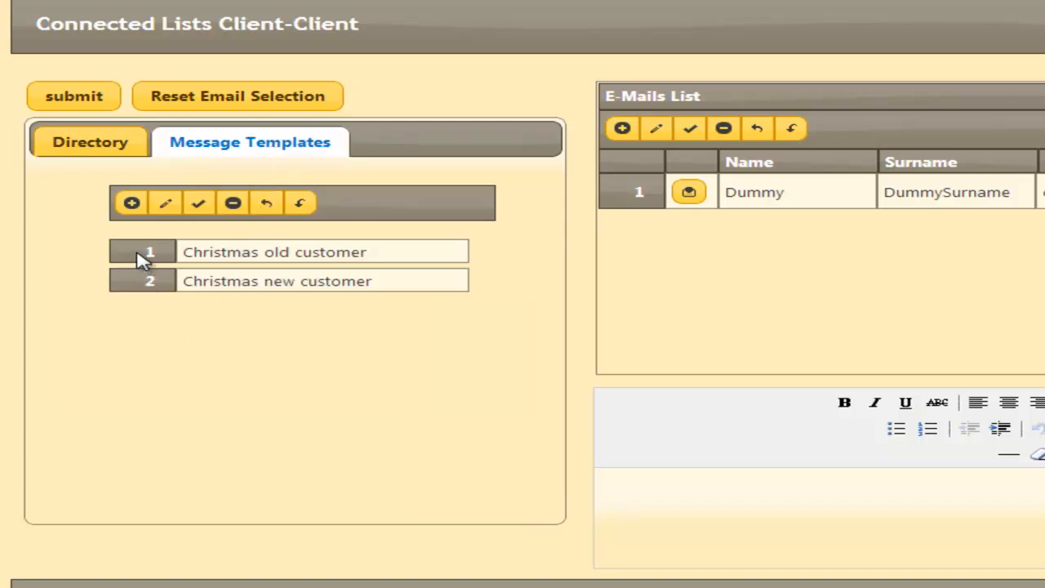
mouse_move(151, 359)
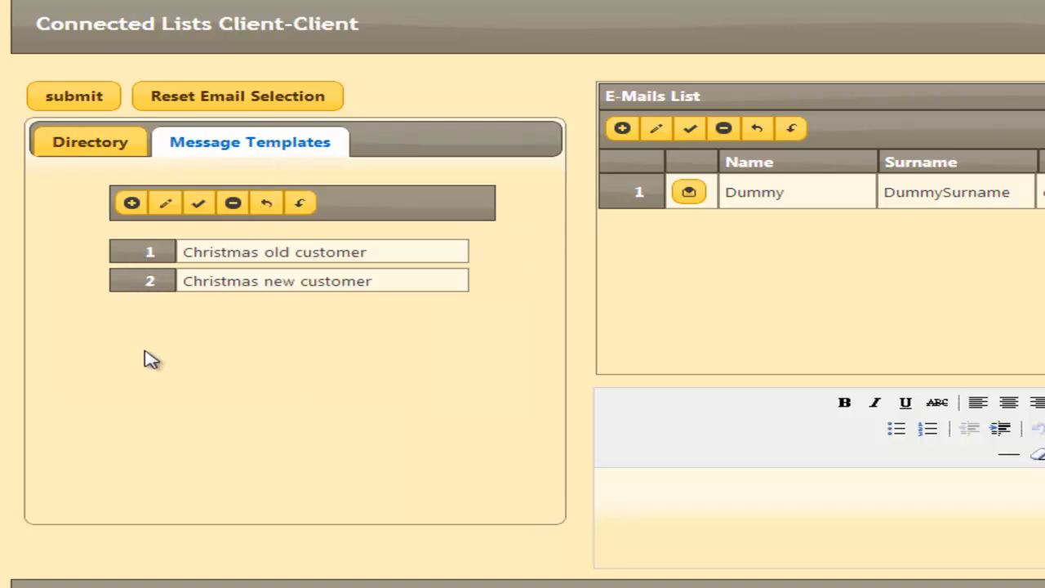
mouse_move(122, 266)
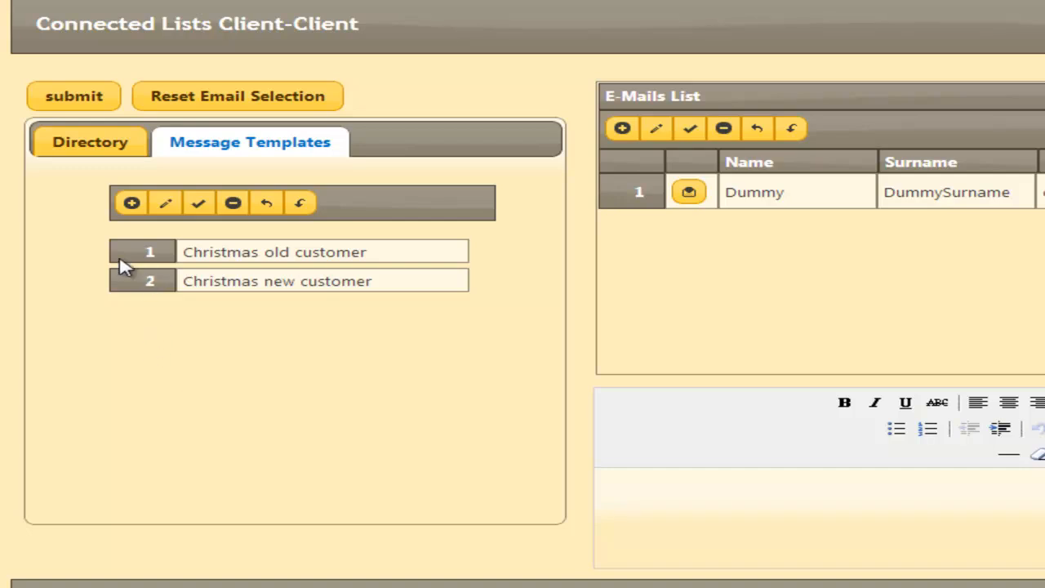
mouse_move(180, 296)
type("##Name##,......")
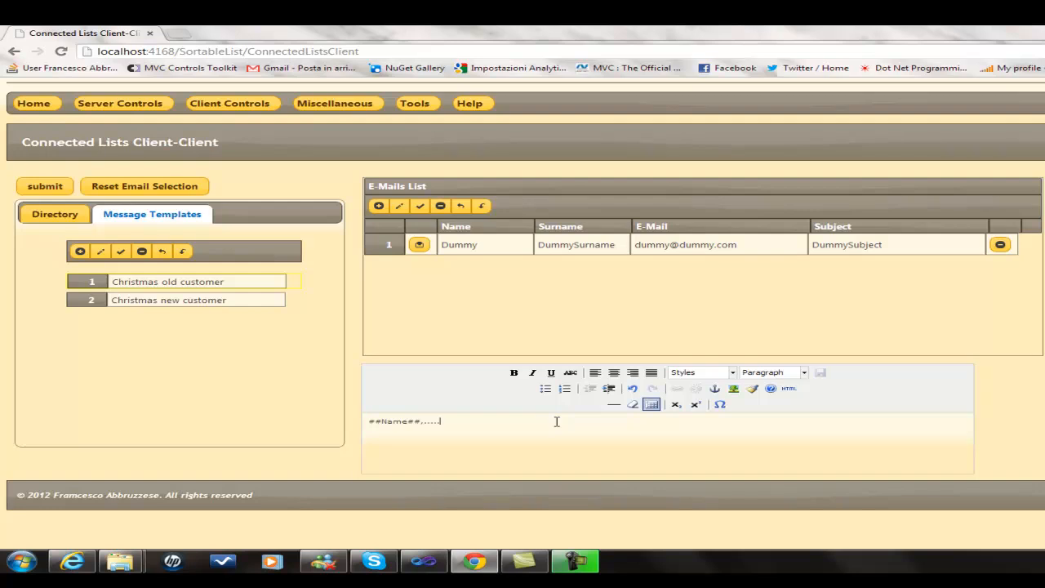
mouse_move(575, 479)
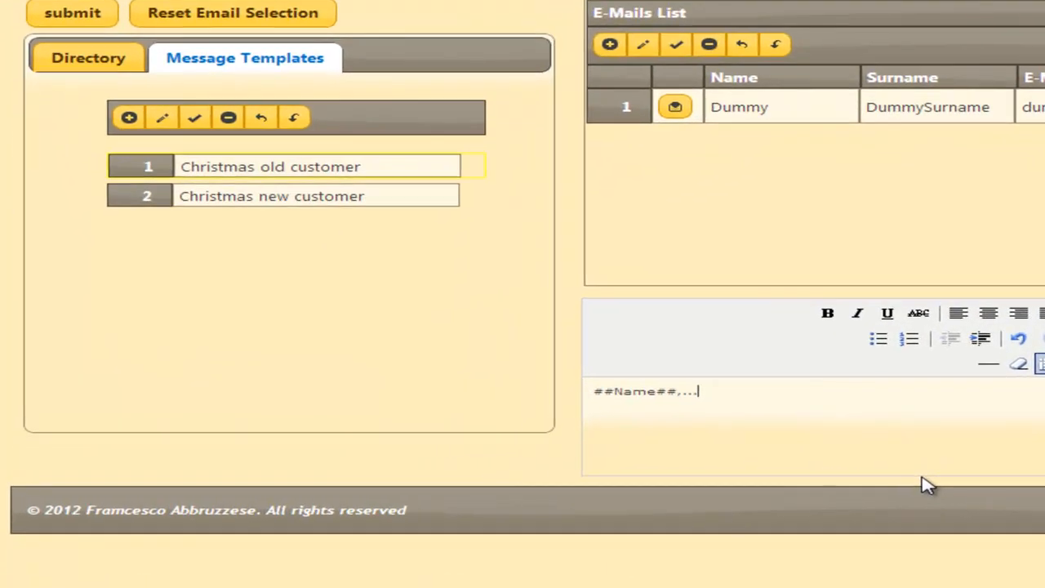
key("Backspace")
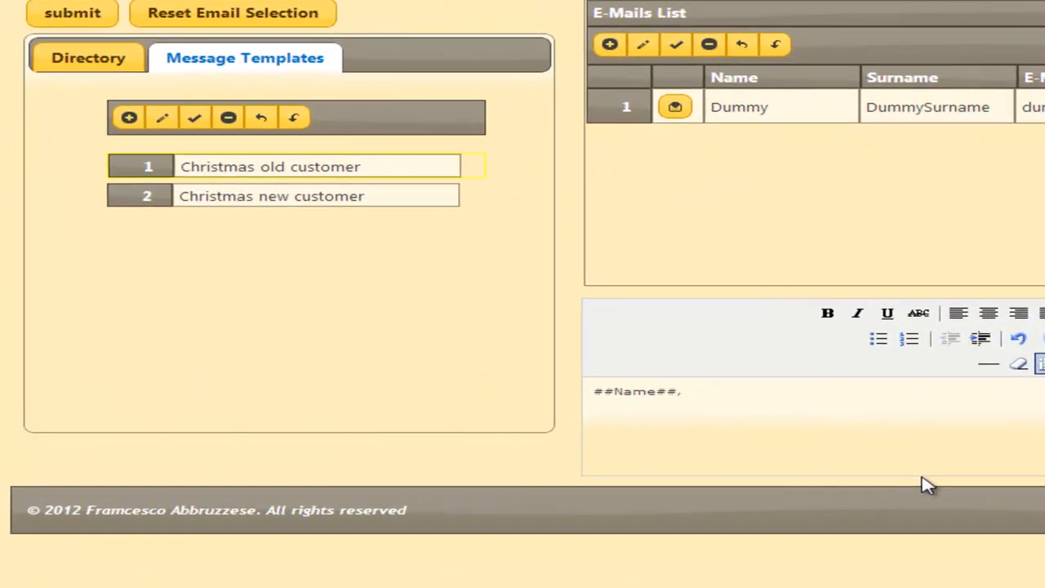
left_click(686, 391)
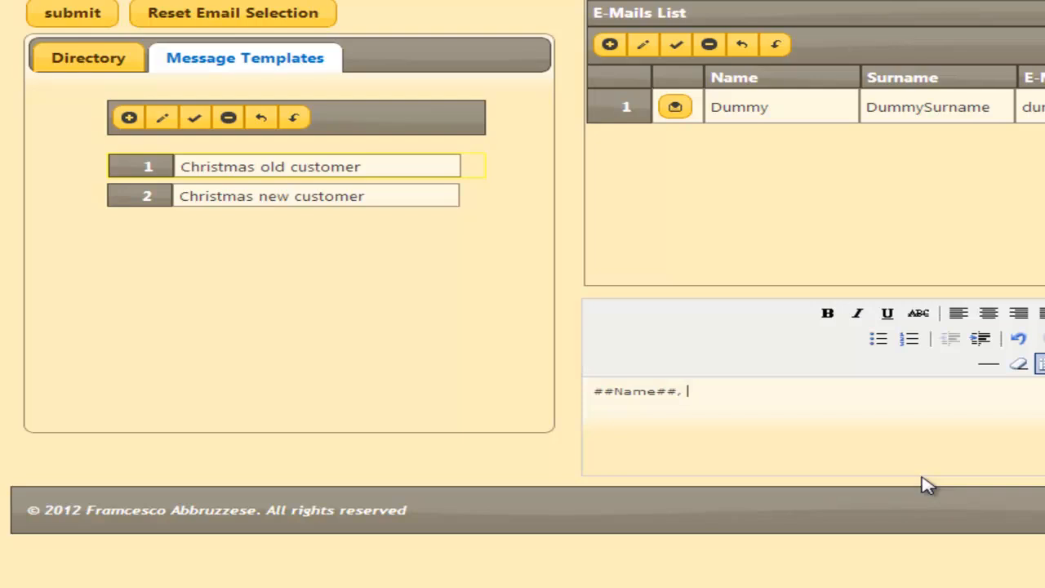
type("I")
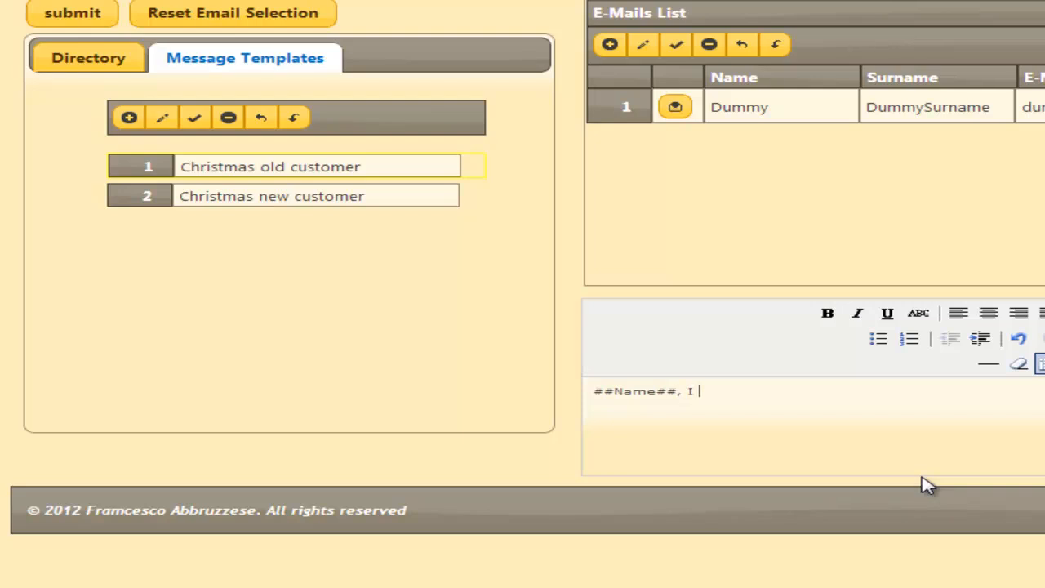
type("would like")
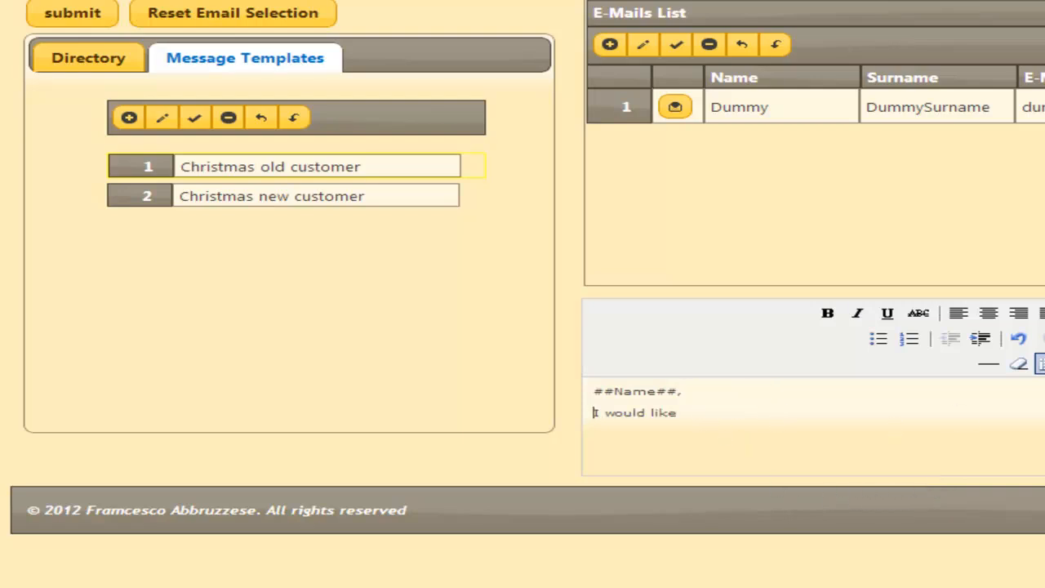
mouse_move(147, 202)
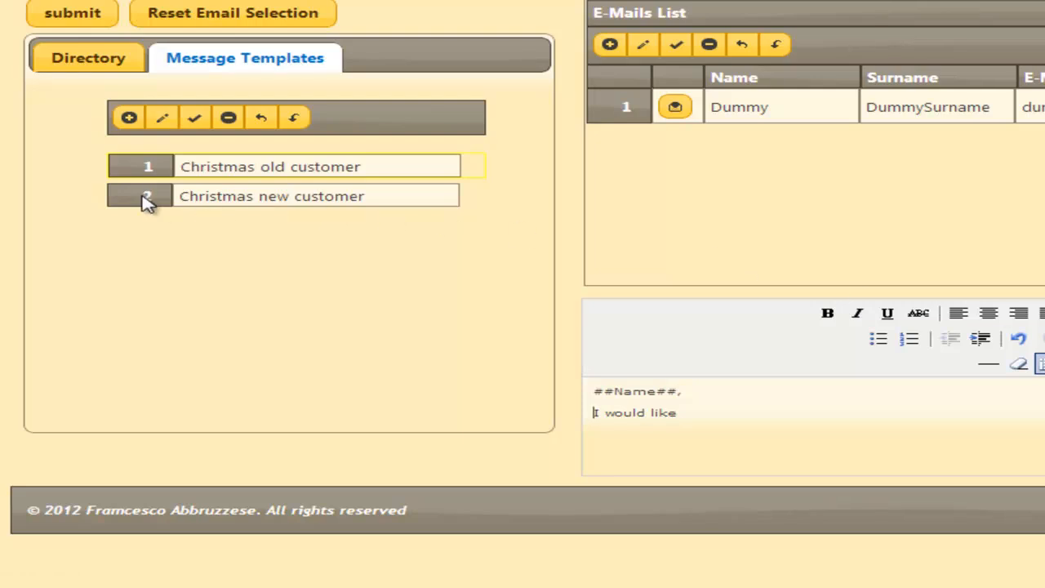
Step: View the Christmas new customer template, then return to Christmas old customer
left_click(269, 195)
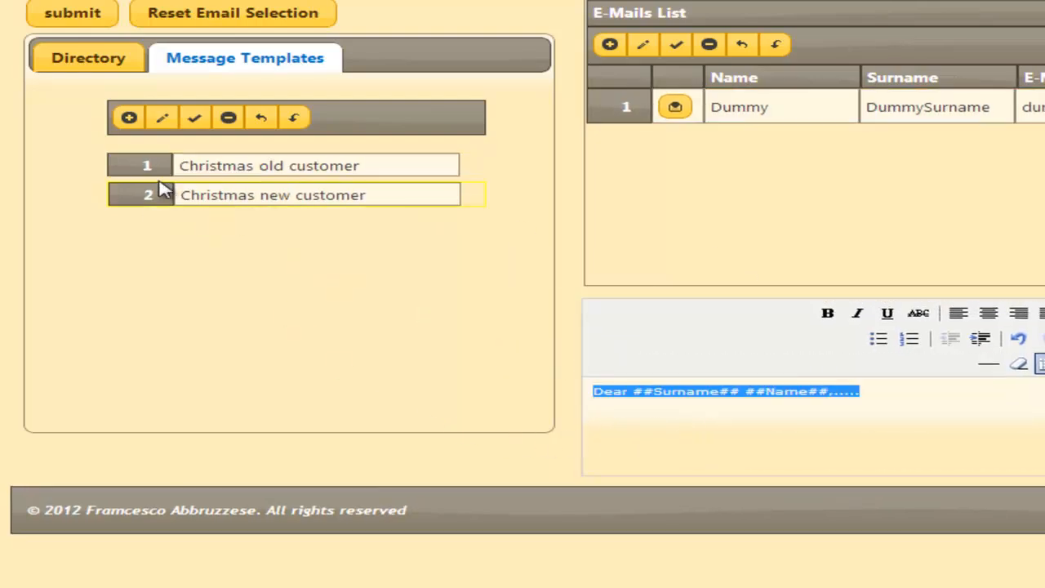
left_click(269, 166)
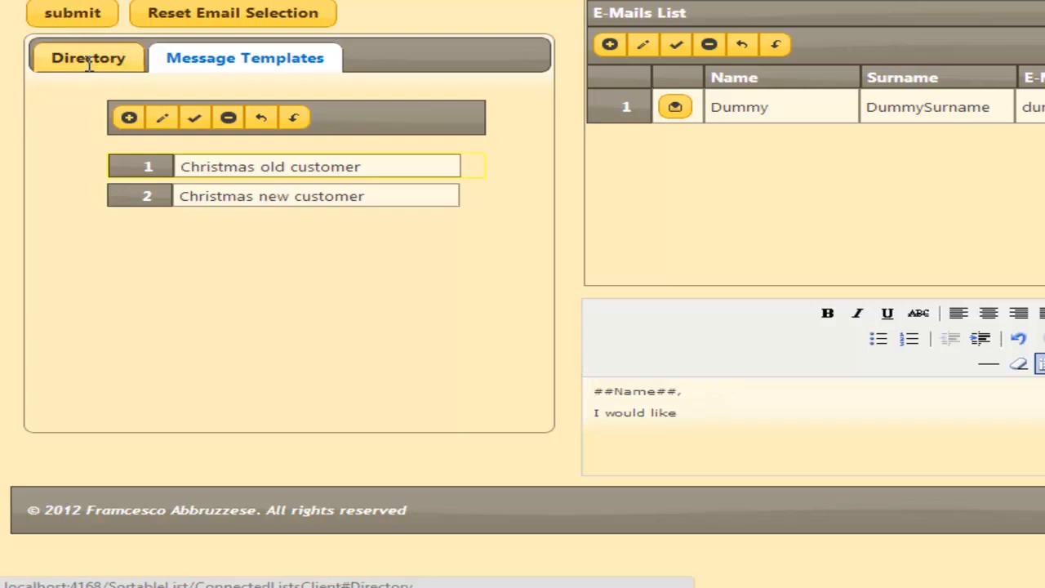
left_click(88, 58)
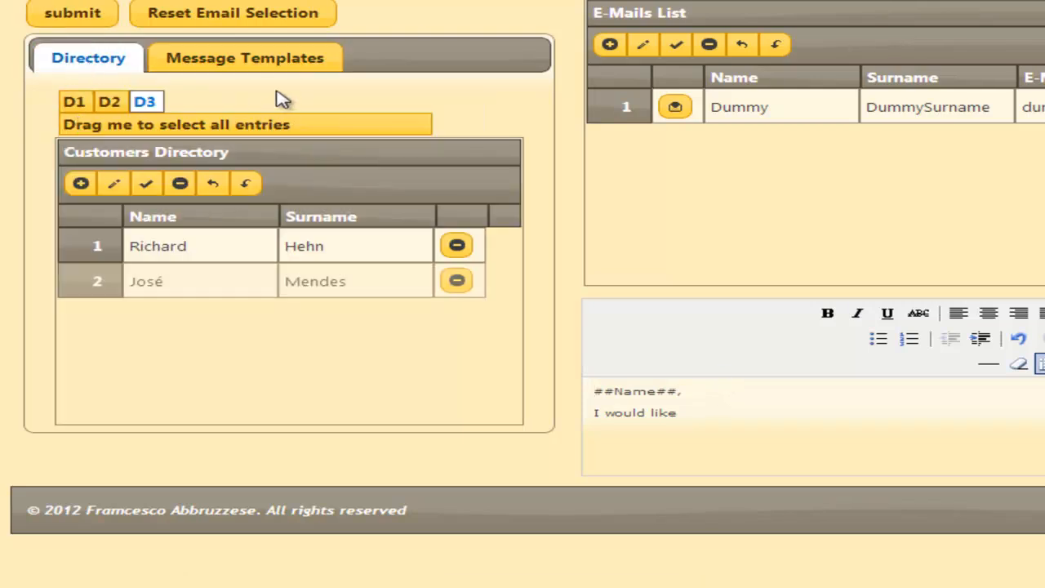
mouse_move(115, 245)
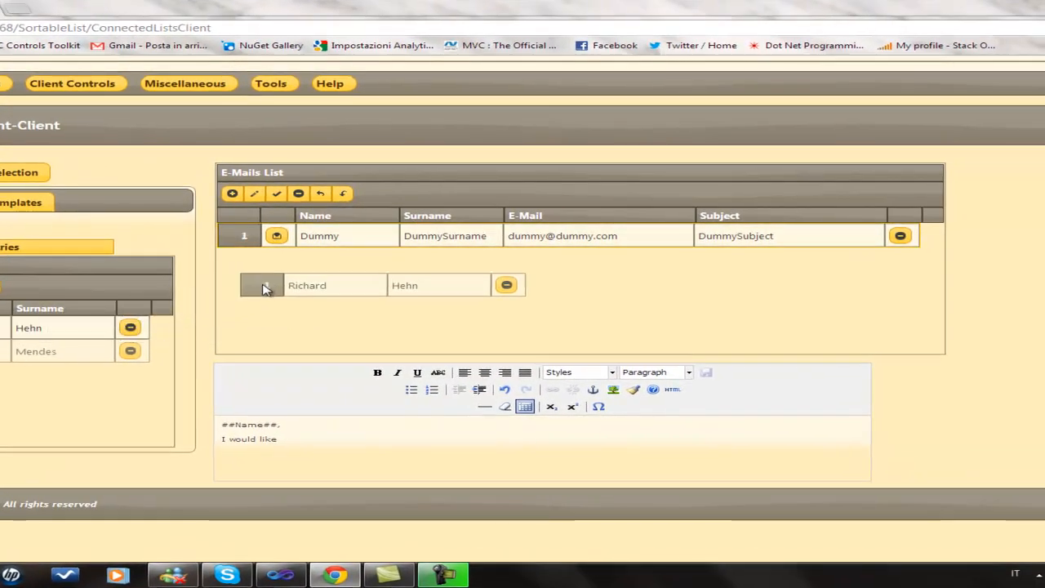
left_click_drag(266, 285, 319, 236)
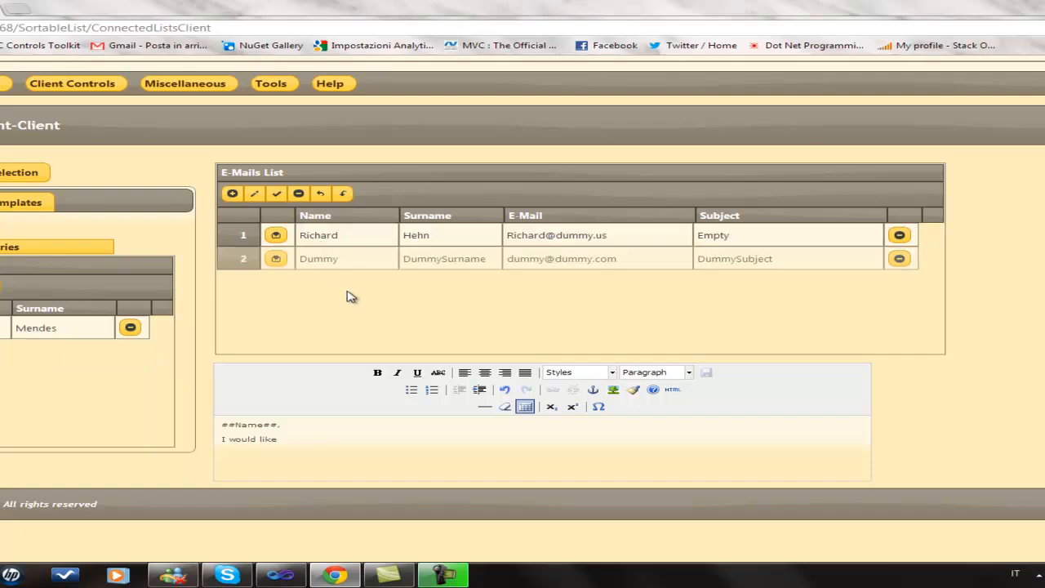
mouse_move(342, 286)
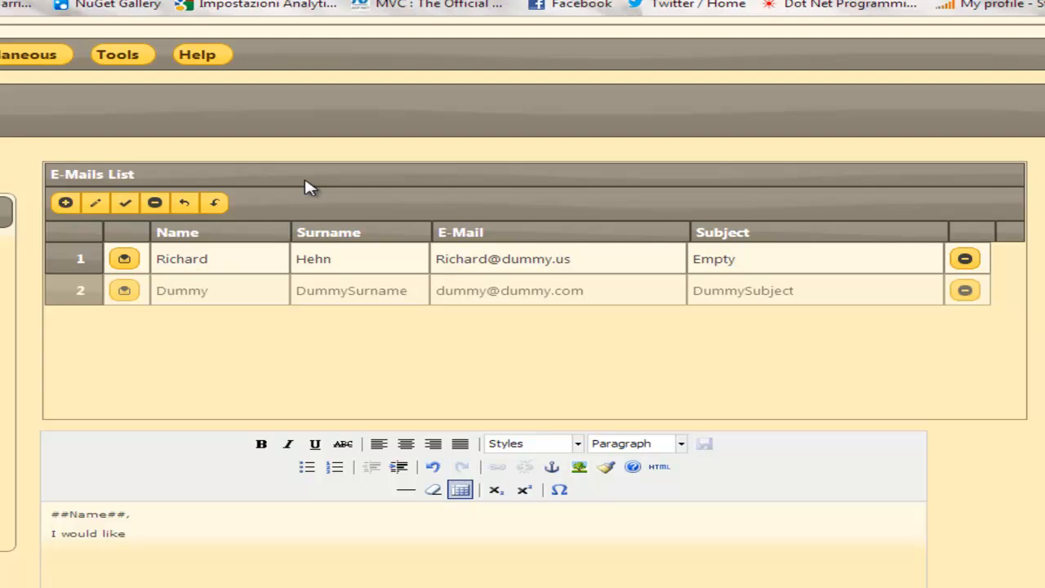
mouse_move(363, 337)
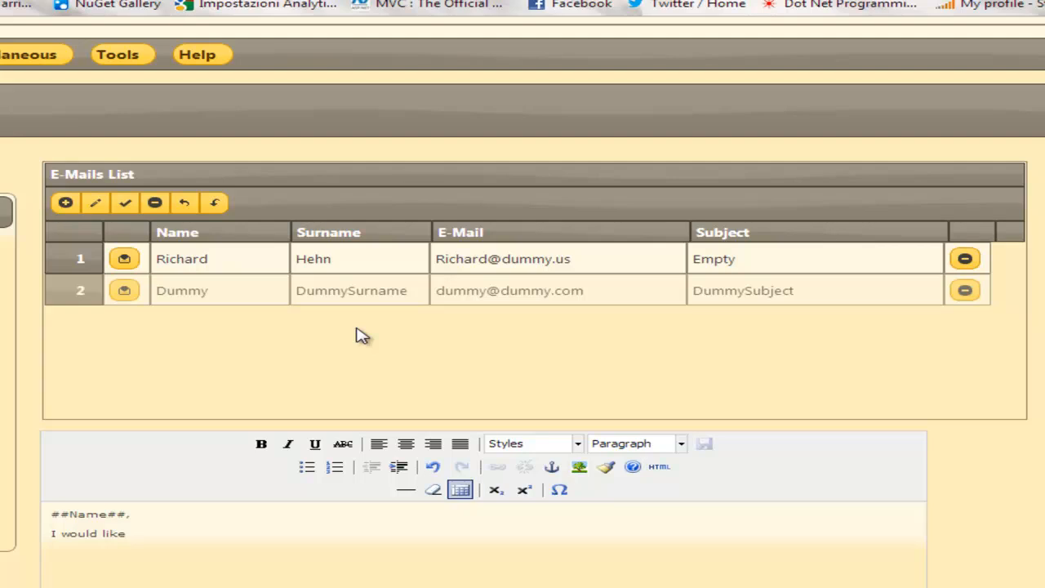
mouse_move(498, 371)
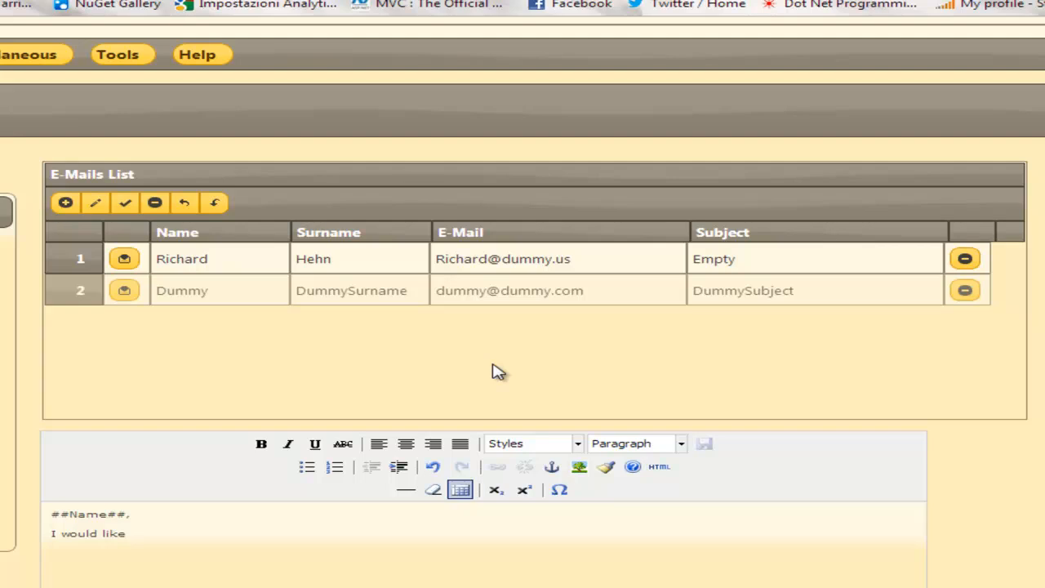
mouse_move(494, 366)
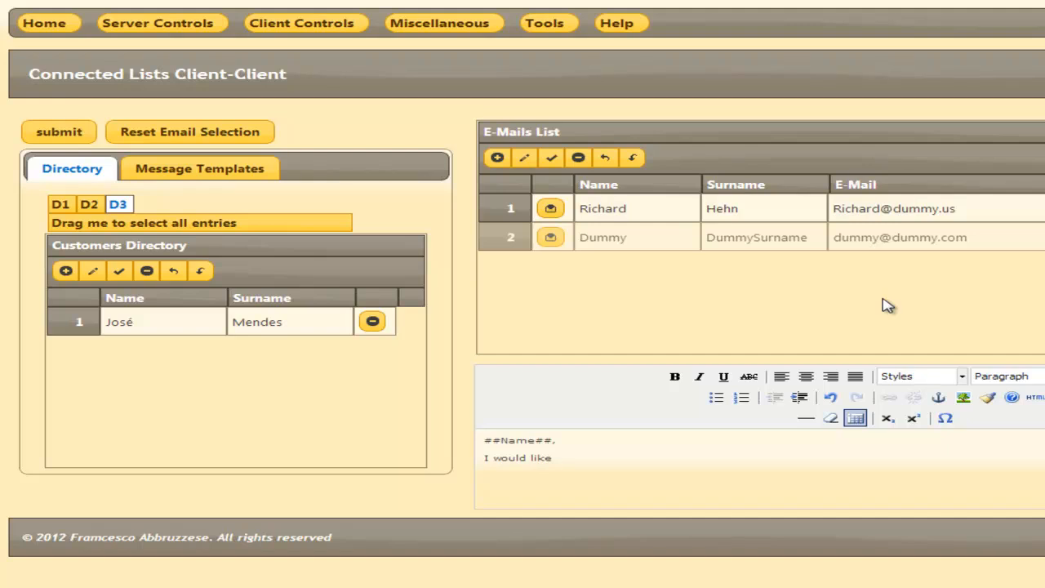
mouse_move(223, 206)
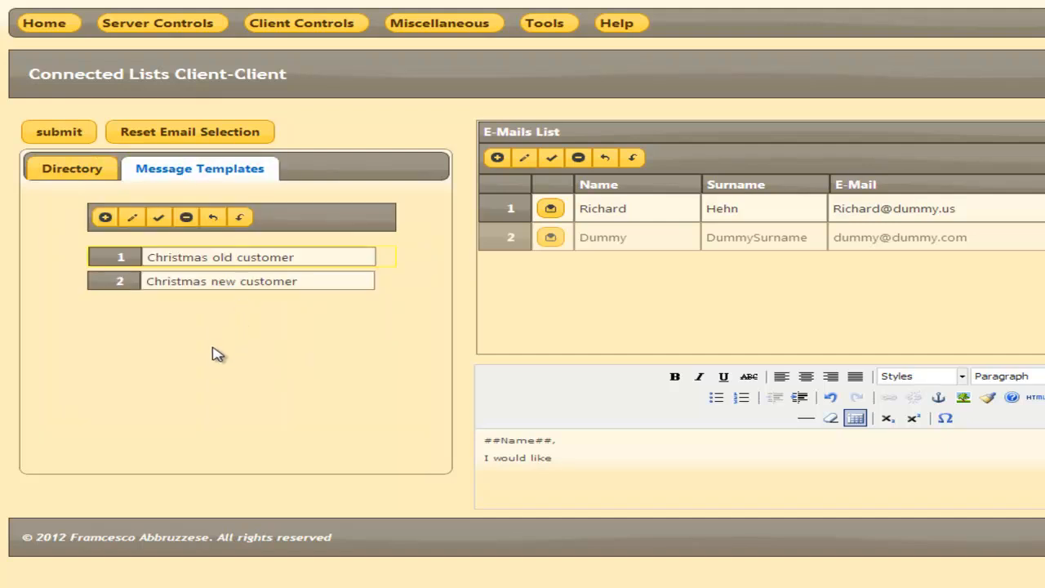
mouse_move(189, 344)
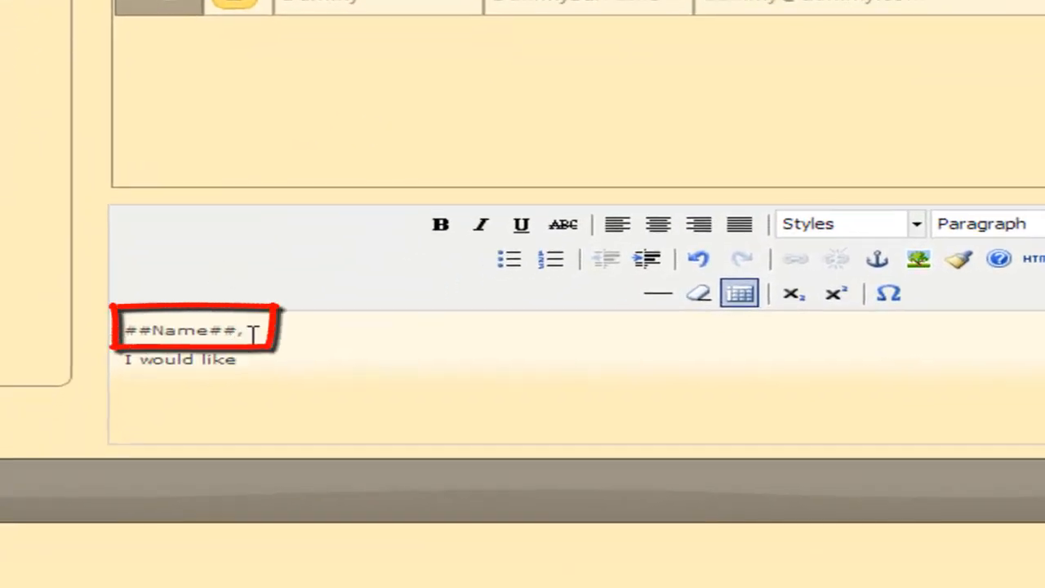
Step: Select the ##Name## placeholder in the template's email body
double_click(184, 330)
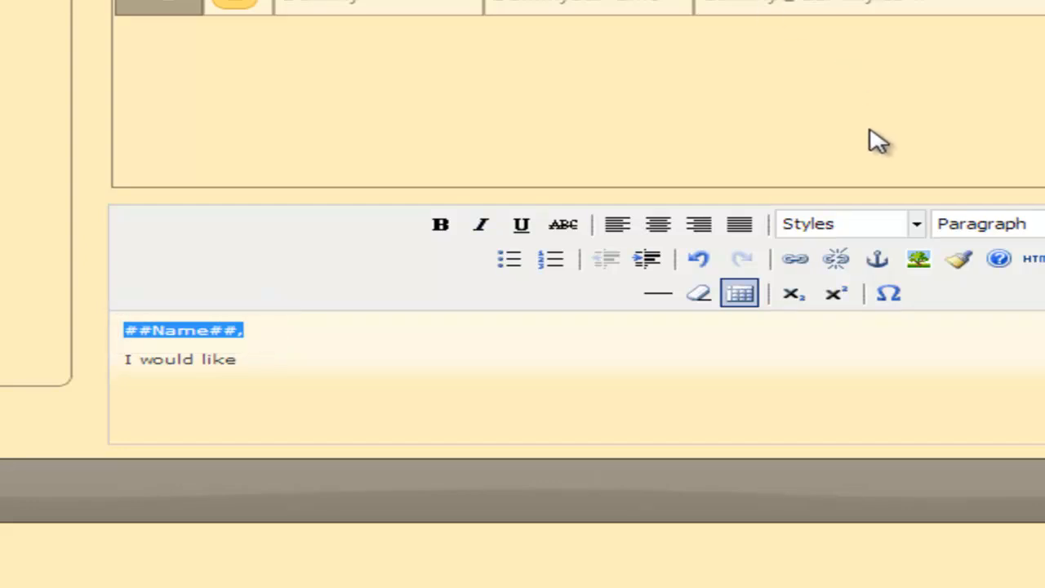
mouse_move(877, 148)
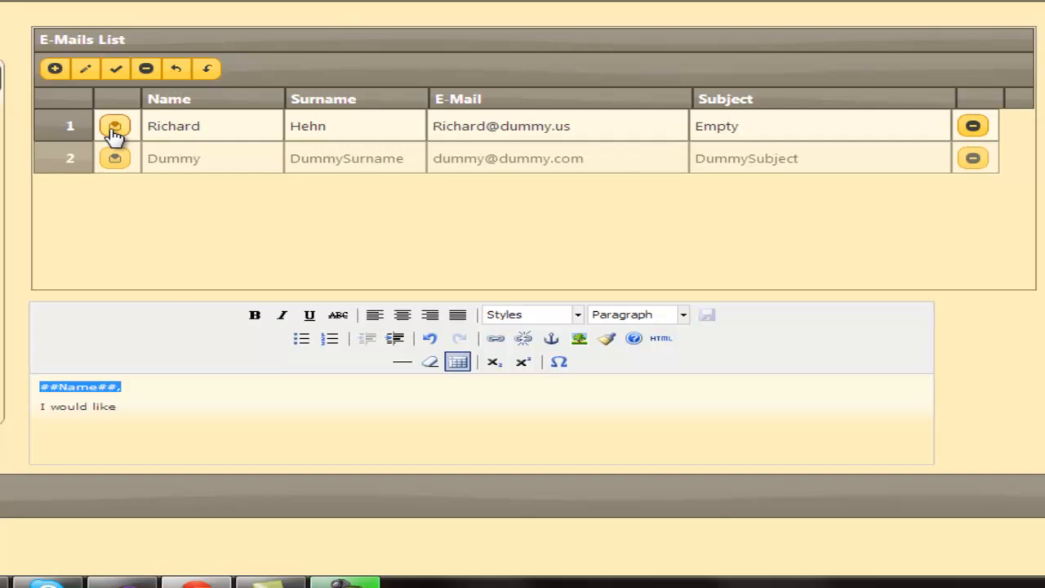
left_click(115, 125)
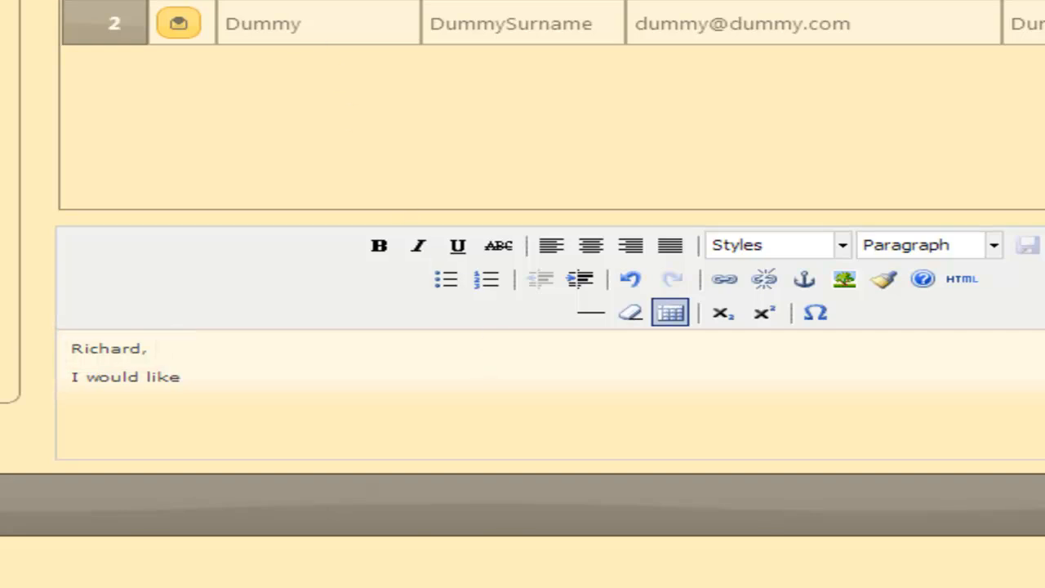
mouse_move(416, 33)
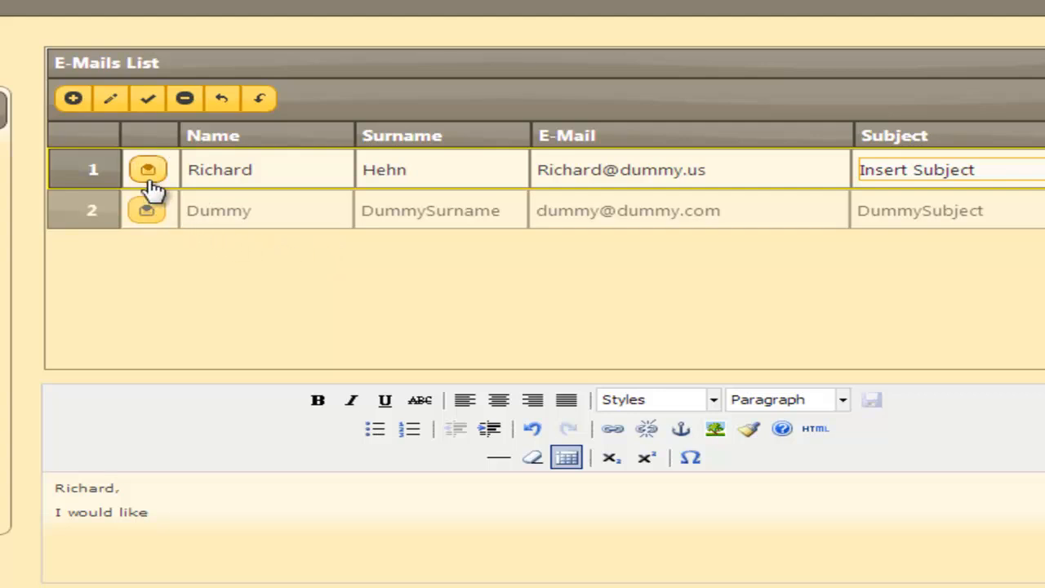
mouse_move(250, 263)
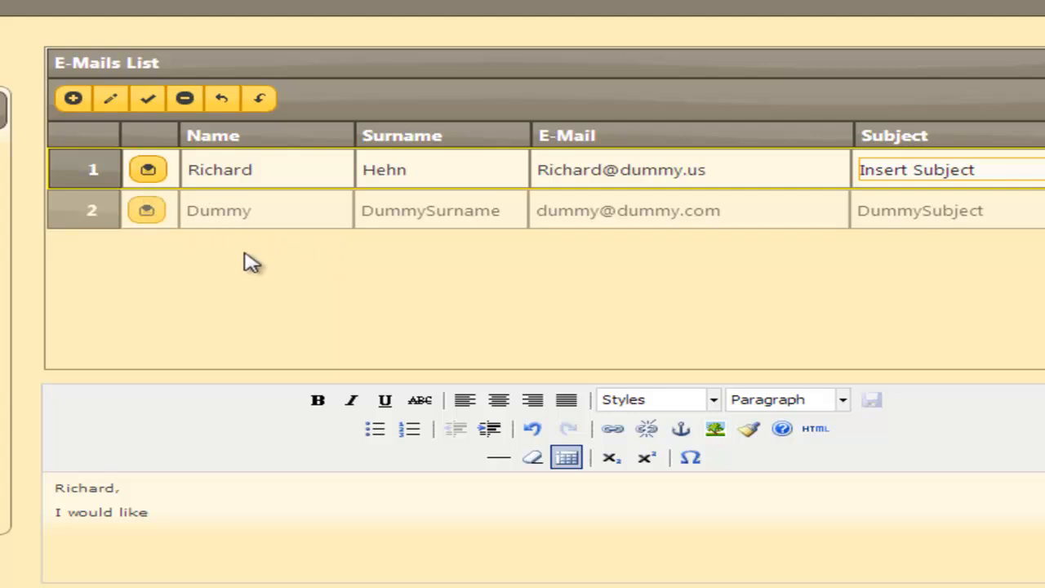
mouse_move(212, 211)
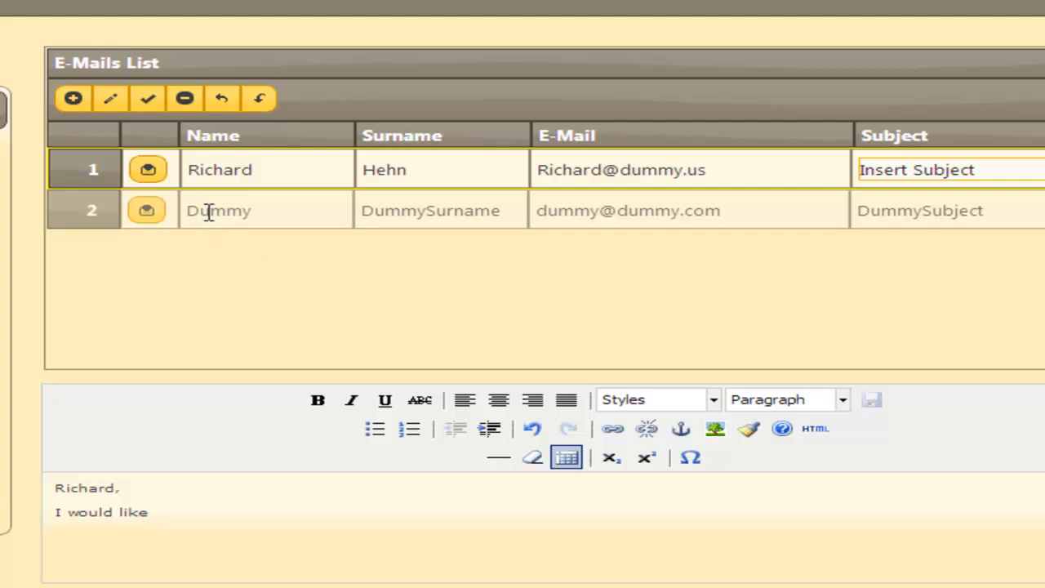
mouse_move(292, 312)
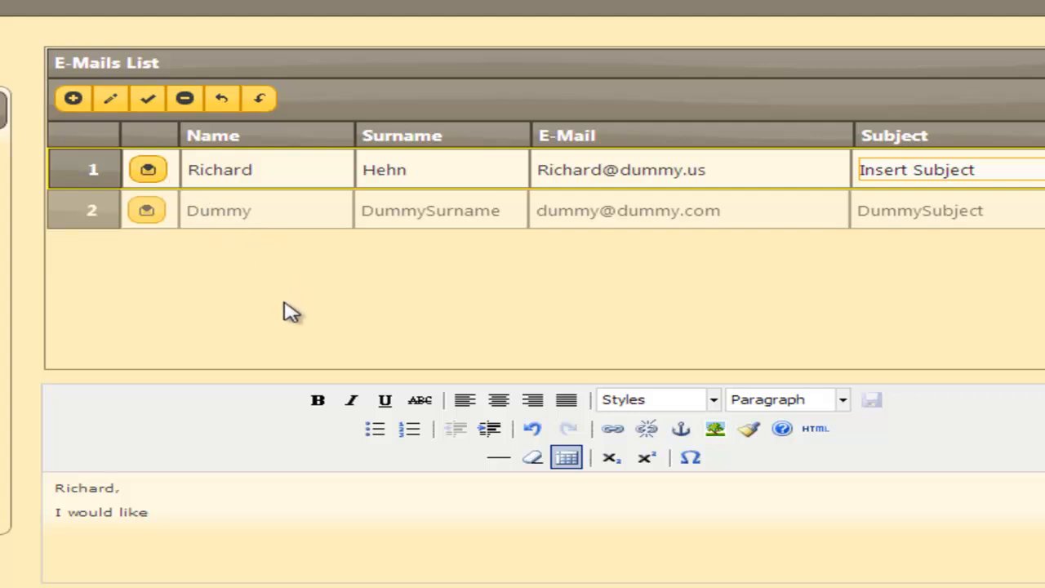
mouse_move(268, 305)
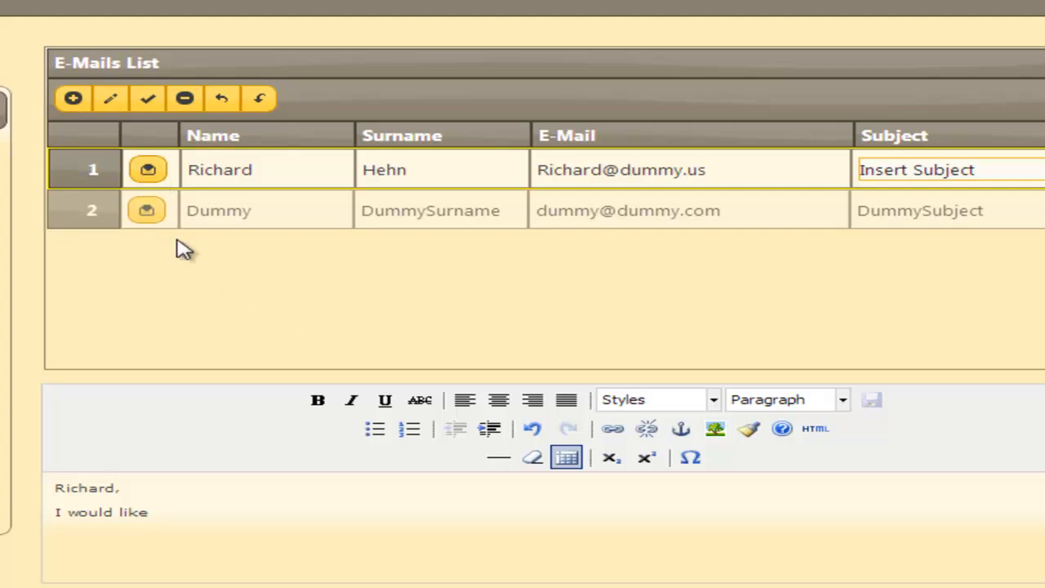
mouse_move(762, 169)
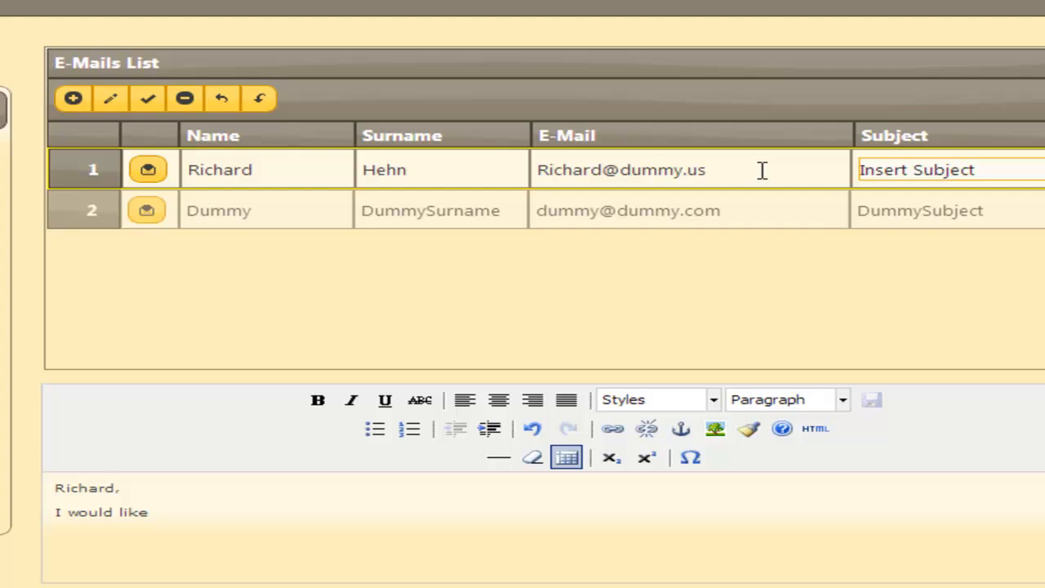
mouse_move(537, 210)
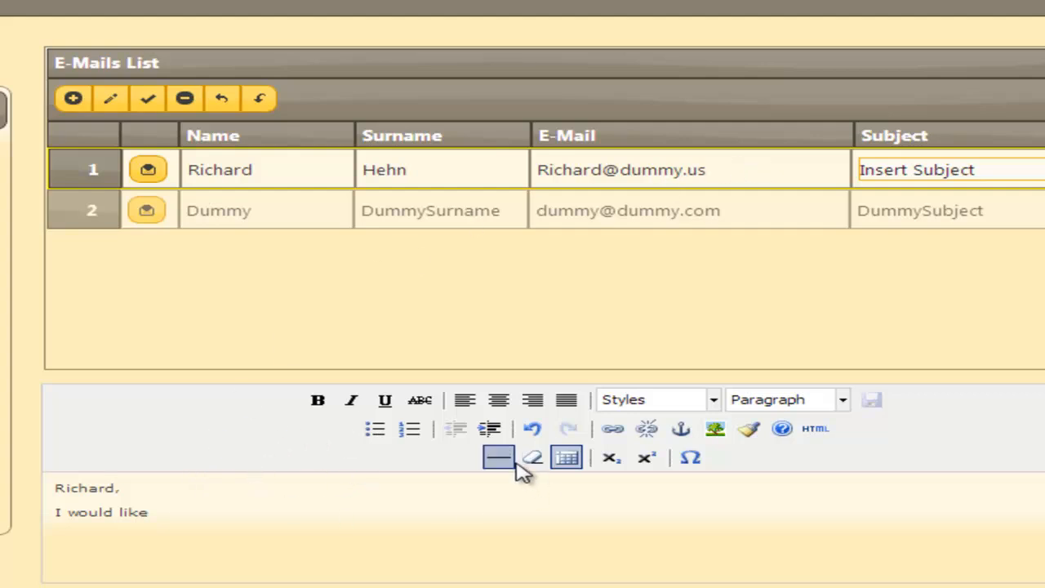
mouse_move(318, 315)
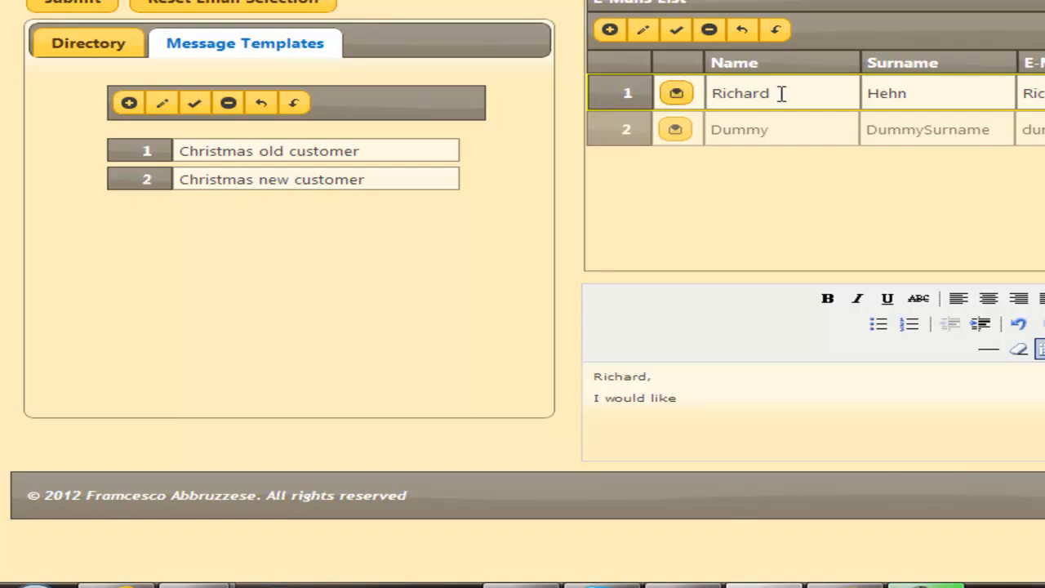
mouse_move(657, 423)
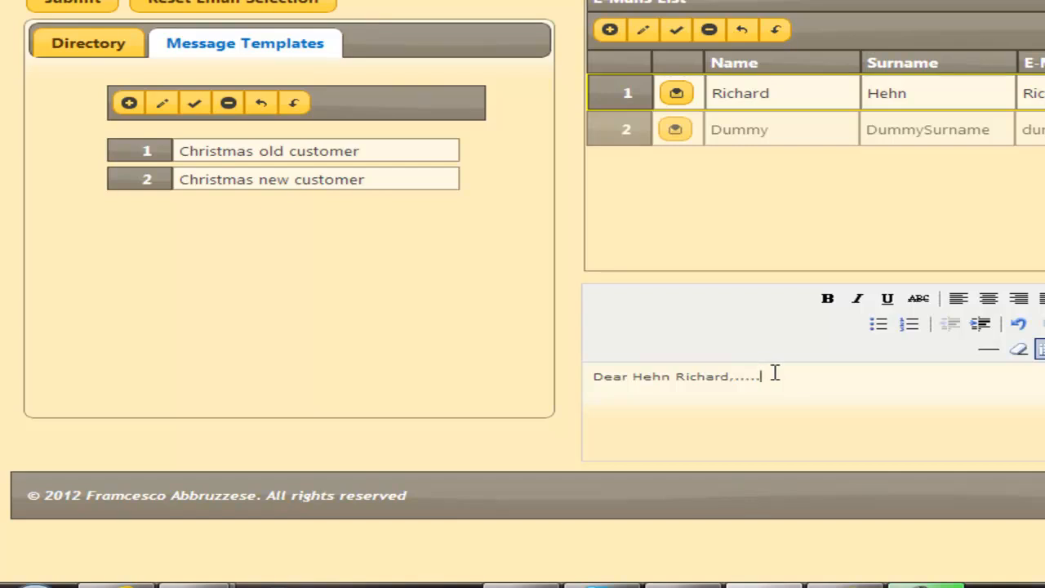
key("BackSpace")
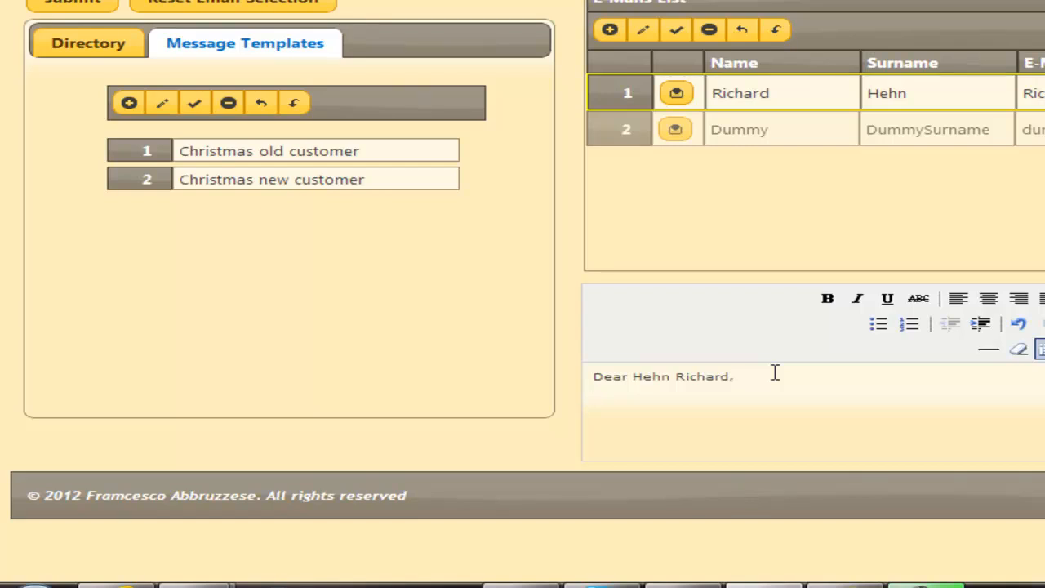
type("My dea")
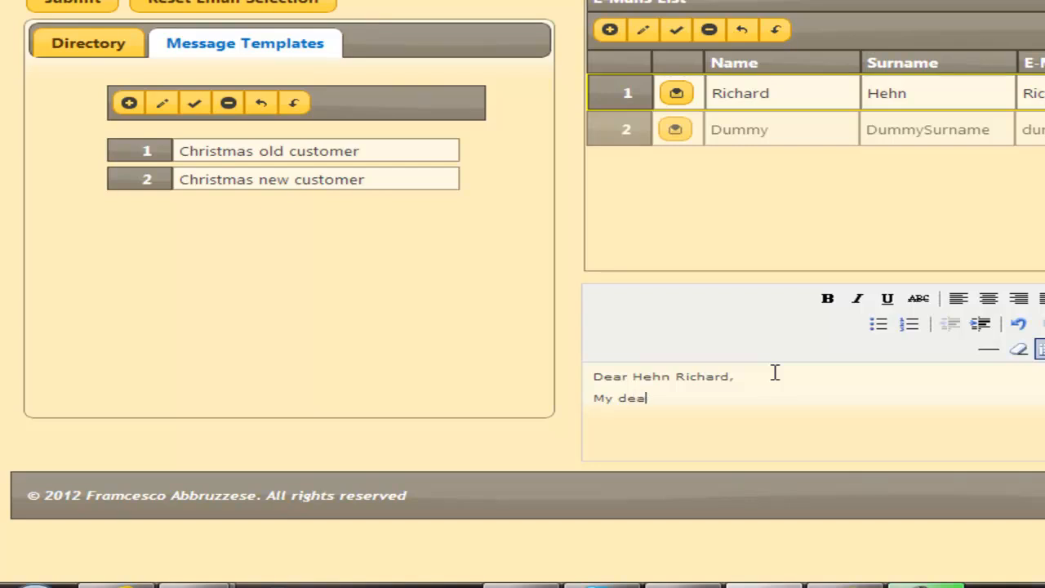
type("r")
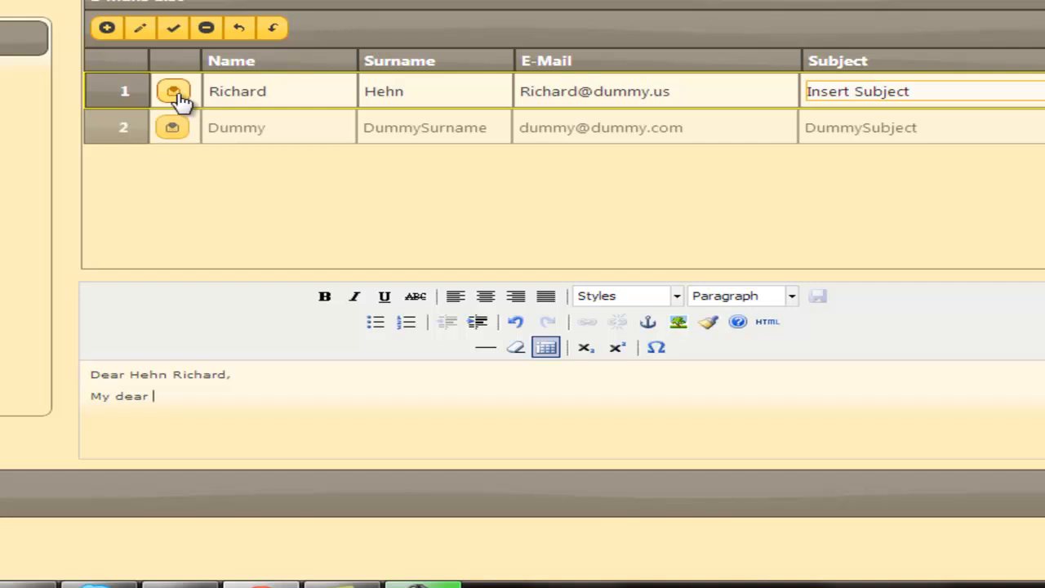
mouse_move(343, 202)
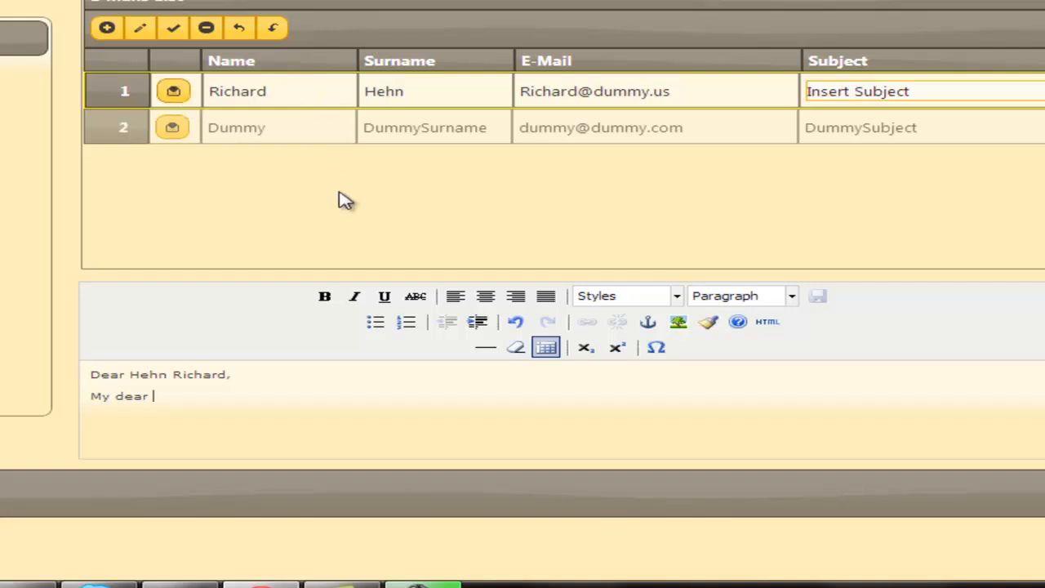
mouse_move(199, 181)
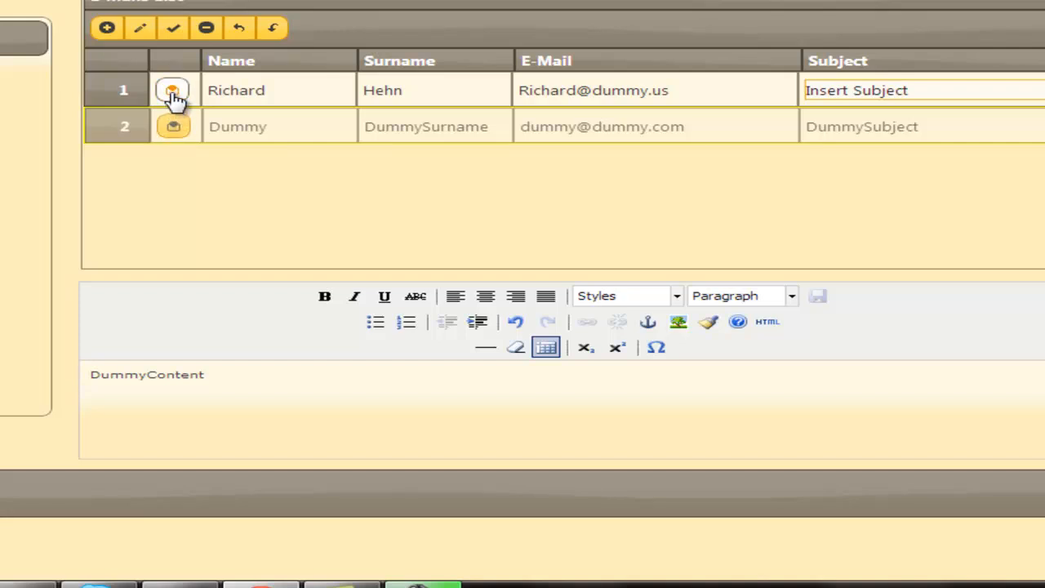
left_click(172, 90)
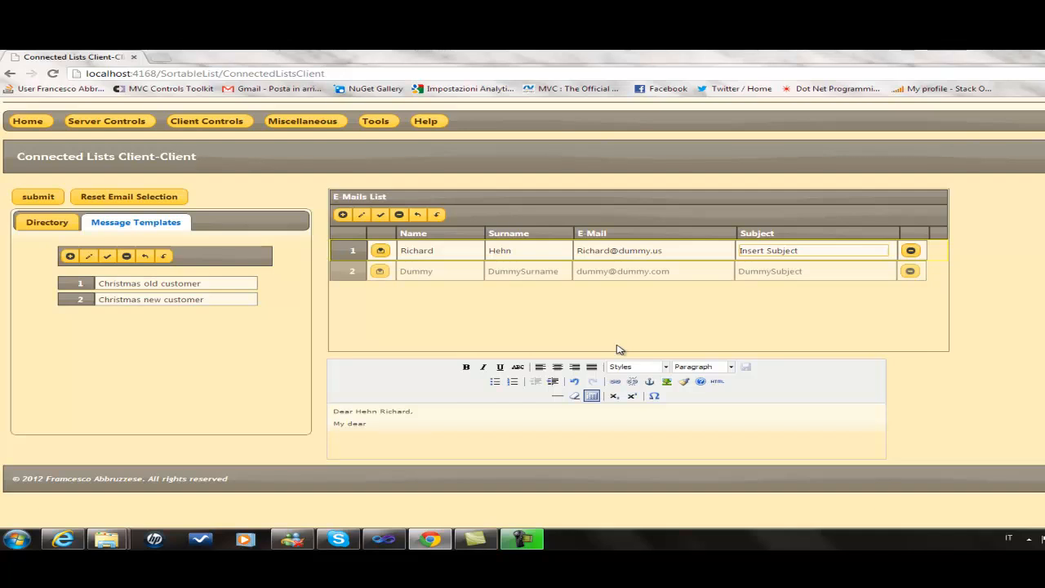
mouse_move(562, 131)
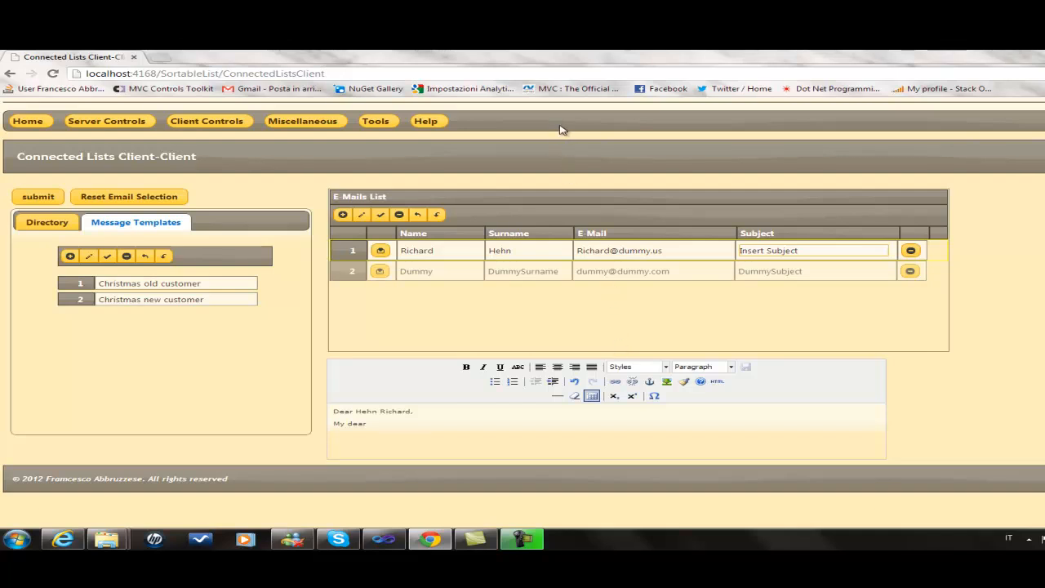
mouse_move(460, 137)
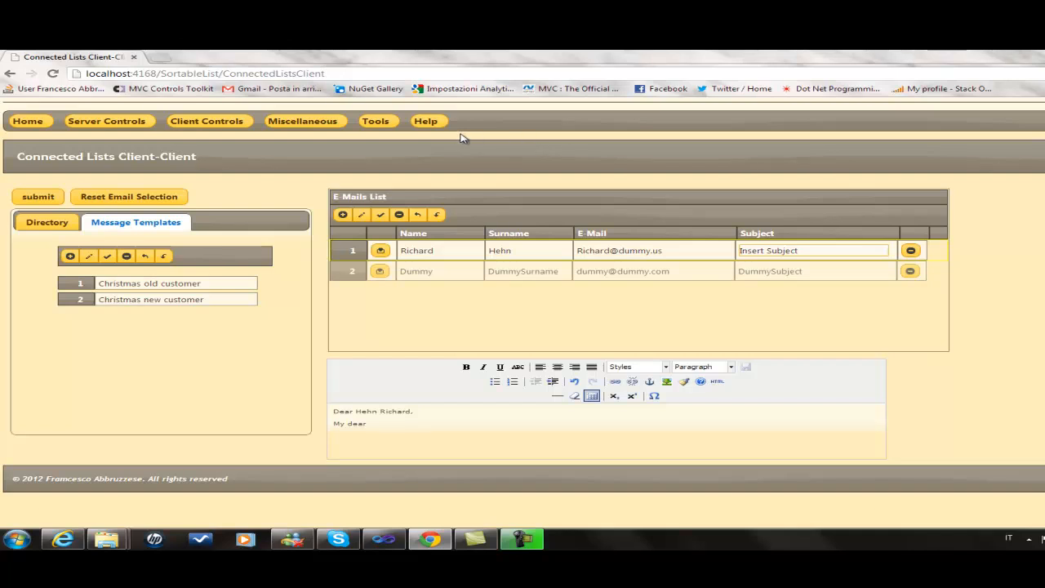
mouse_move(608, 134)
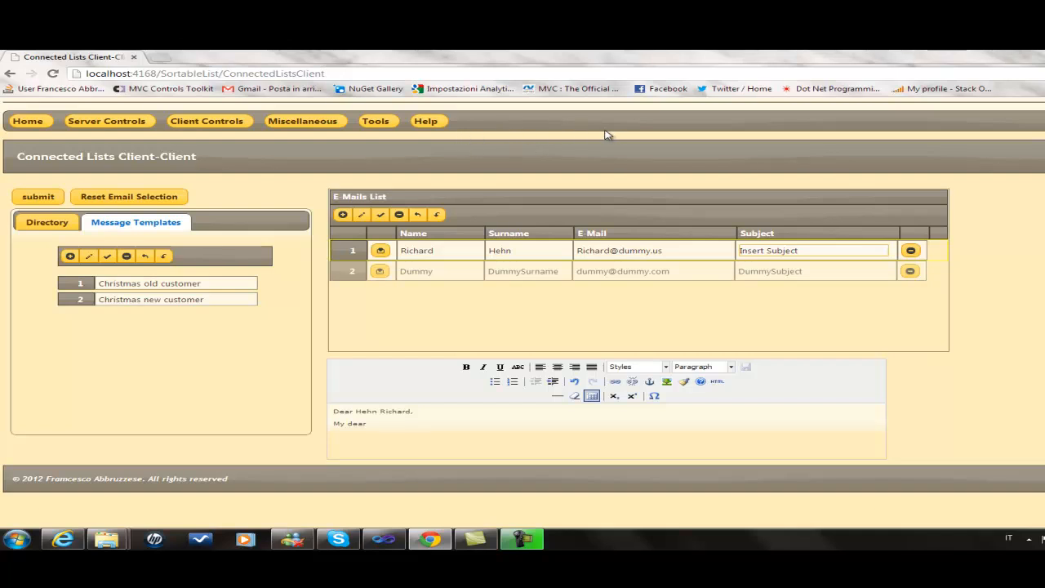
Step: Open the Change Theme dropdown under Tools, showing Black Tie and Blitzer with Sunny selected
left_click(302, 120)
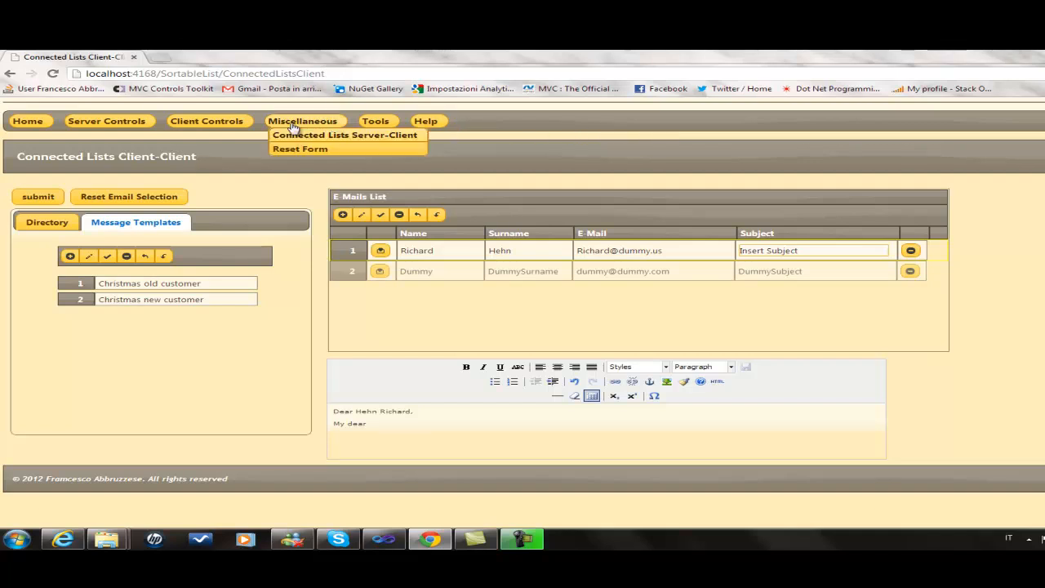
mouse_move(282, 125)
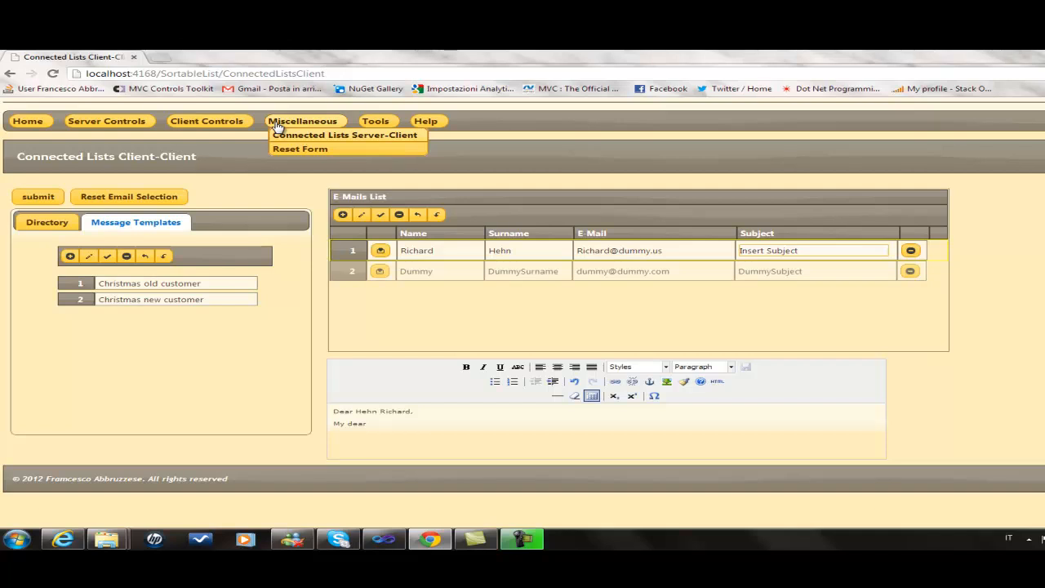
left_click(376, 120)
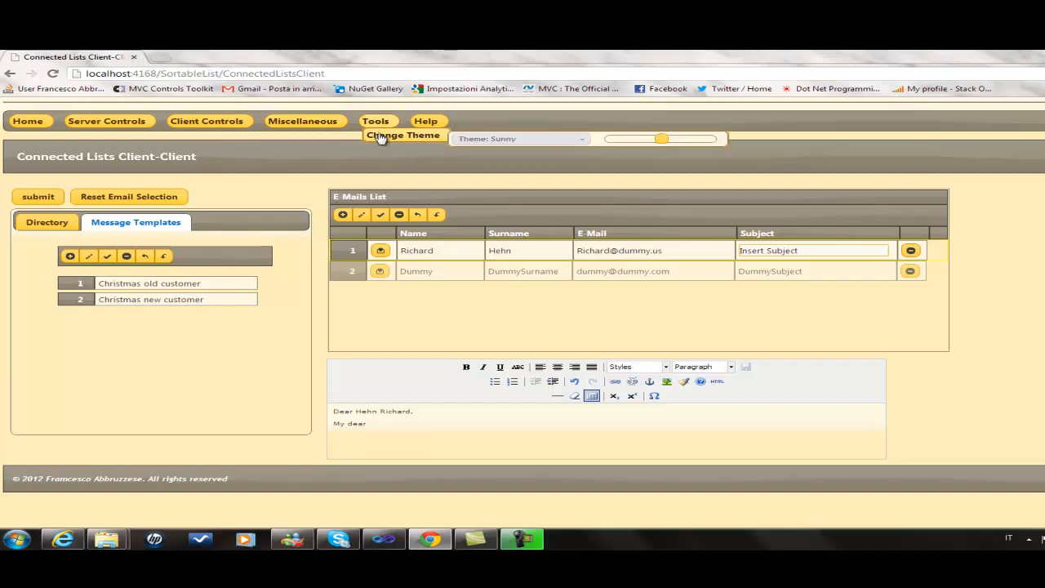
left_click(580, 138)
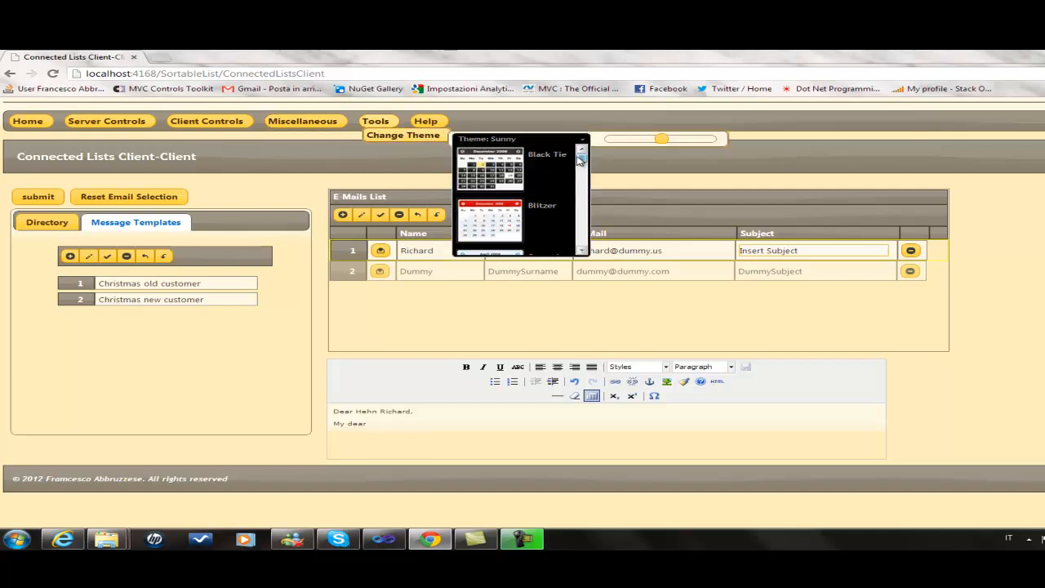